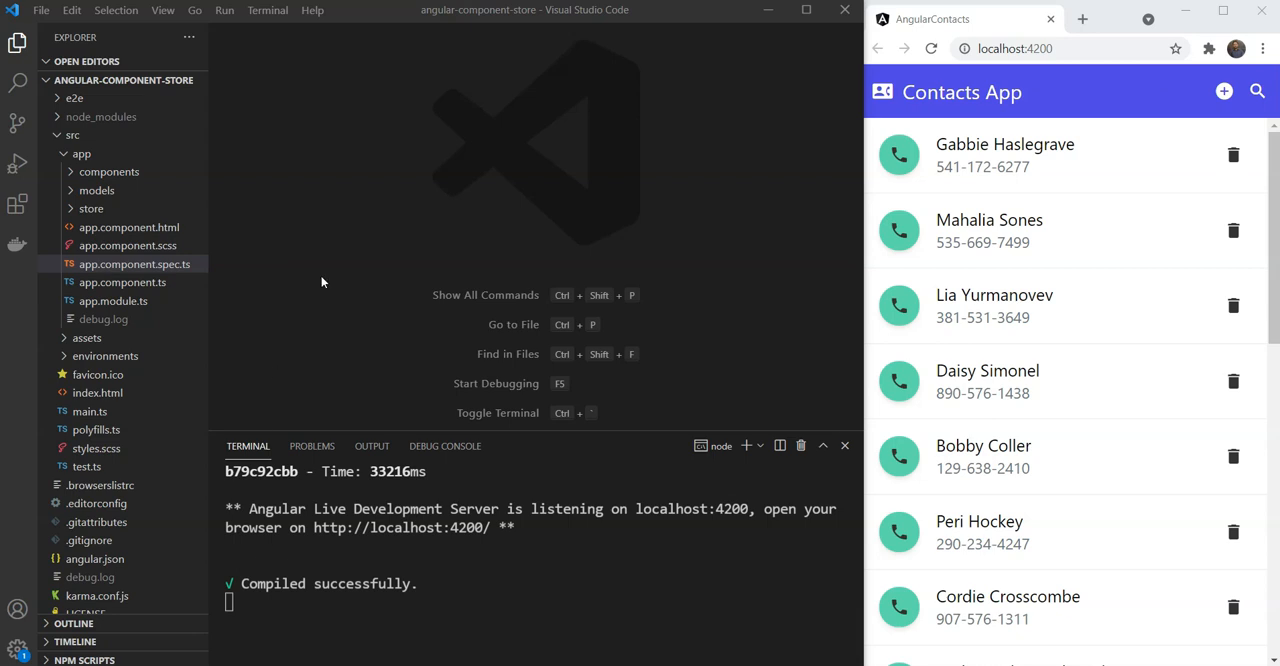
pyautogui.moveTo(1084, 308)
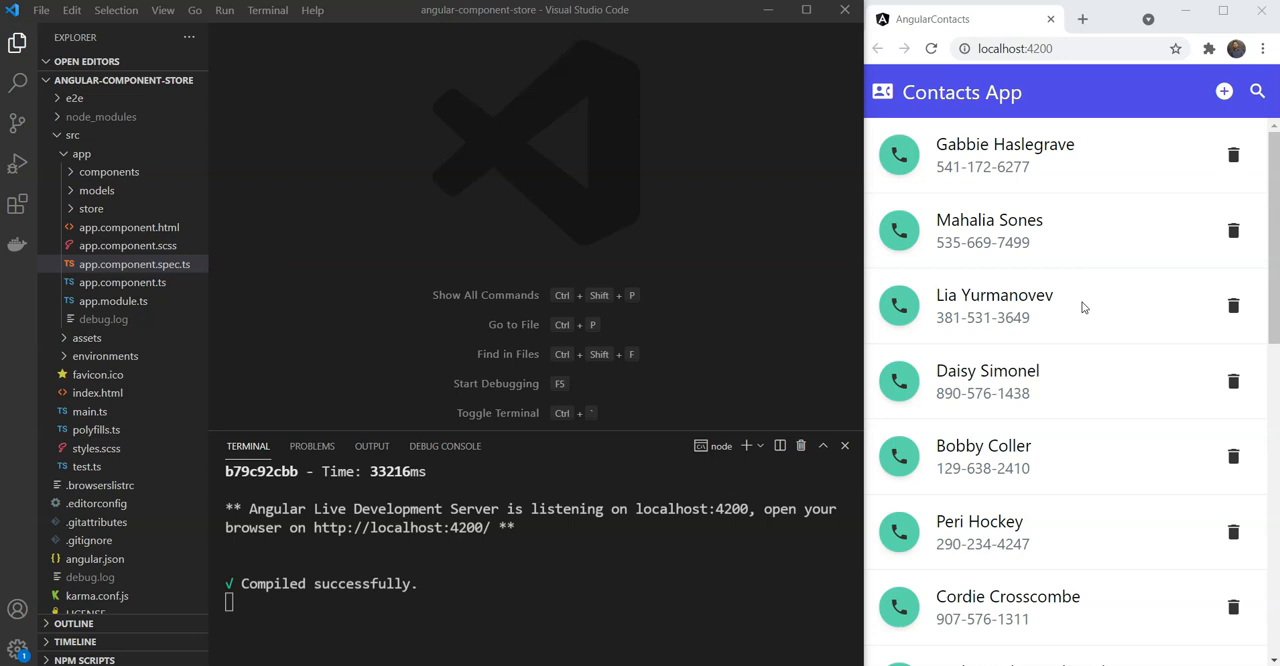
pyautogui.moveTo(576, 232)
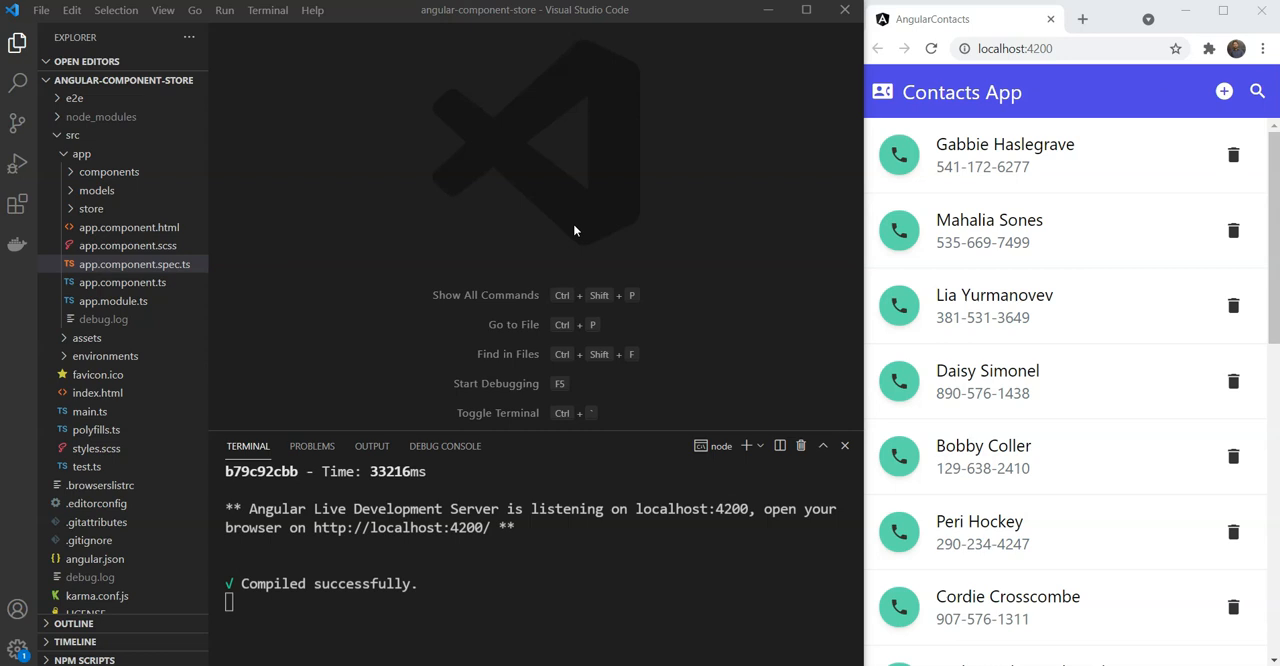
pyautogui.moveTo(536, 248)
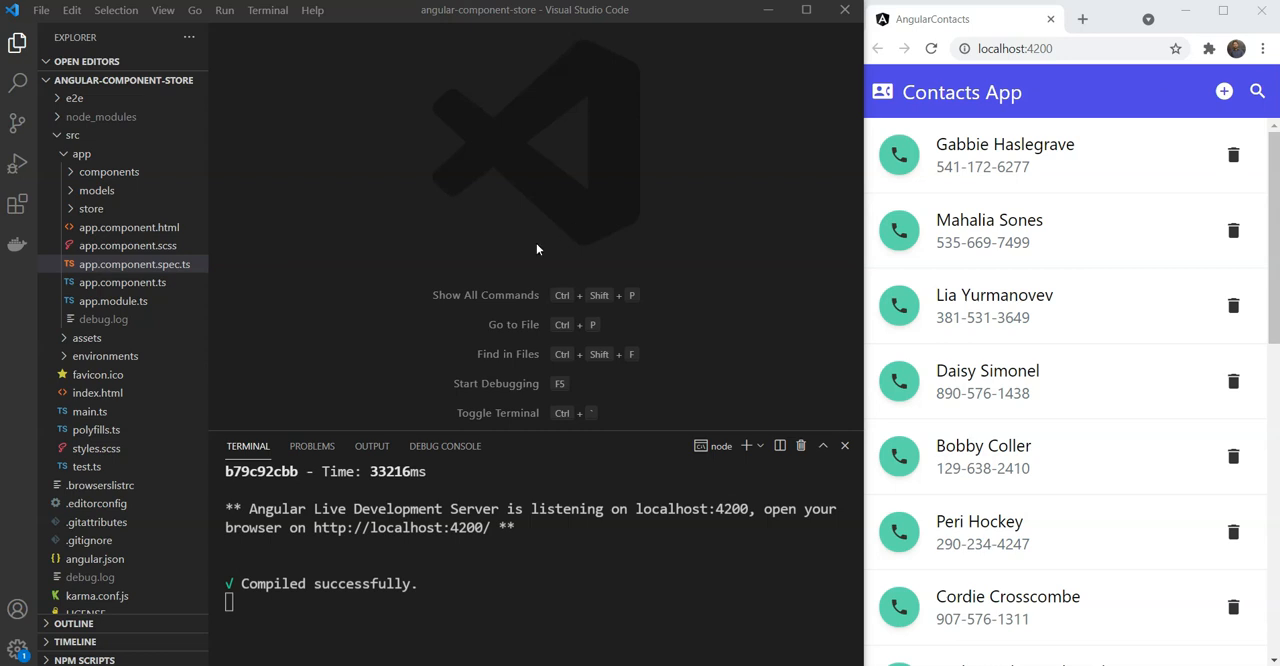
pyautogui.moveTo(330, 312)
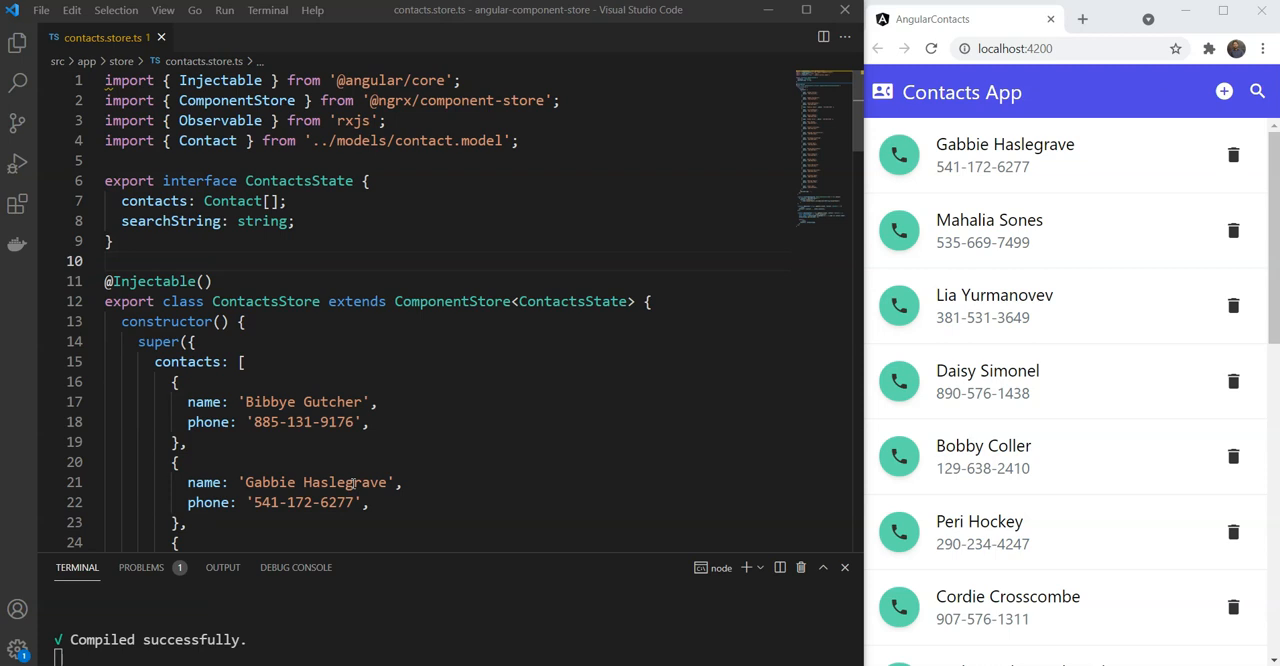
pyautogui.moveTo(350, 450)
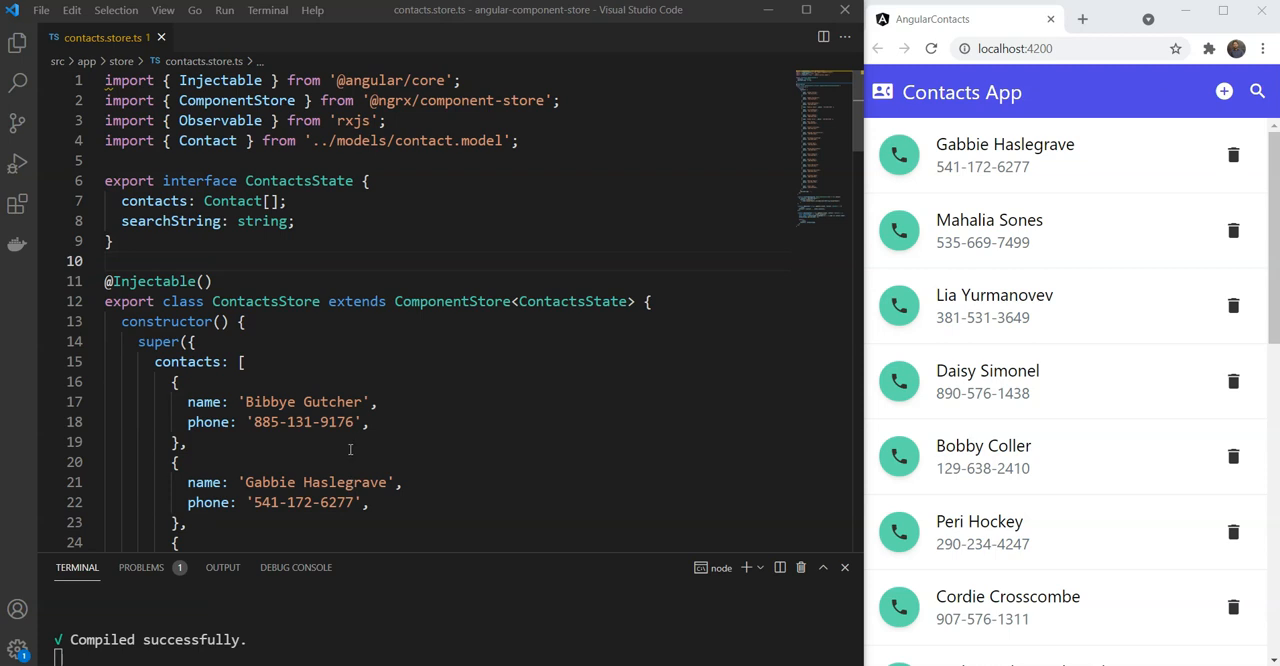
pyautogui.scroll(-3)
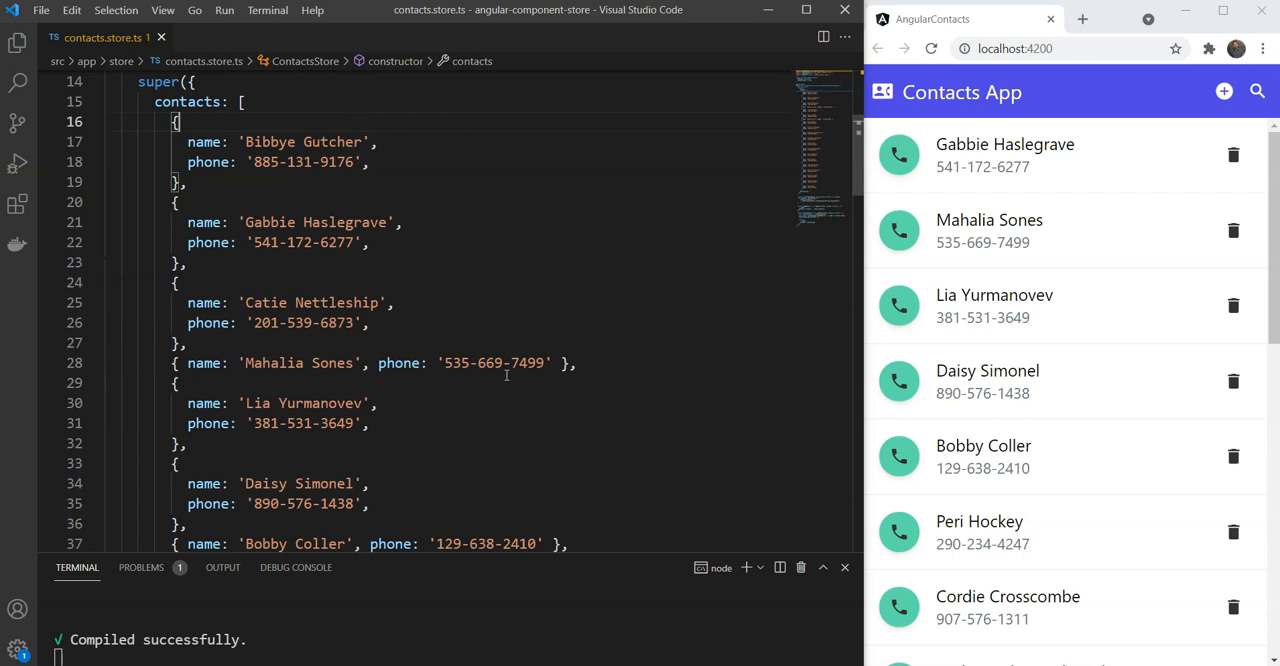
pyautogui.click(372, 322)
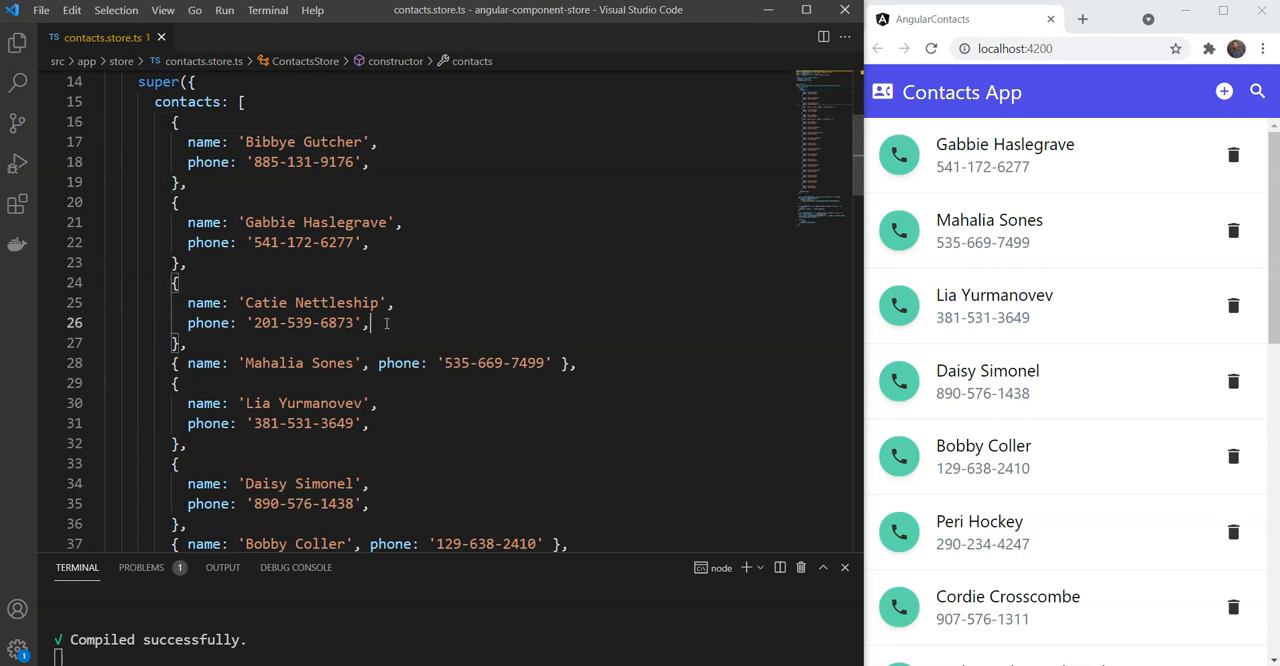
pyautogui.scroll(-3)
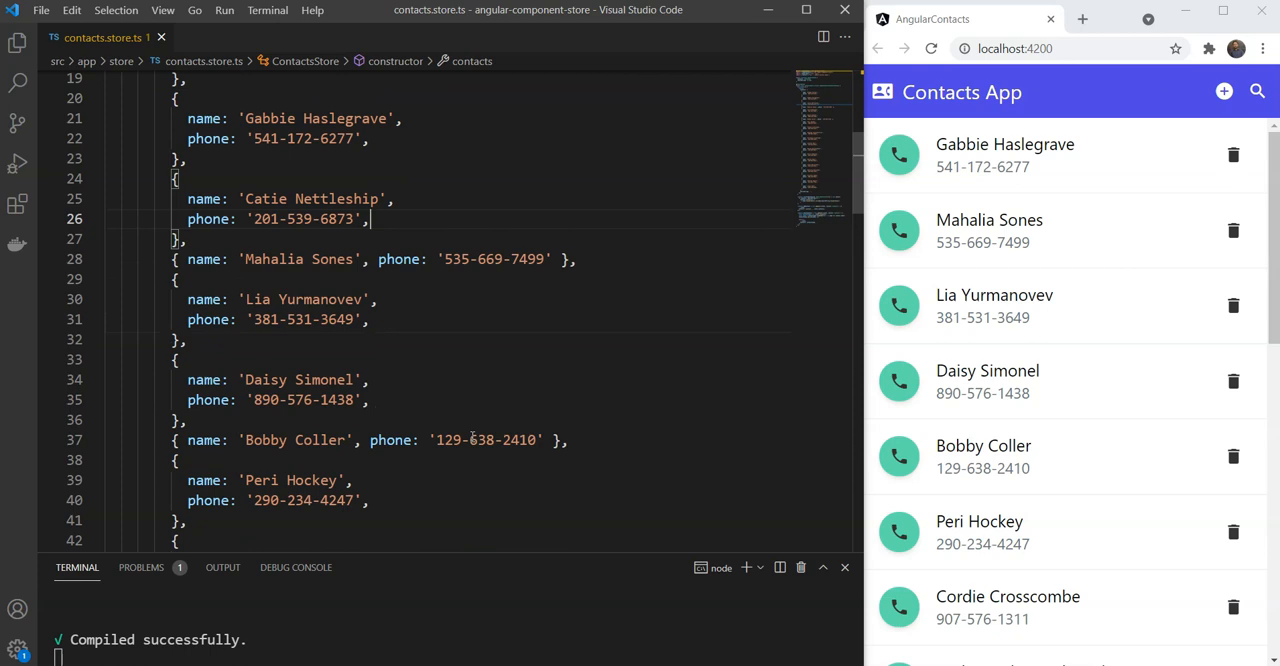
pyautogui.moveTo(396, 348)
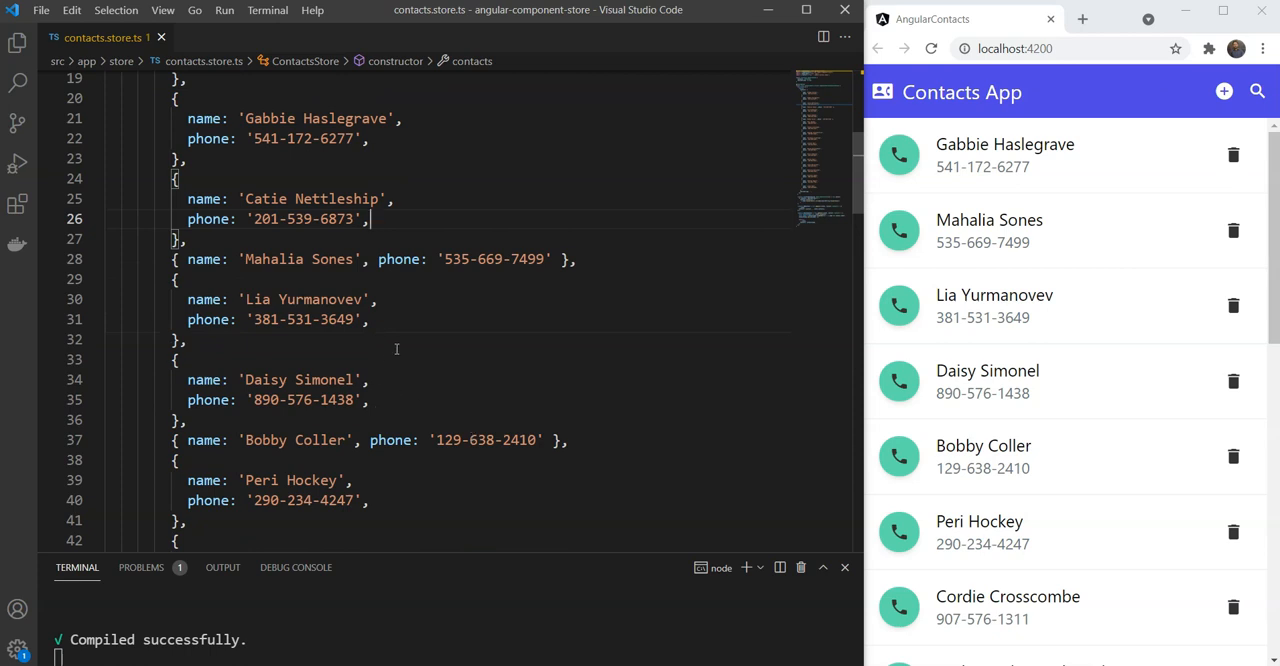
pyautogui.moveTo(556, 410)
pyautogui.write('Y')
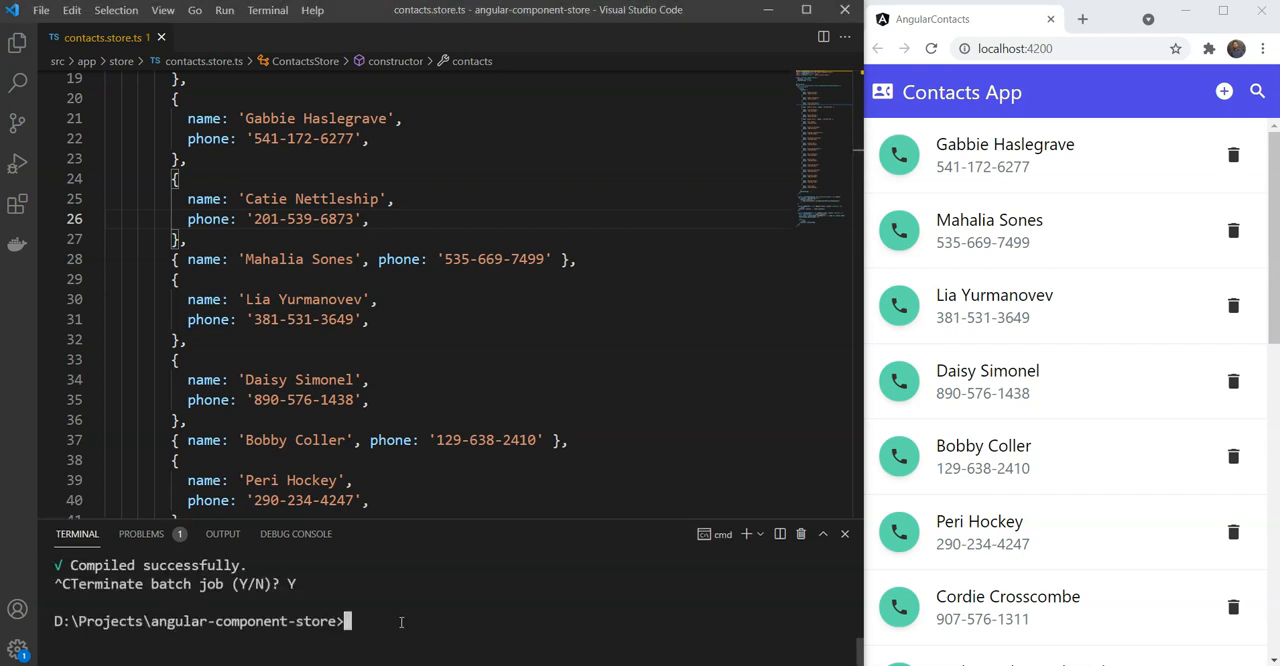
# - Run ng generate service services/contacts in the terminal to create the contacts service
pyautogui.write('ng generate')
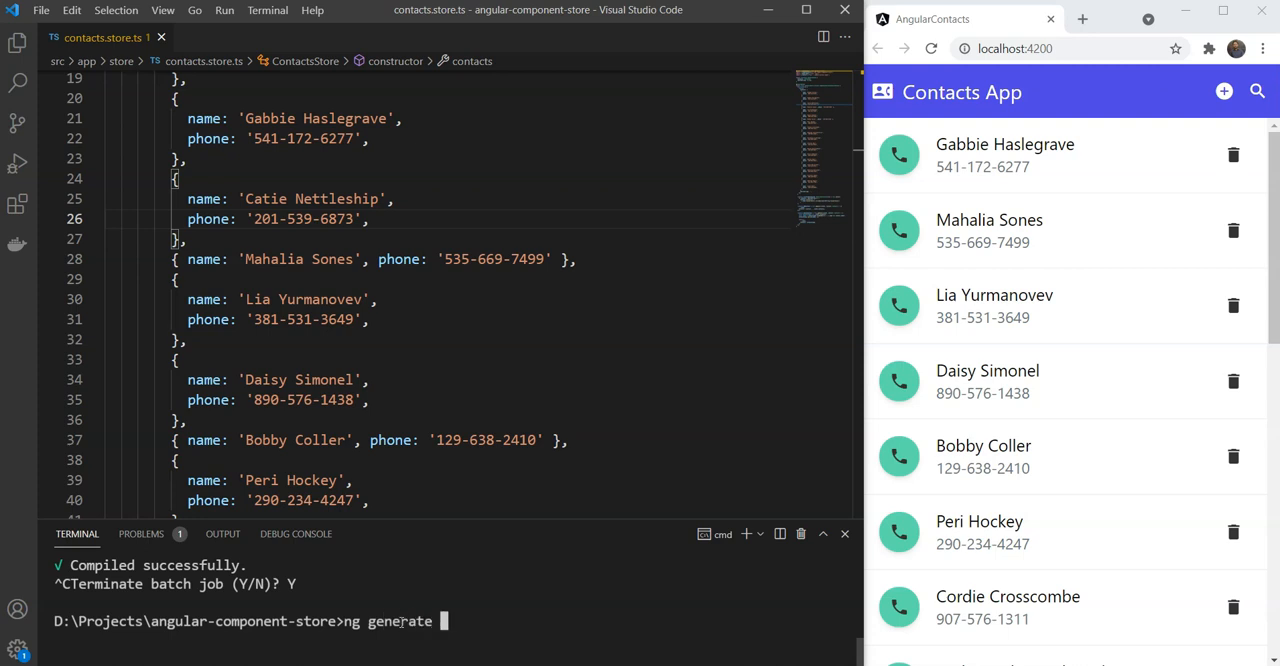
pyautogui.write('service serv')
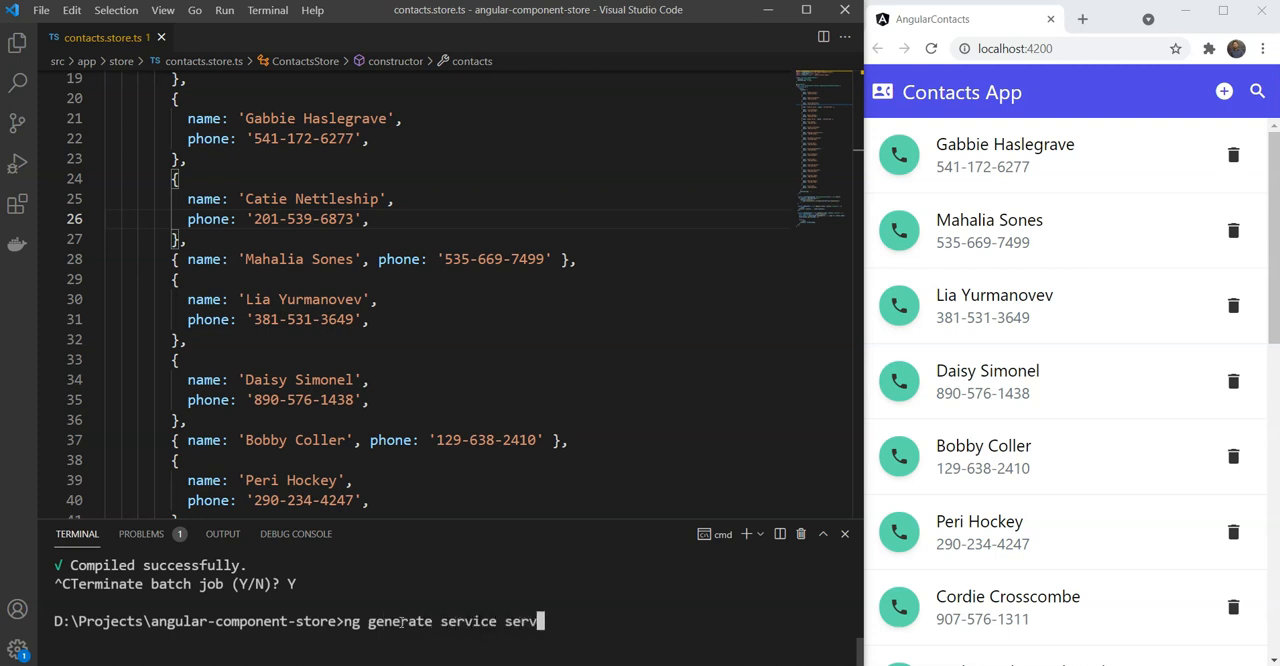
pyautogui.write('ices/contacts')
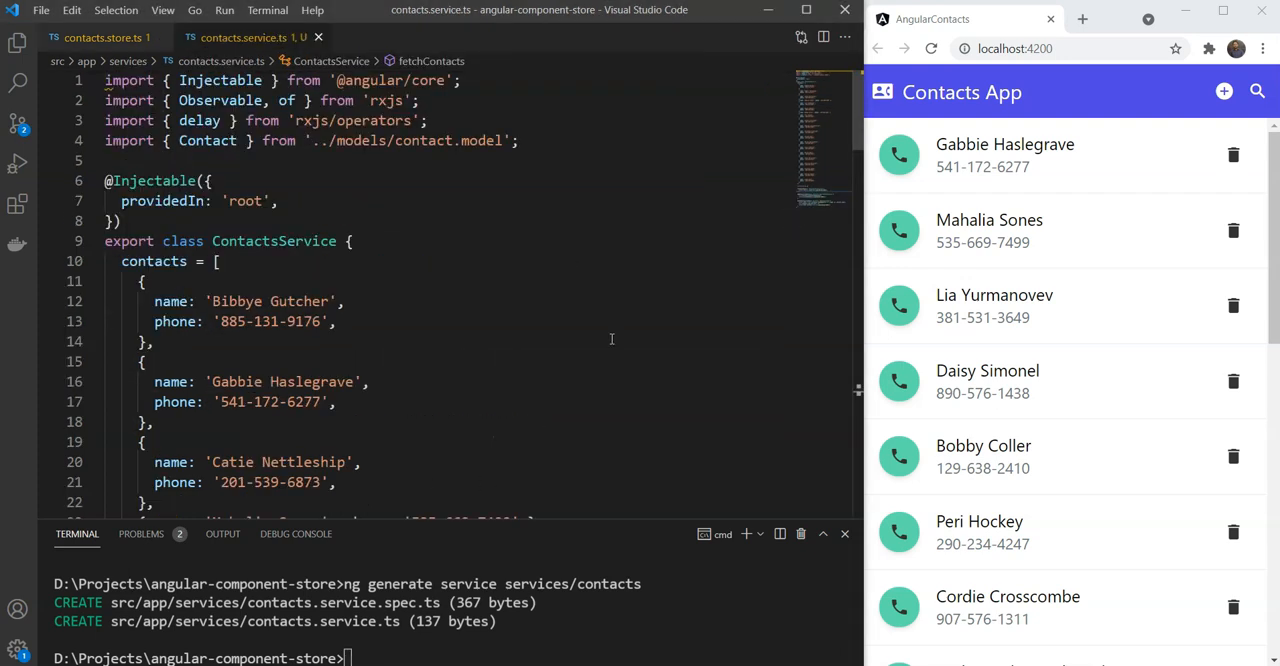
pyautogui.click(150, 340)
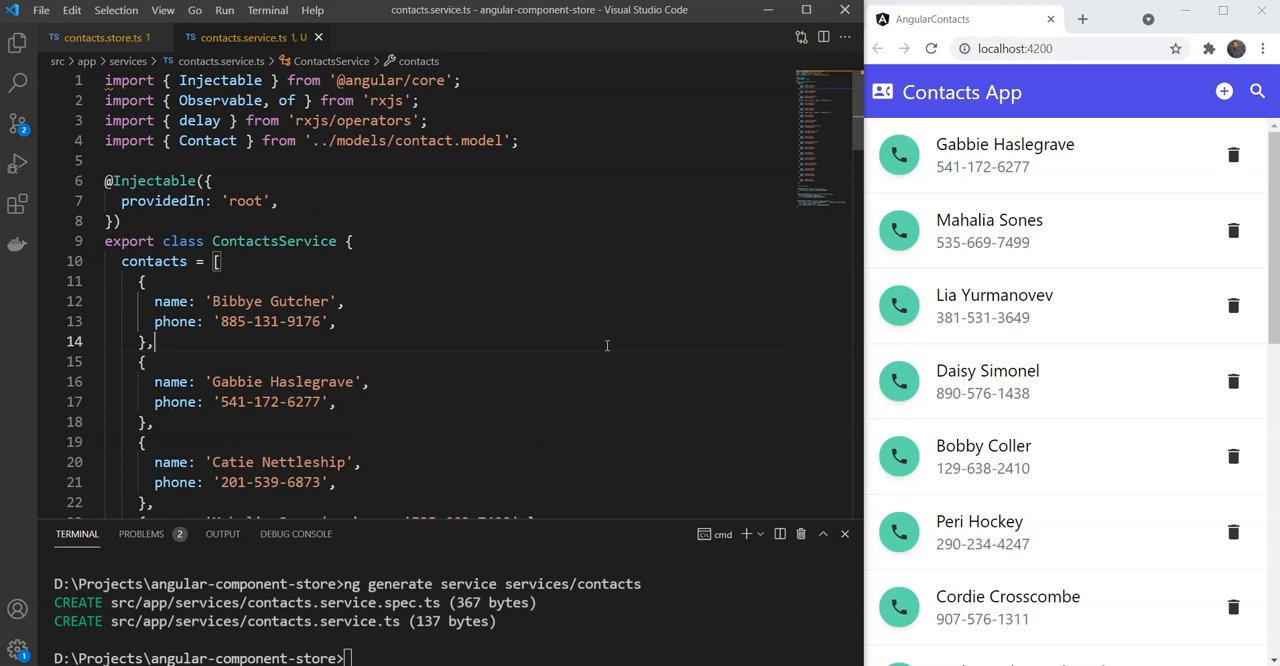
pyautogui.scroll(-3)
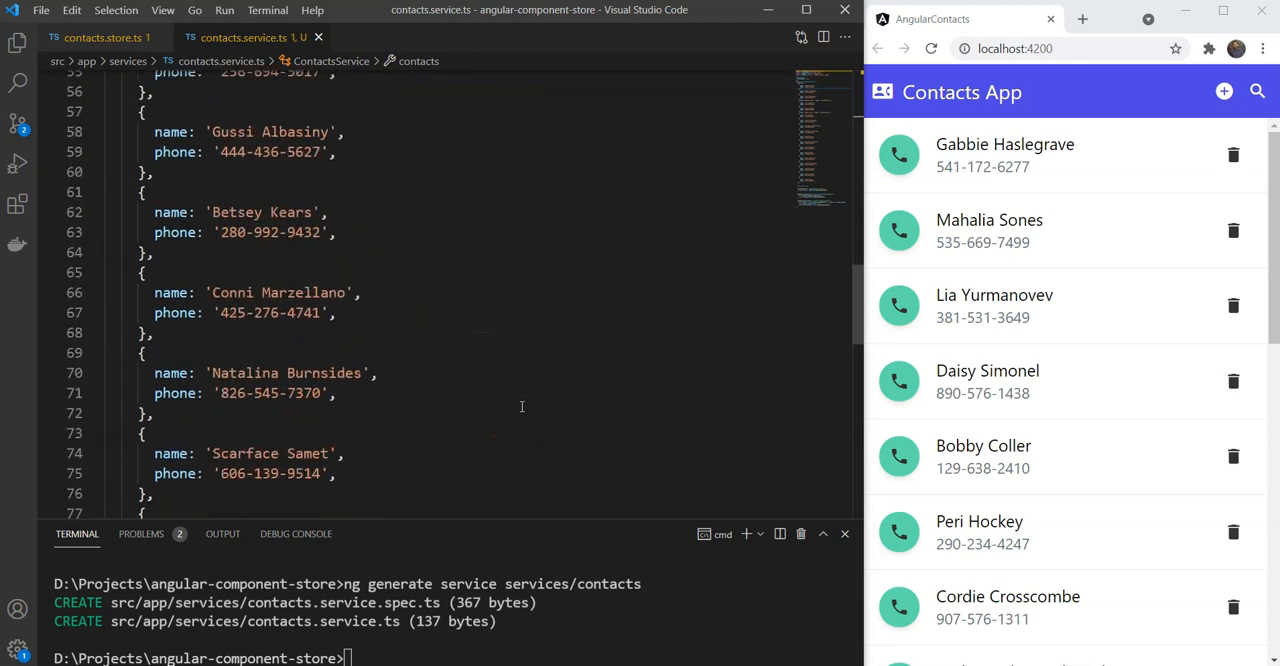
pyautogui.scroll(-3)
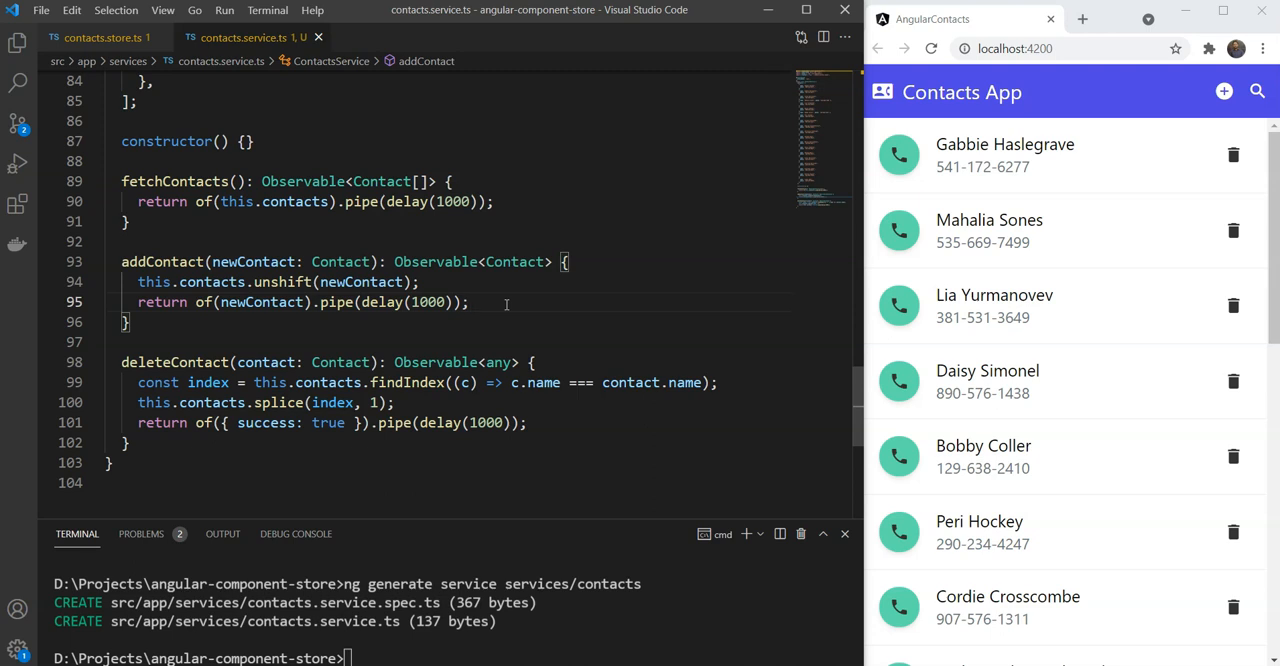
pyautogui.moveTo(432, 336)
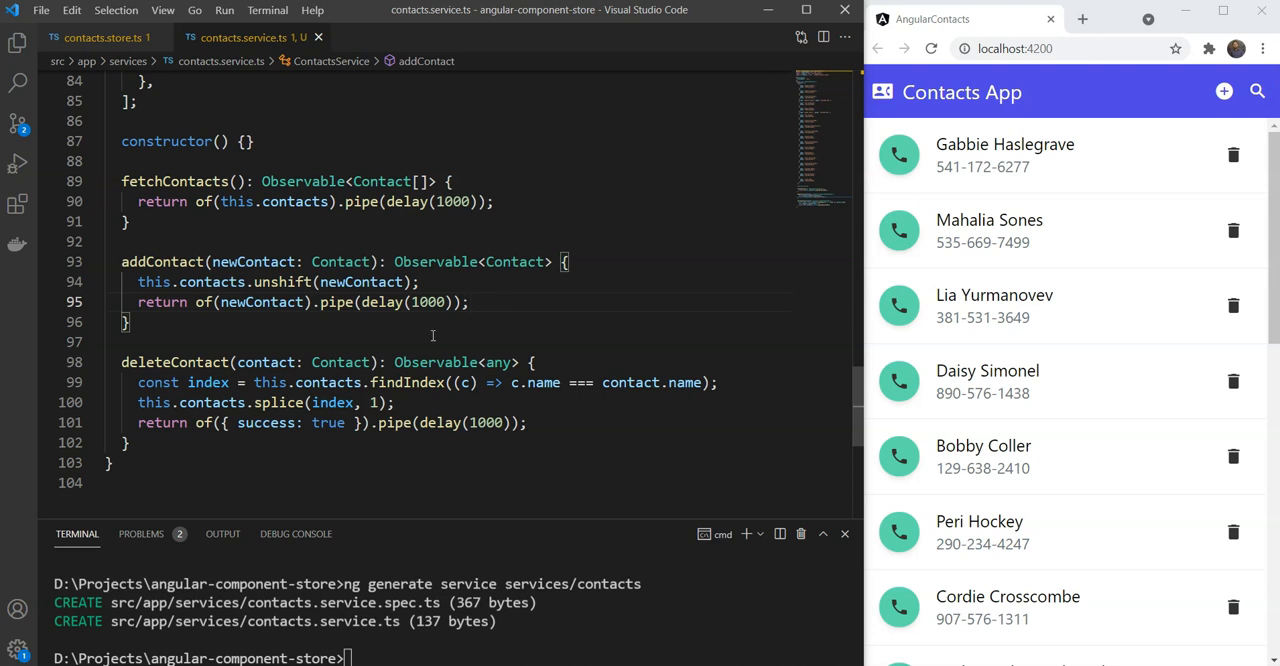
pyautogui.click(488, 342)
pyautogui.write('ontact')
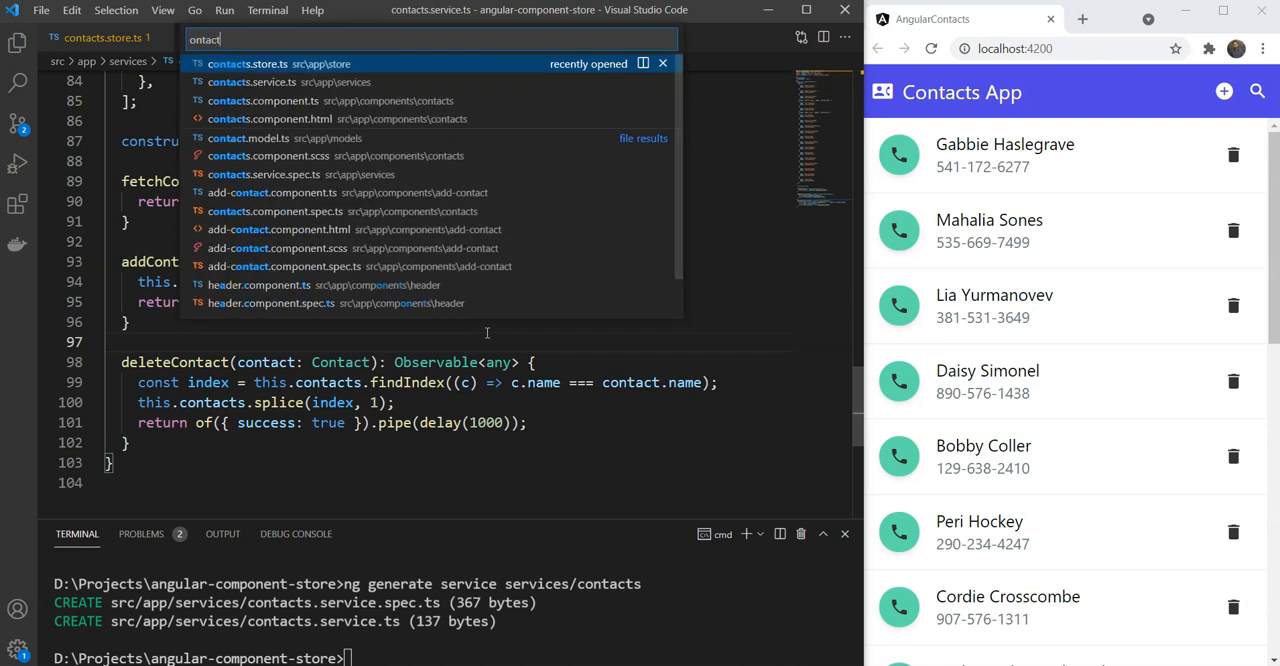
# - Return to contacts.store.ts and scroll to the deleteContact updater
pyautogui.click(252, 82)
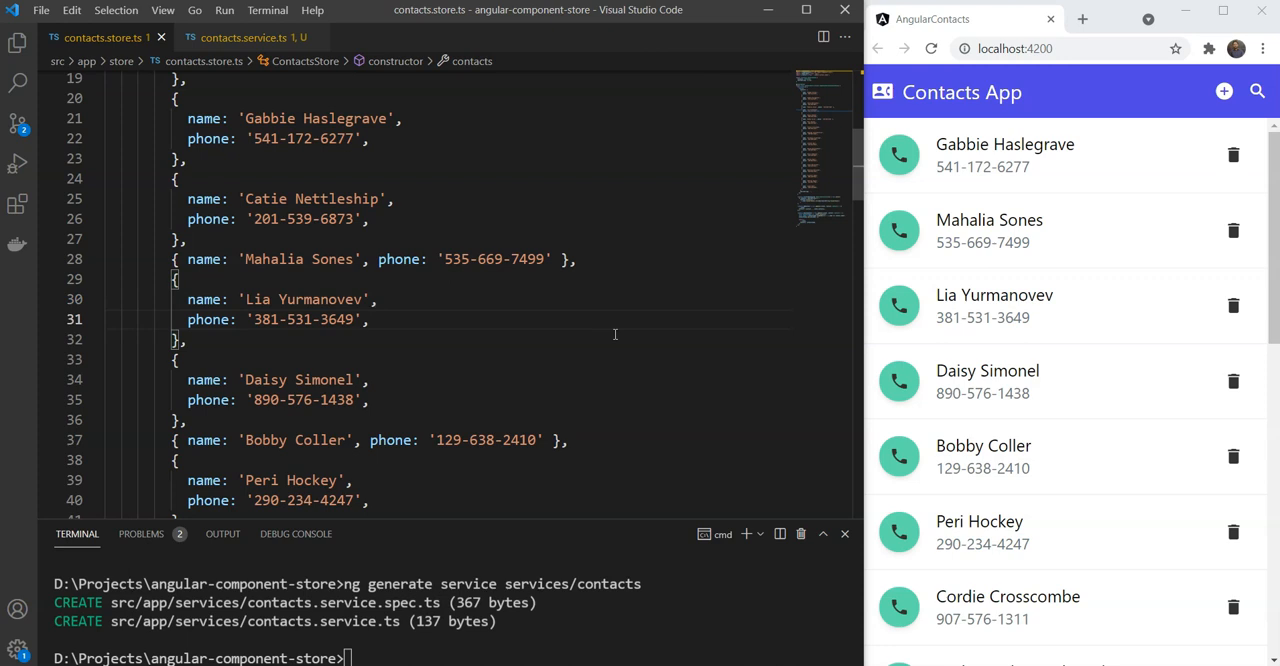
pyautogui.moveTo(302, 356)
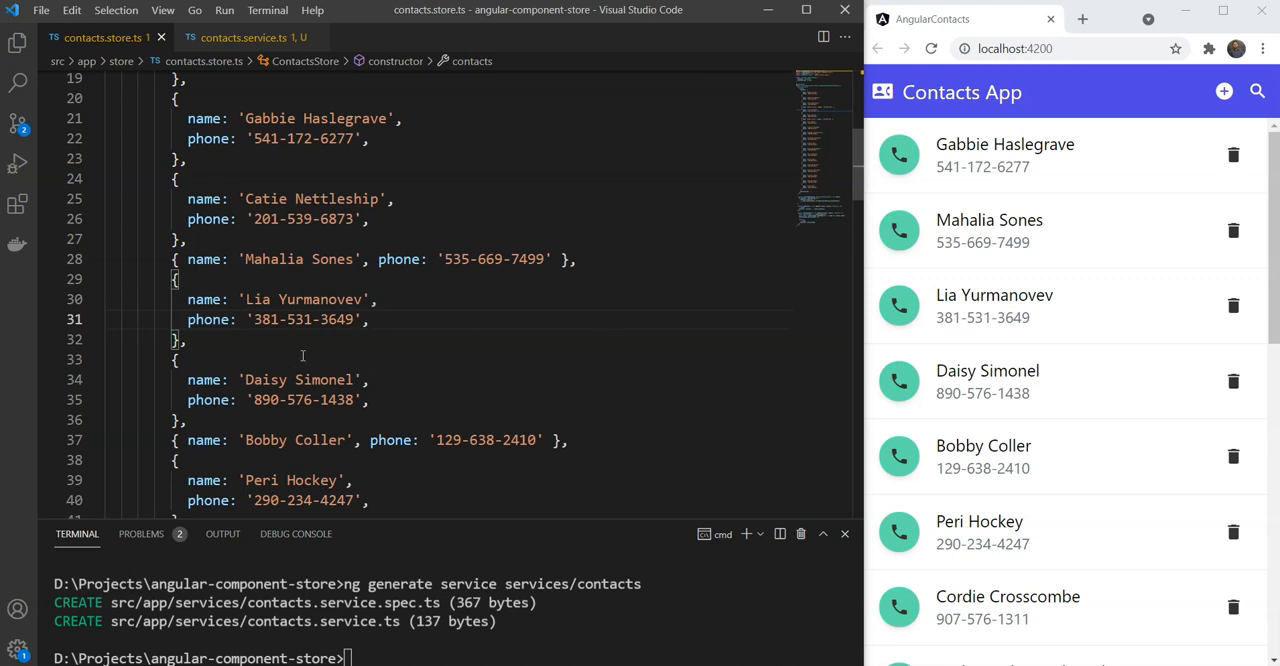
pyautogui.scroll(3)
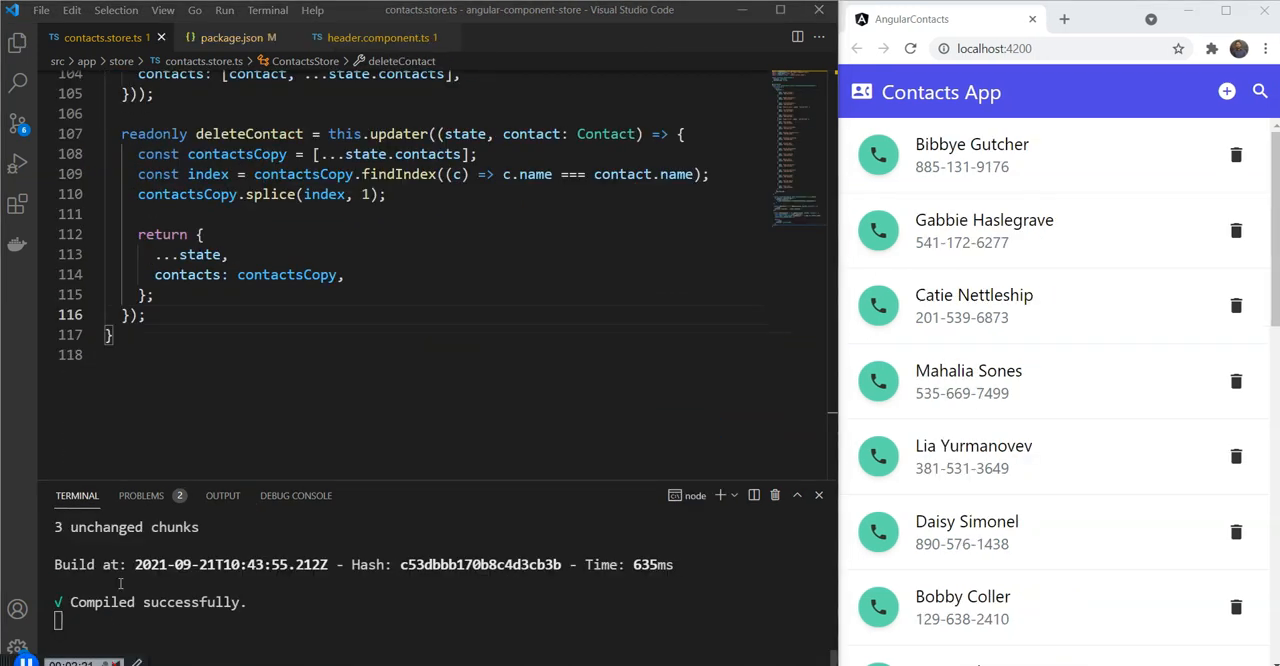
# - Add readonly fetchContacts = this.effect(trigger$ => trigger$.pipe( )) below deleteContact
pyautogui.click(178, 314)
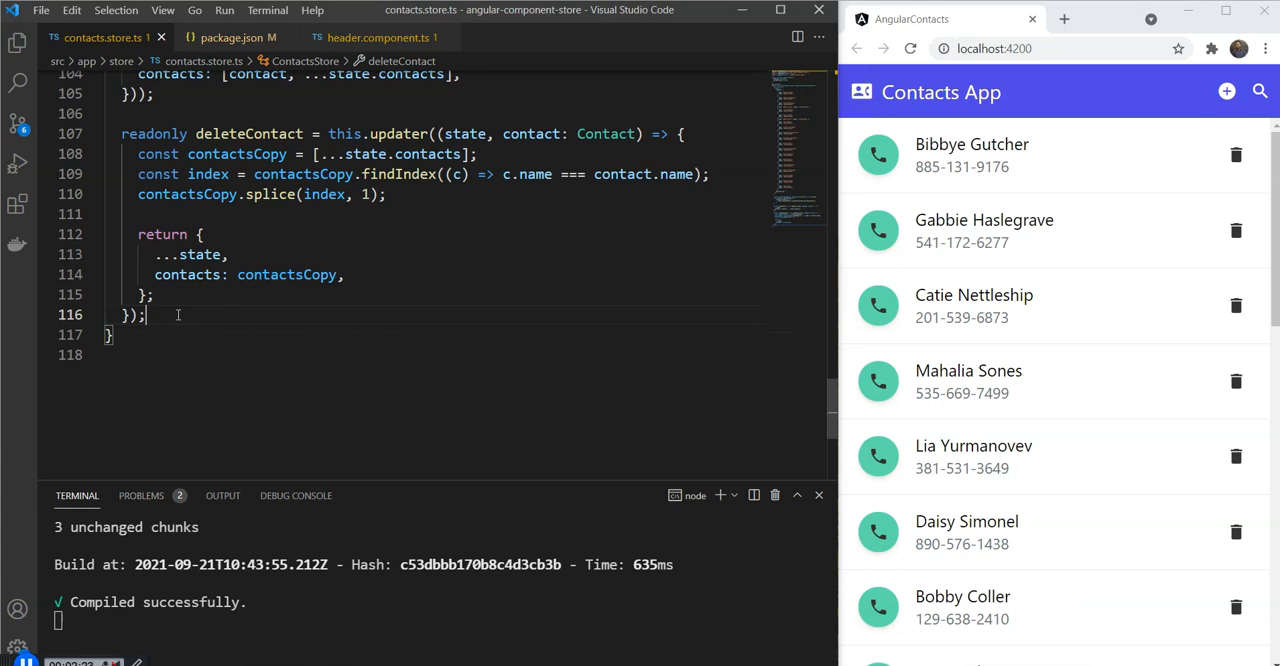
pyautogui.write('readonly fetchContacts')
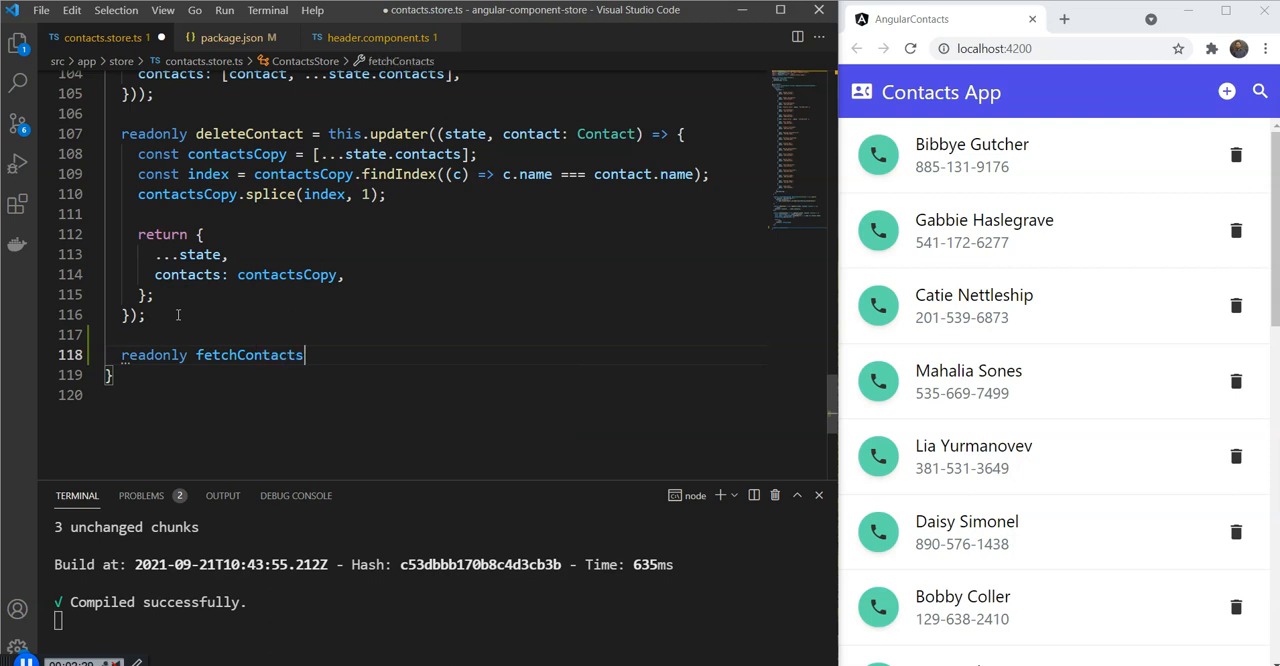
pyautogui.write('= this.effect(')
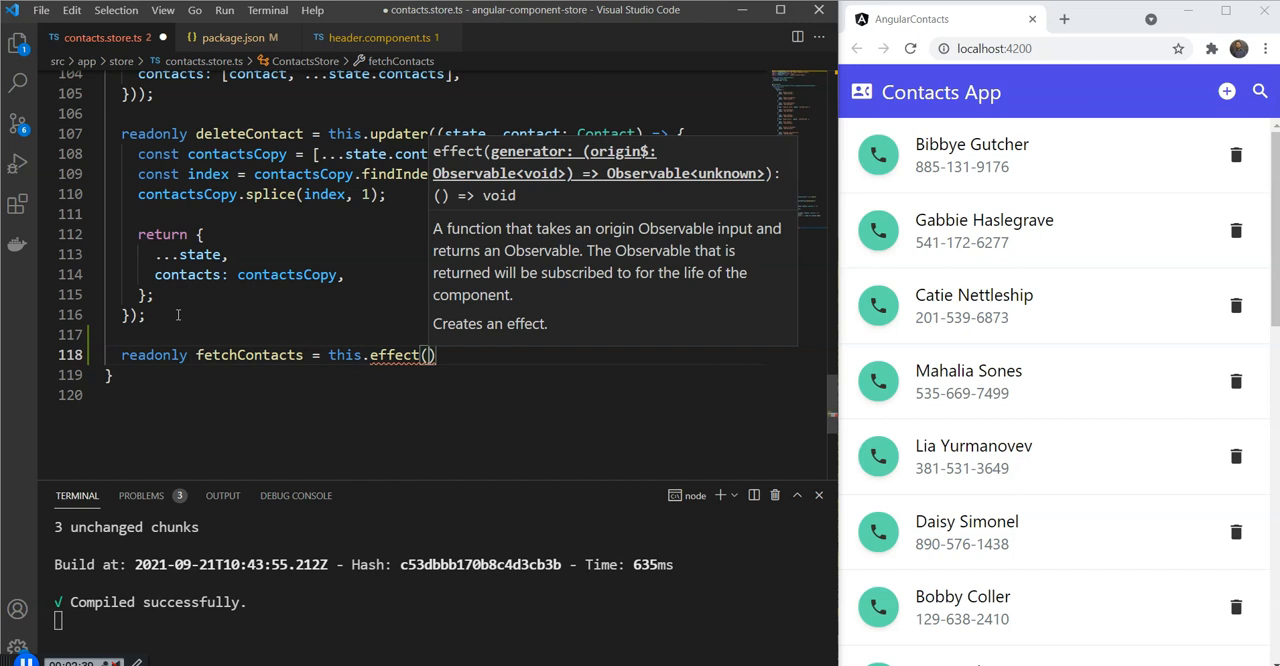
pyautogui.write('trigger$ =')
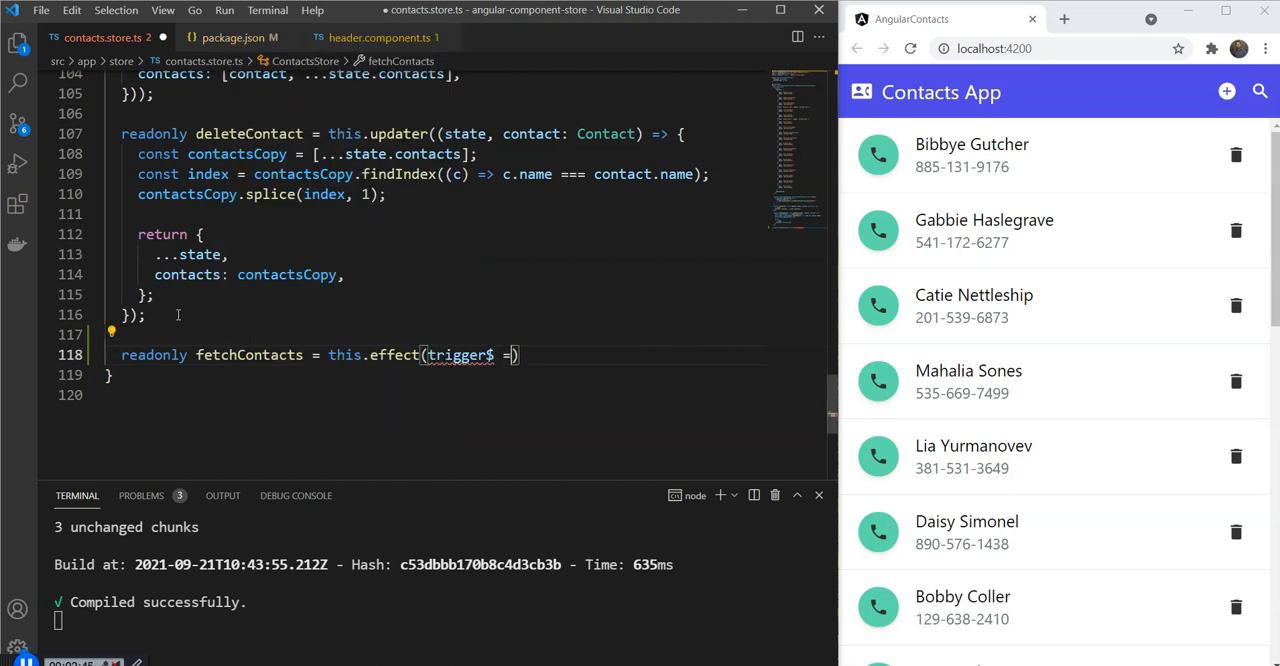
pyautogui.write('trigger$')
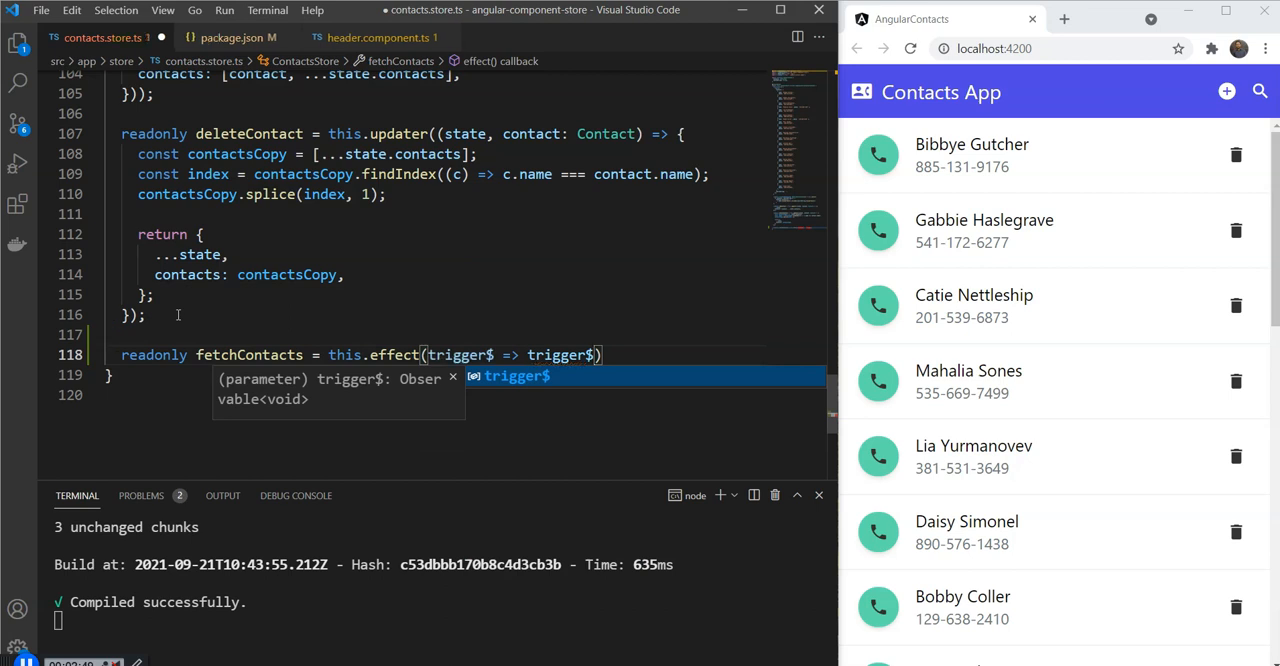
pyautogui.write('.pipe(')
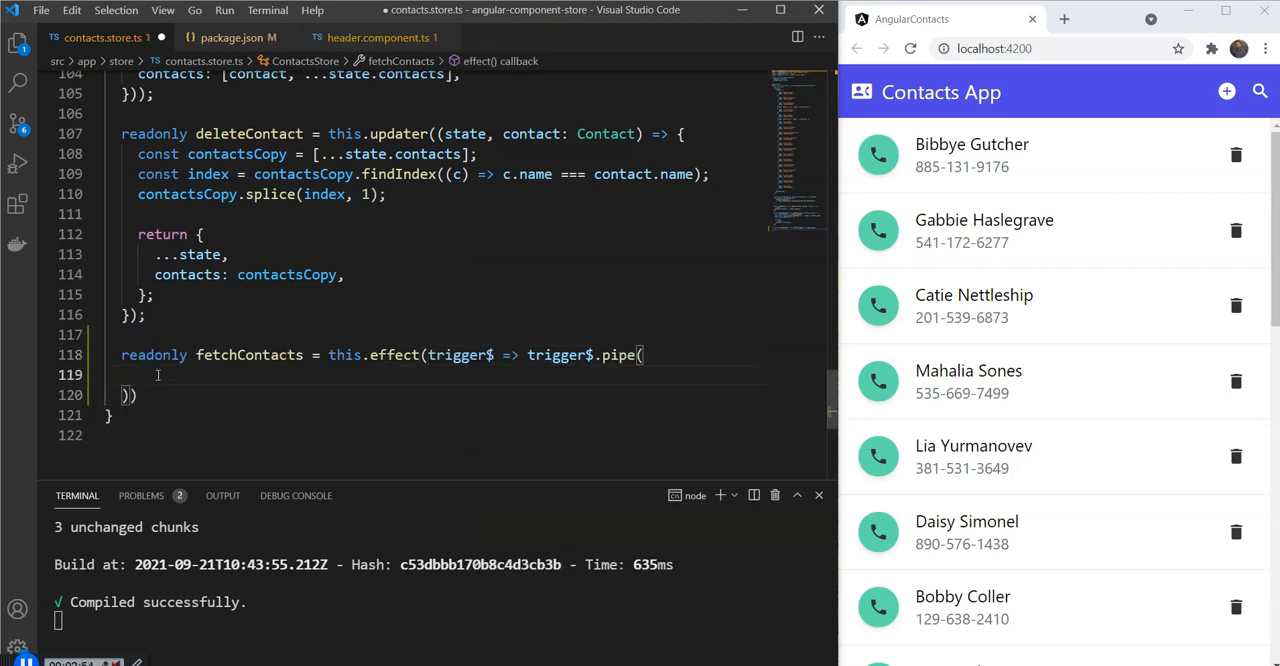
pyautogui.moveTo(288, 400)
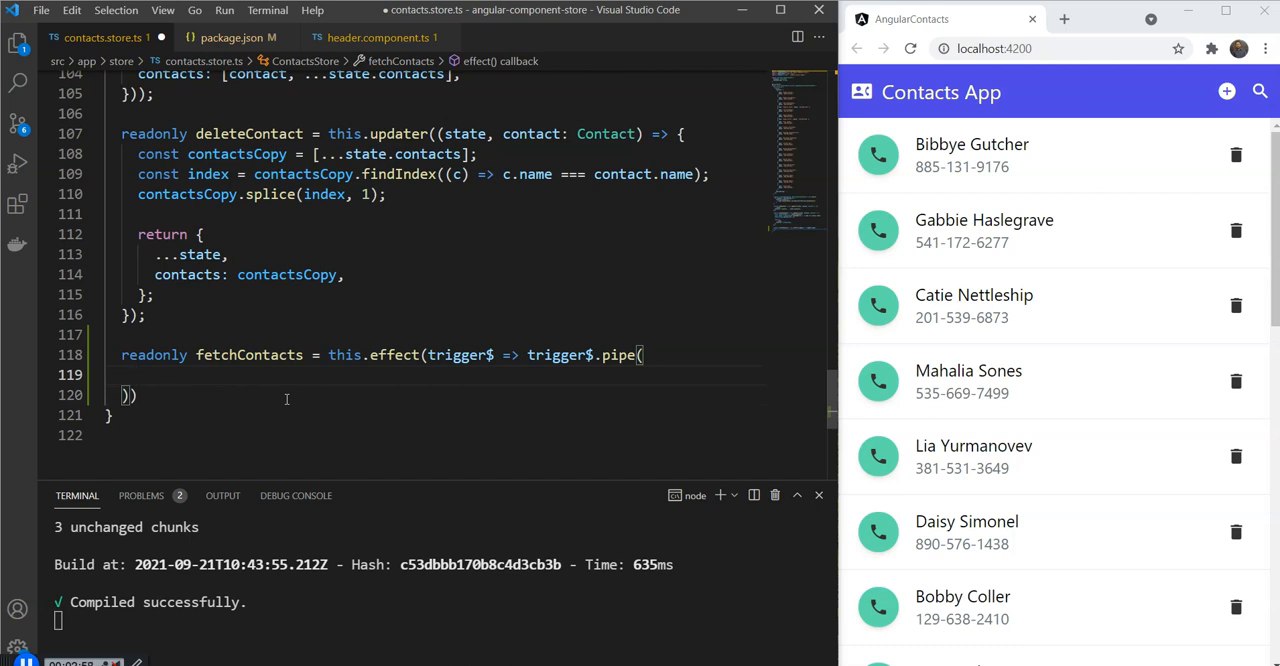
pyautogui.scroll(3)
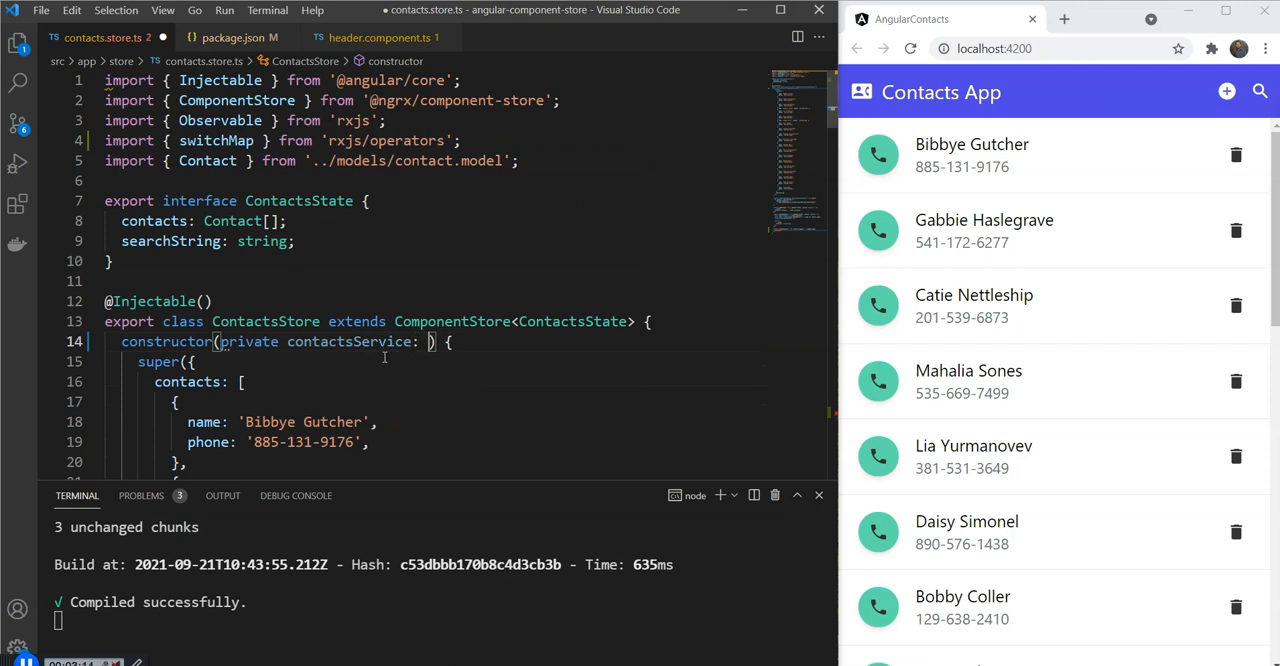
# - Inside the effect, switchMap to this.contactsService.fetchContacts().pipe(tap(data => { }))
pyautogui.write('ContactsS')
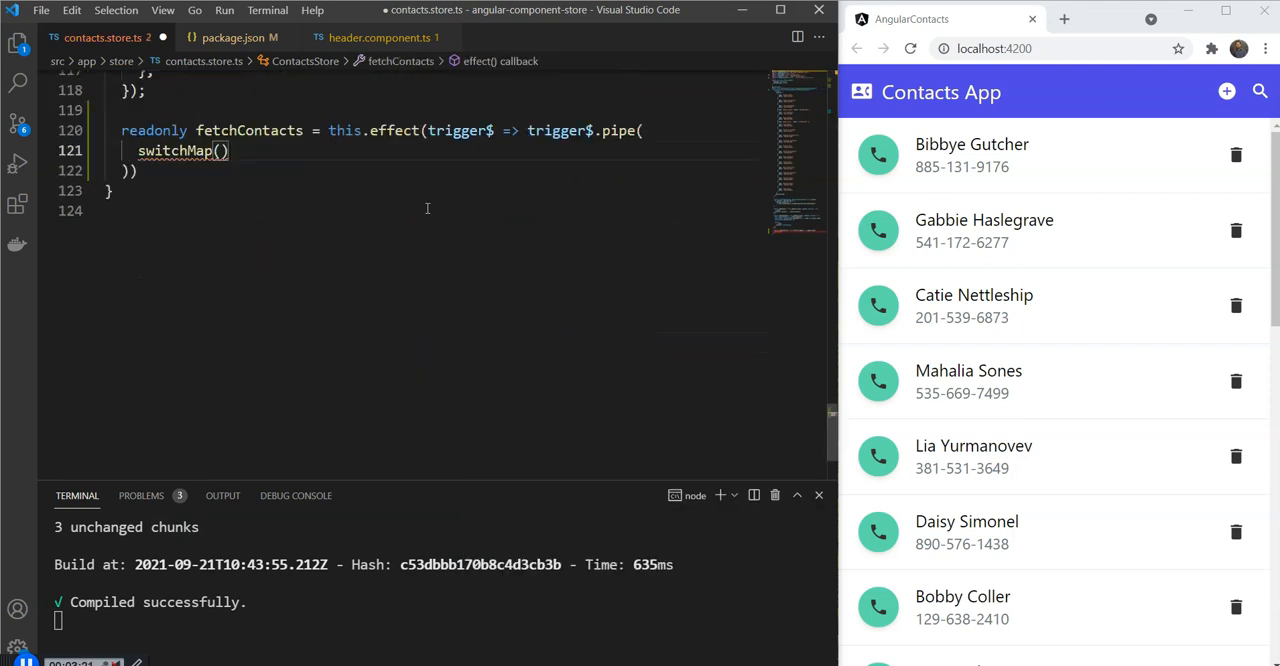
pyautogui.write('() => this.contactsService.fetchCont')
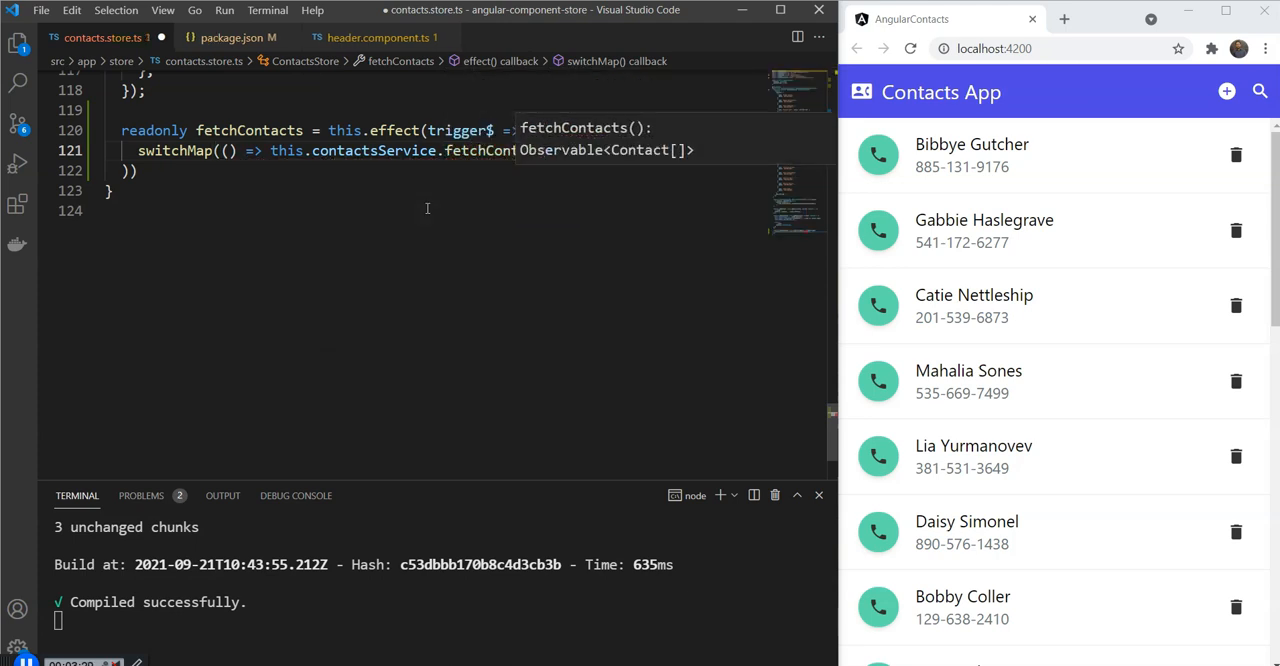
pyautogui.write('.pipe(')
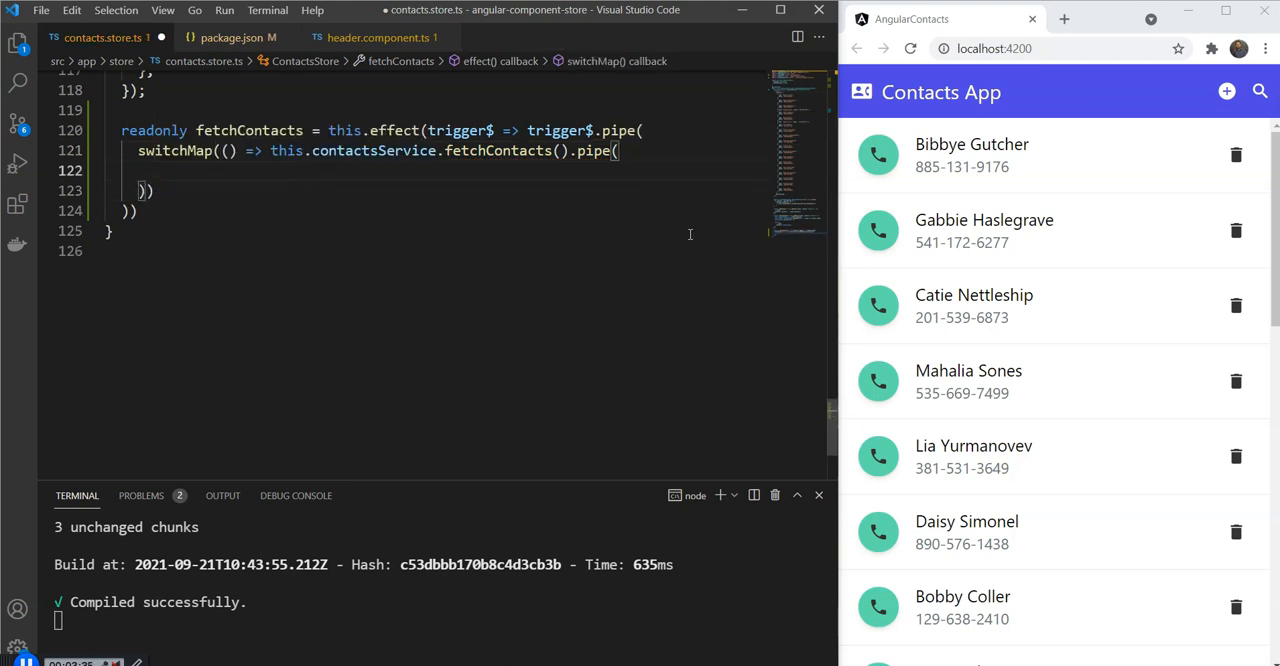
pyautogui.write('tap(')
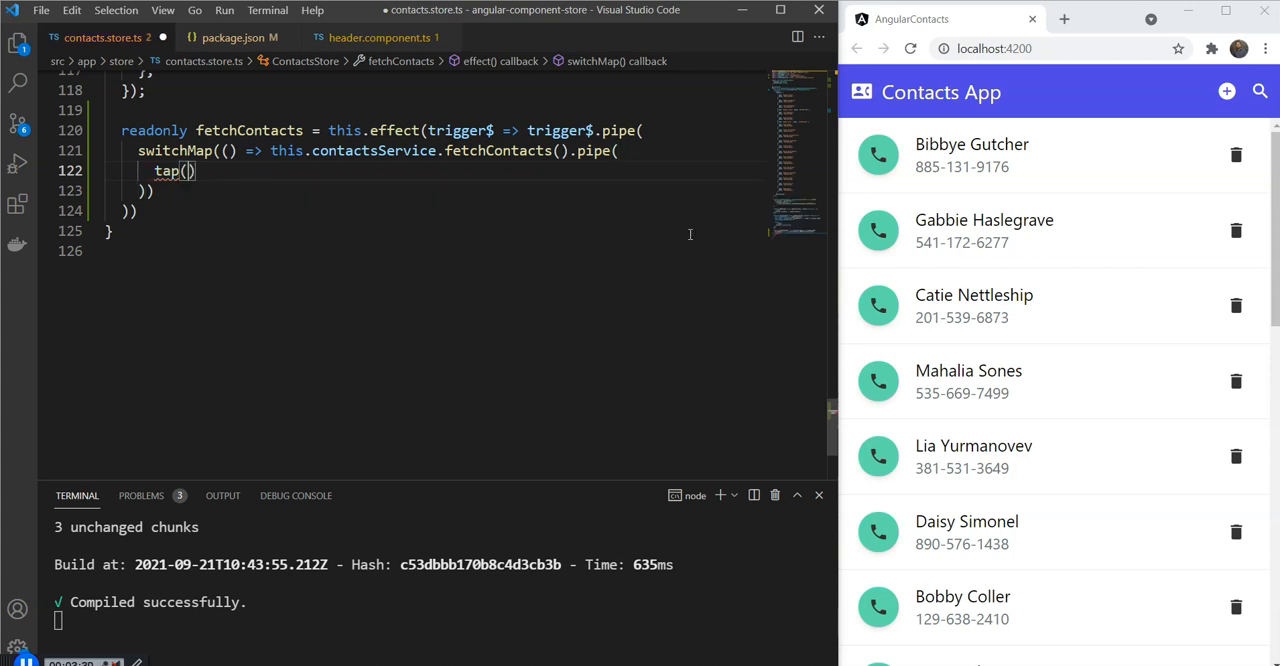
pyautogui.write('data => {')
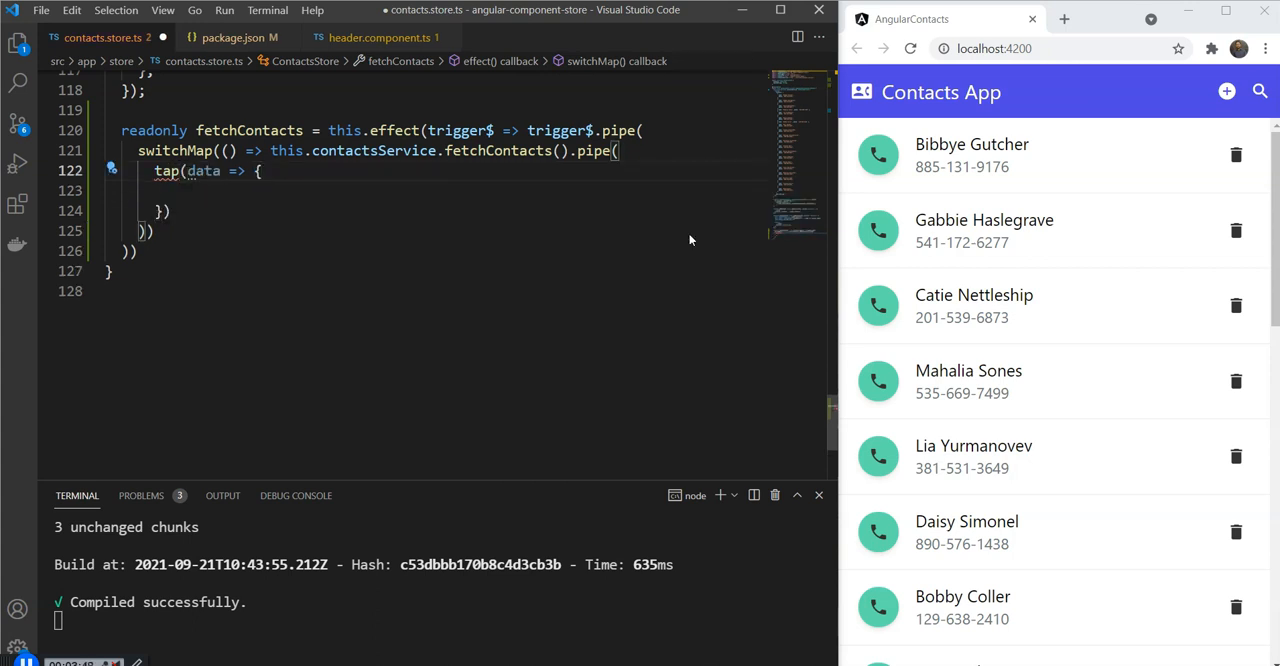
# - Position the cursor after the addContact updater to start a new store member
pyautogui.click(190, 190)
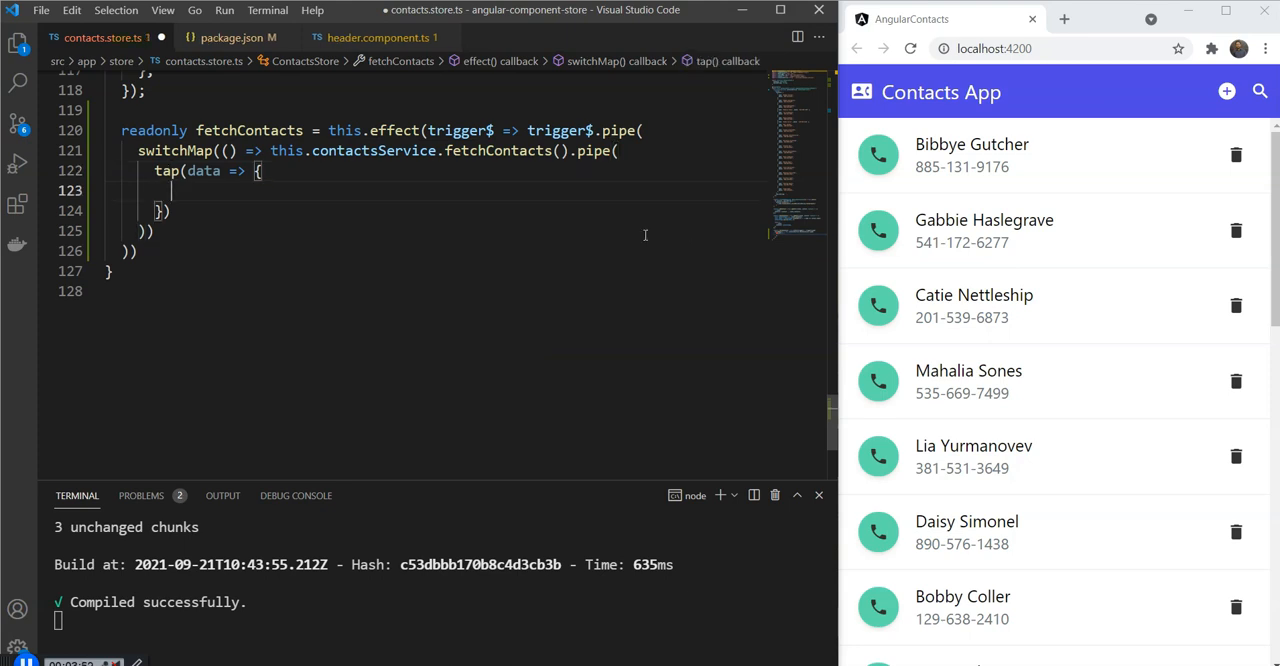
pyautogui.scroll(3)
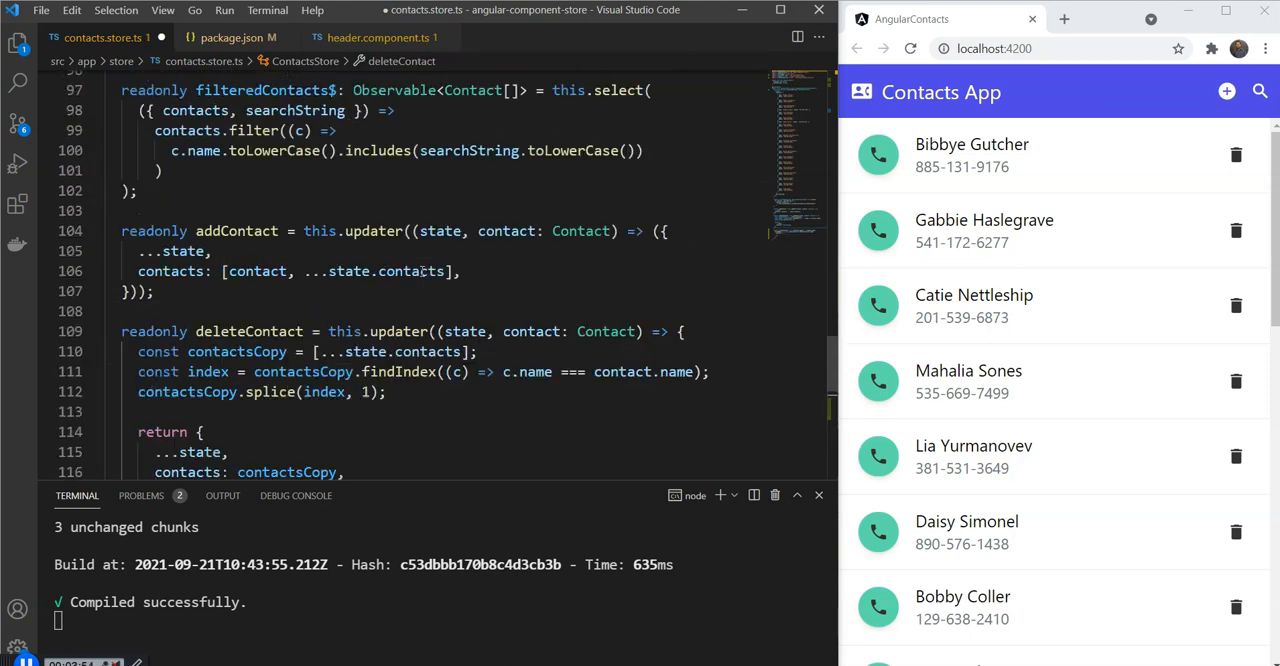
pyautogui.click(392, 292)
pyautogui.write('readonly')
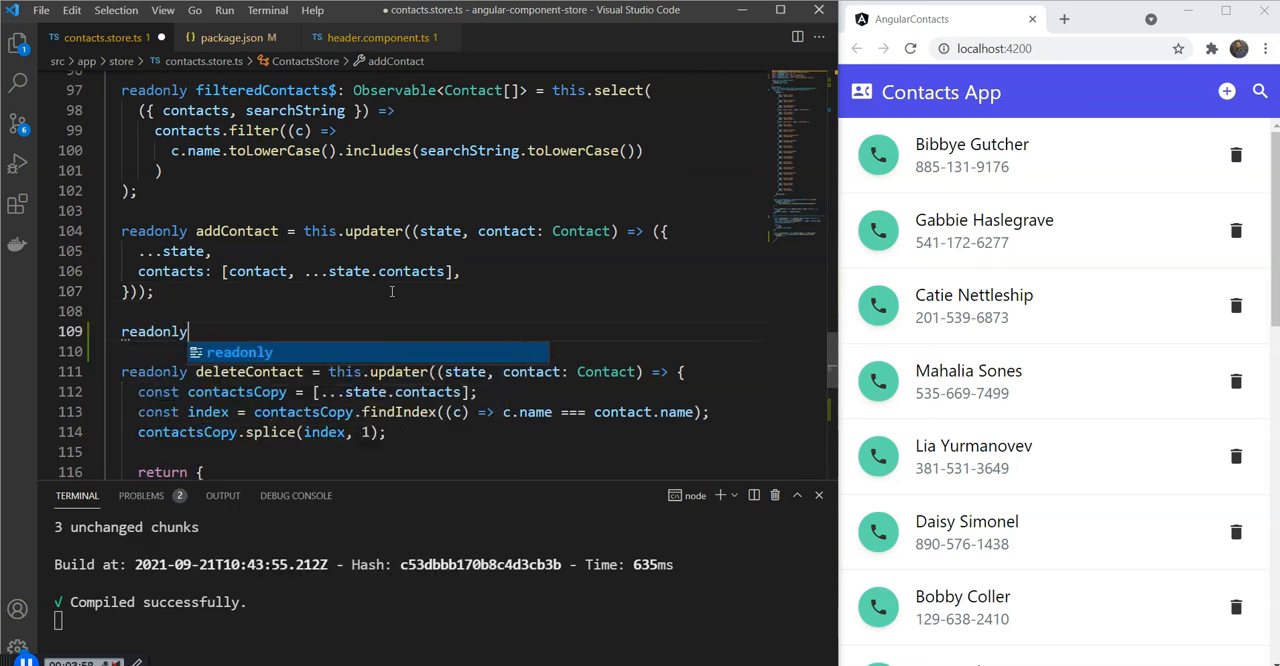
# - Write readonly setContacts = this.updater((state, contacts: Contact[]) => ({...state, contacts}))
pyautogui.write('setContac')
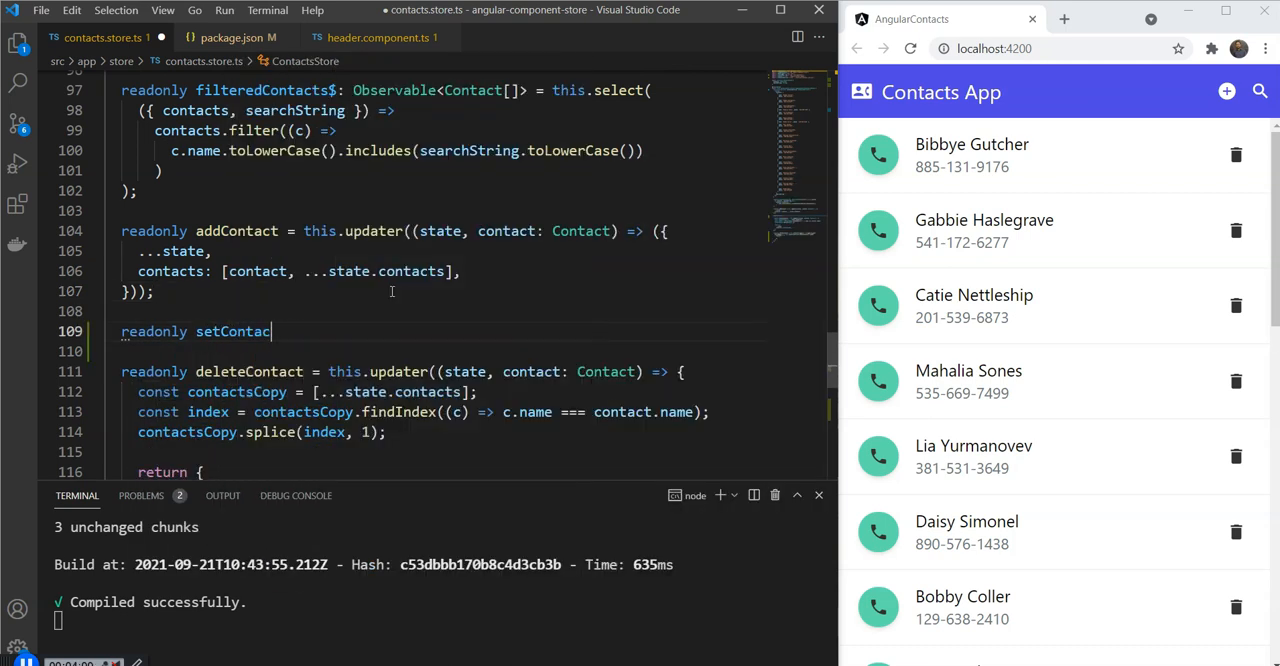
pyautogui.write('ts =')
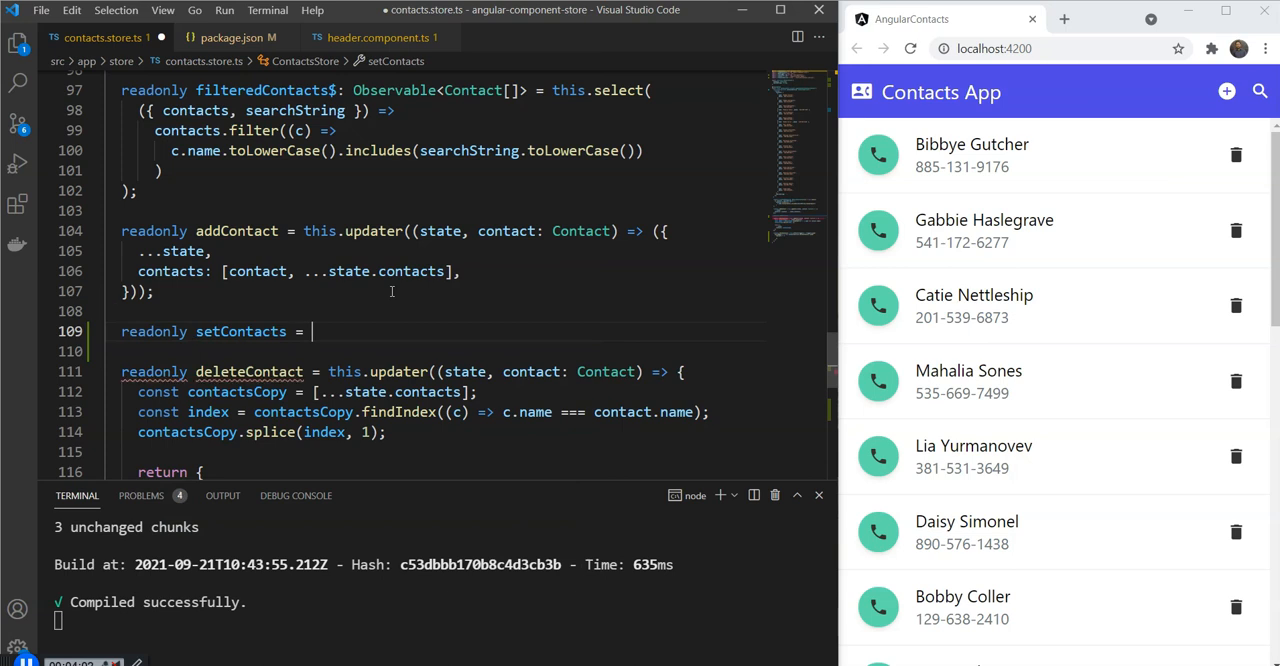
pyautogui.write('updater(')
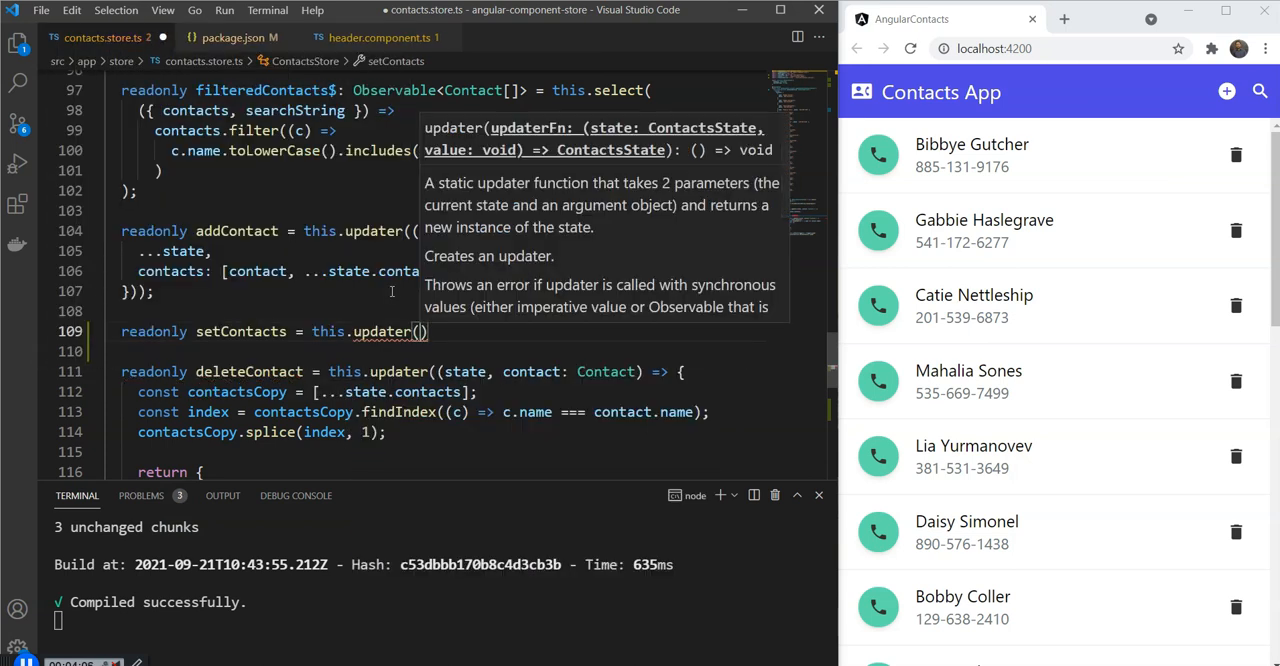
pyautogui.write('(state, contacts:')
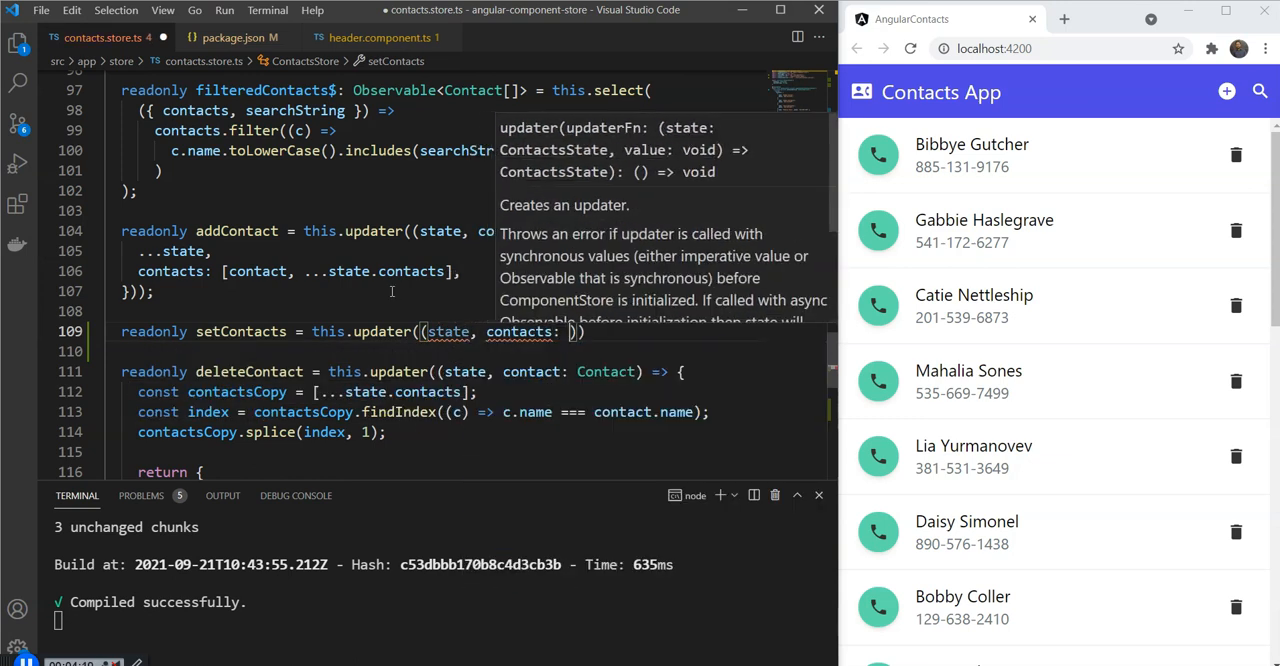
pyautogui.write('Contact[]) => ({')
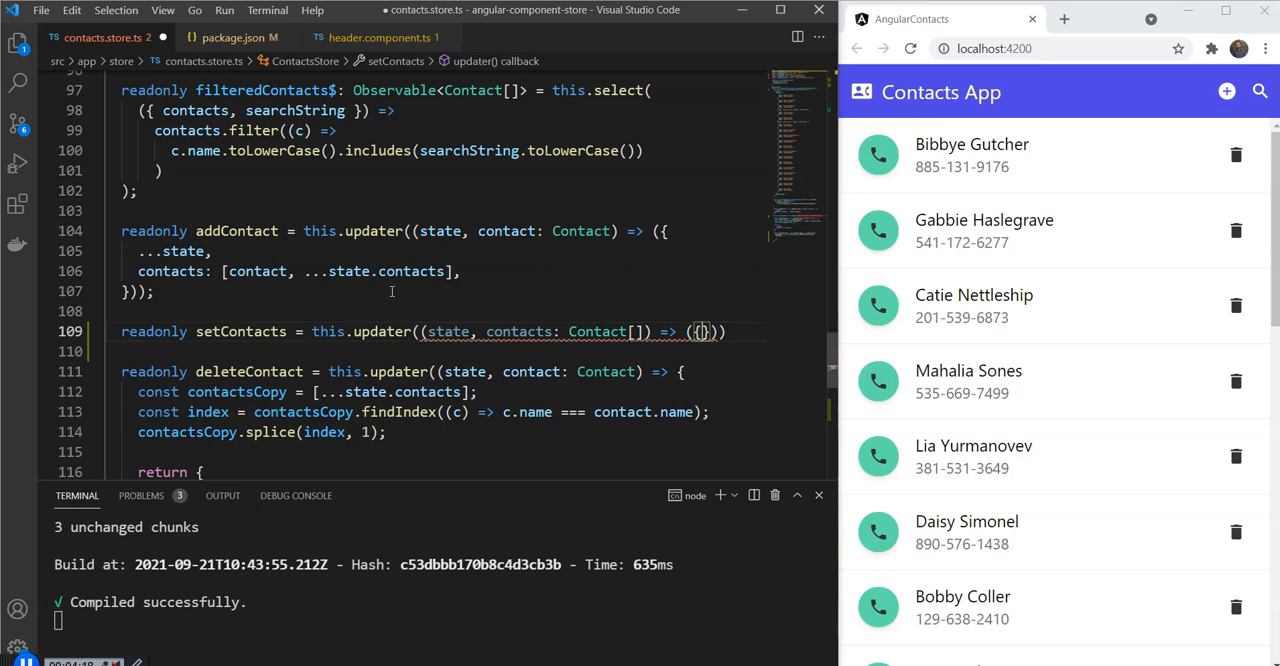
pyautogui.write('...state,')
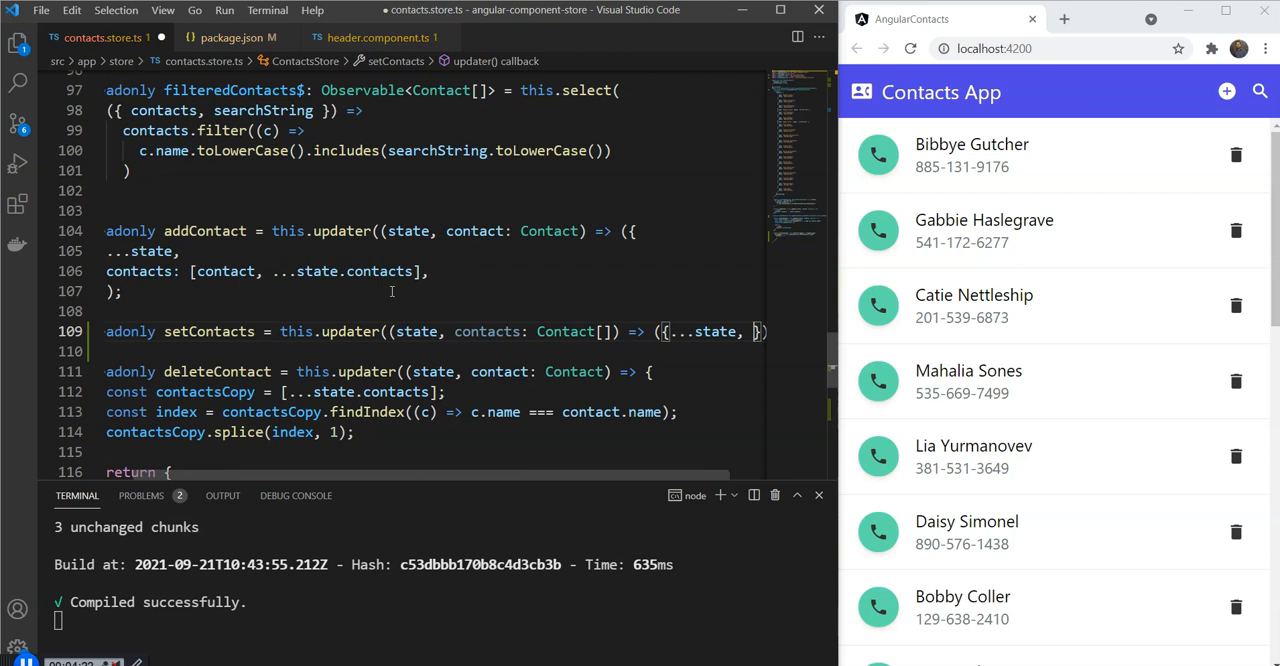
pyautogui.write('contacts')
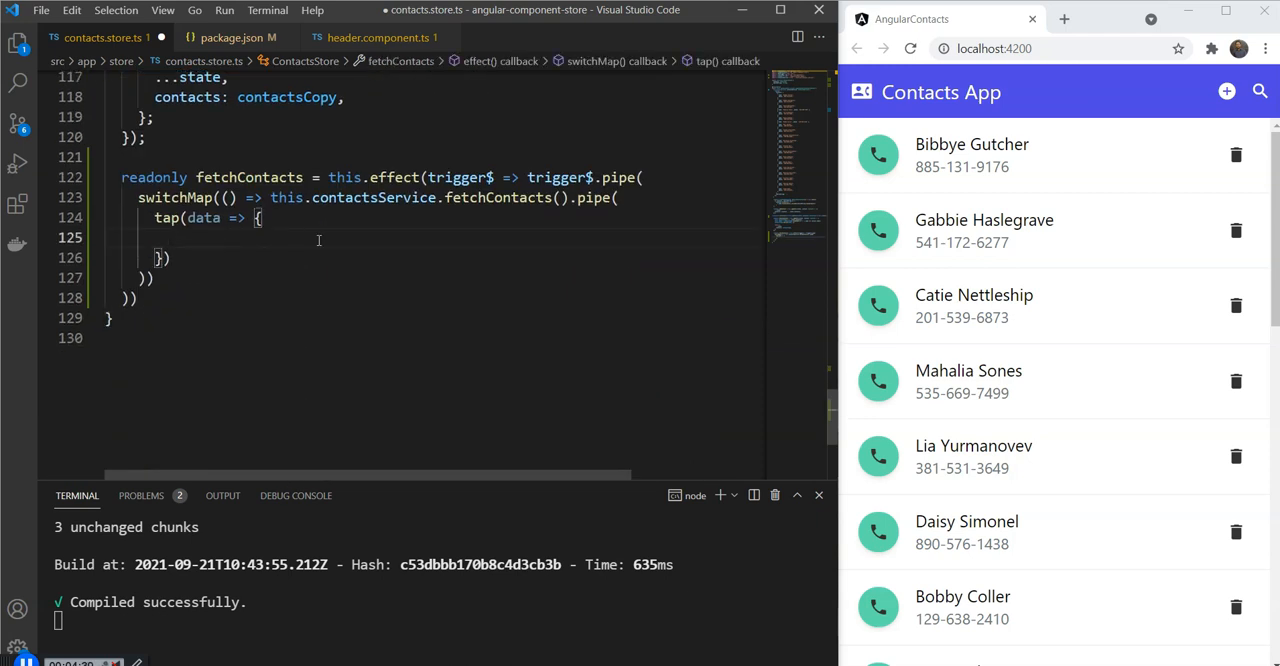
# - In the tap call this.setContacts(data), add catchError(() => EMPTY), and import EMPTY from rxjs
pyautogui.write('this.setContacts')
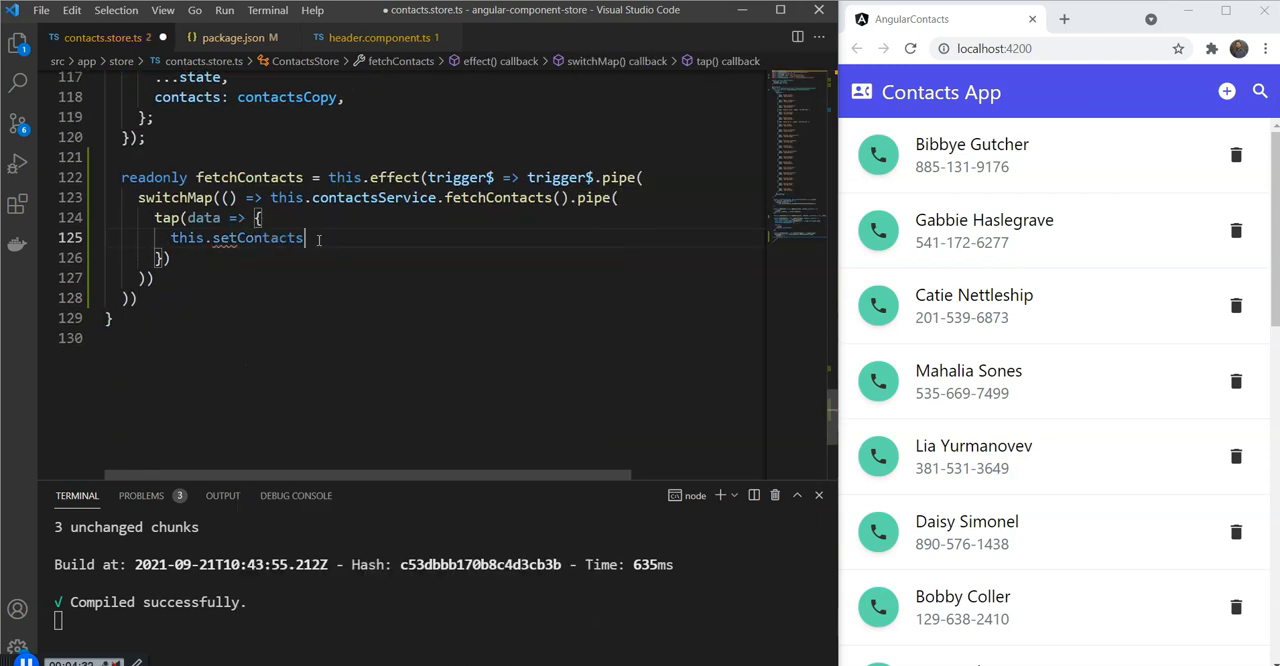
pyautogui.write('(data')
pyautogui.click(432, 258)
pyautogui.write(',')
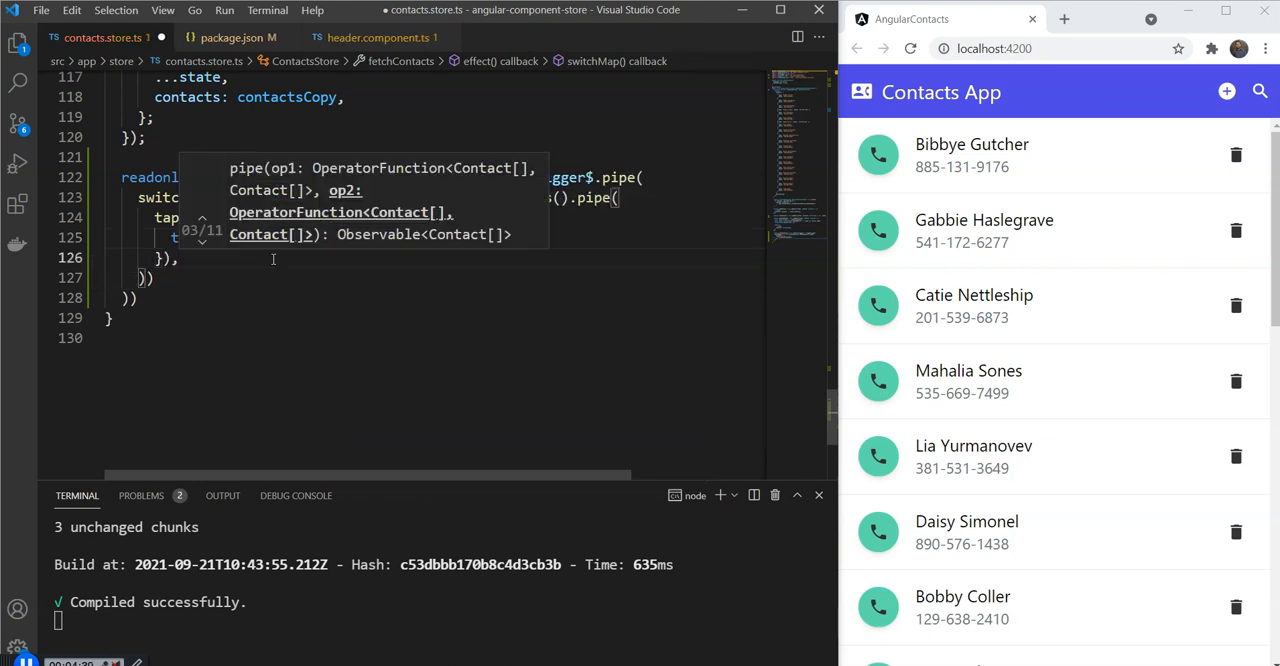
pyautogui.write('ca')
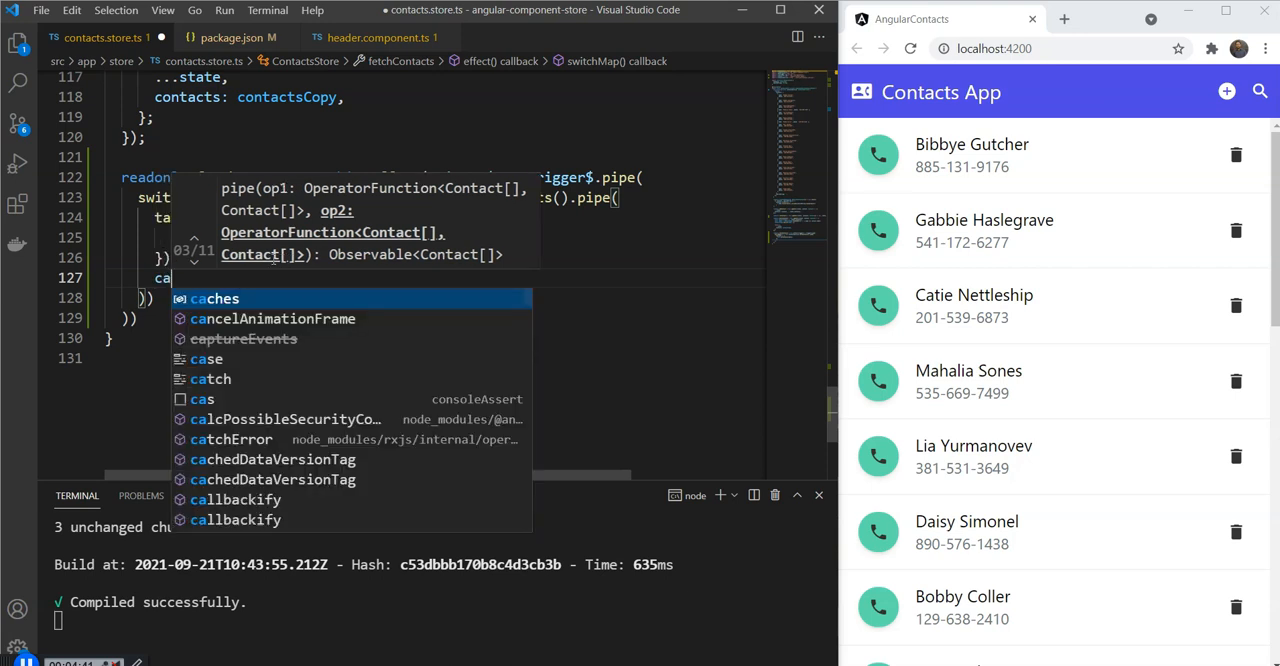
pyautogui.write('t')
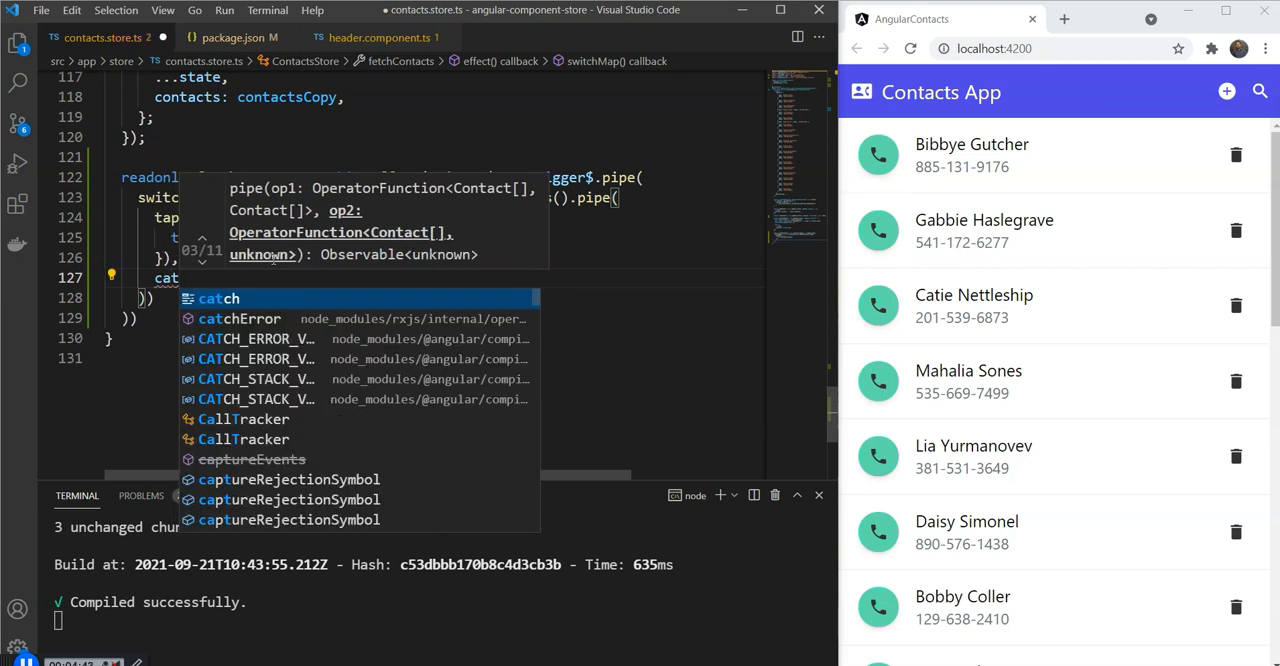
pyautogui.press('Escape')
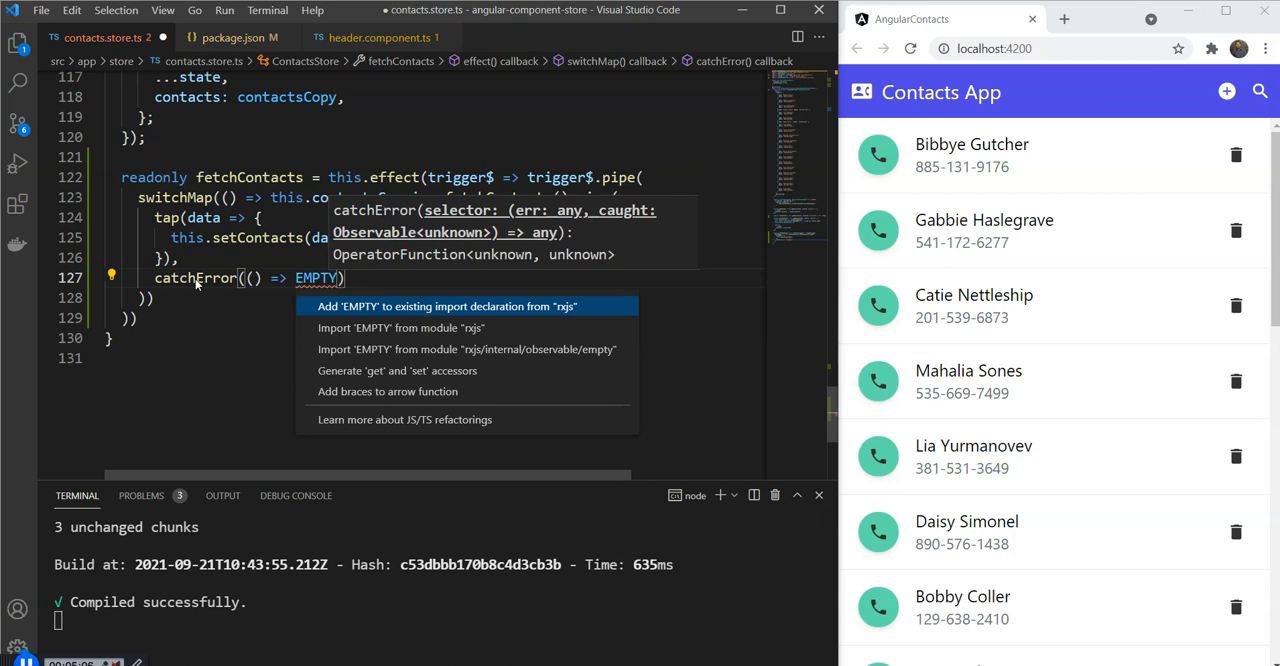
pyautogui.press('Escape')
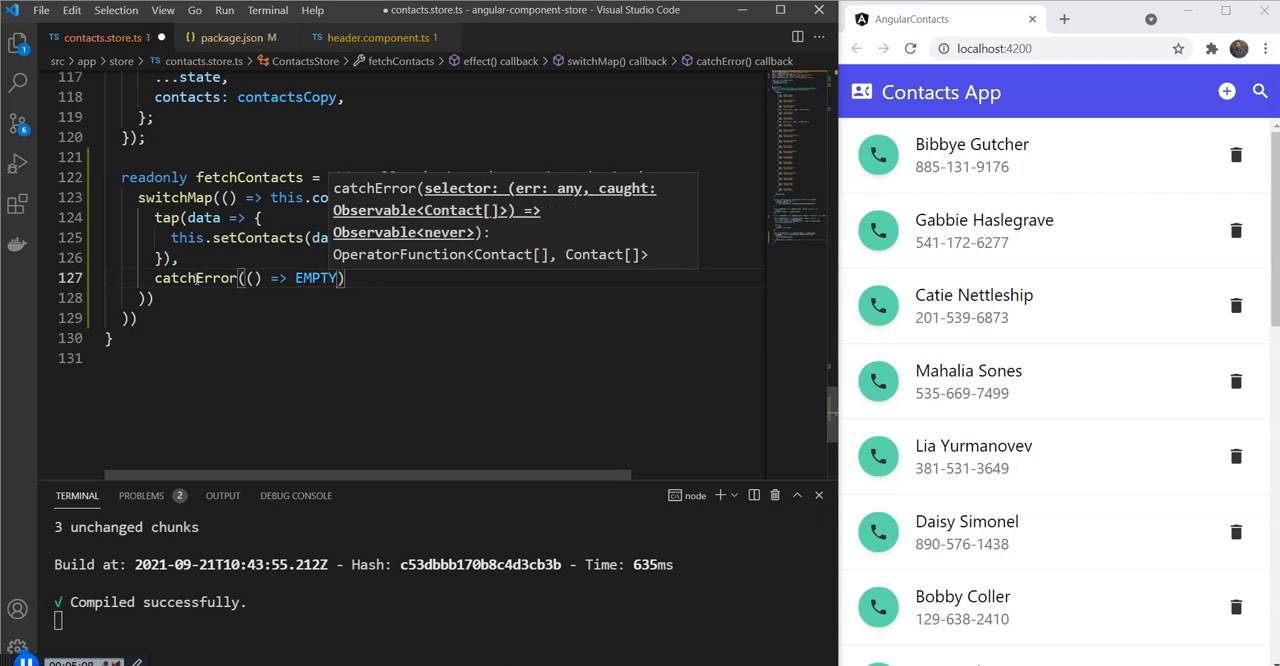
pyautogui.click(210, 316)
pyautogui.write('t')
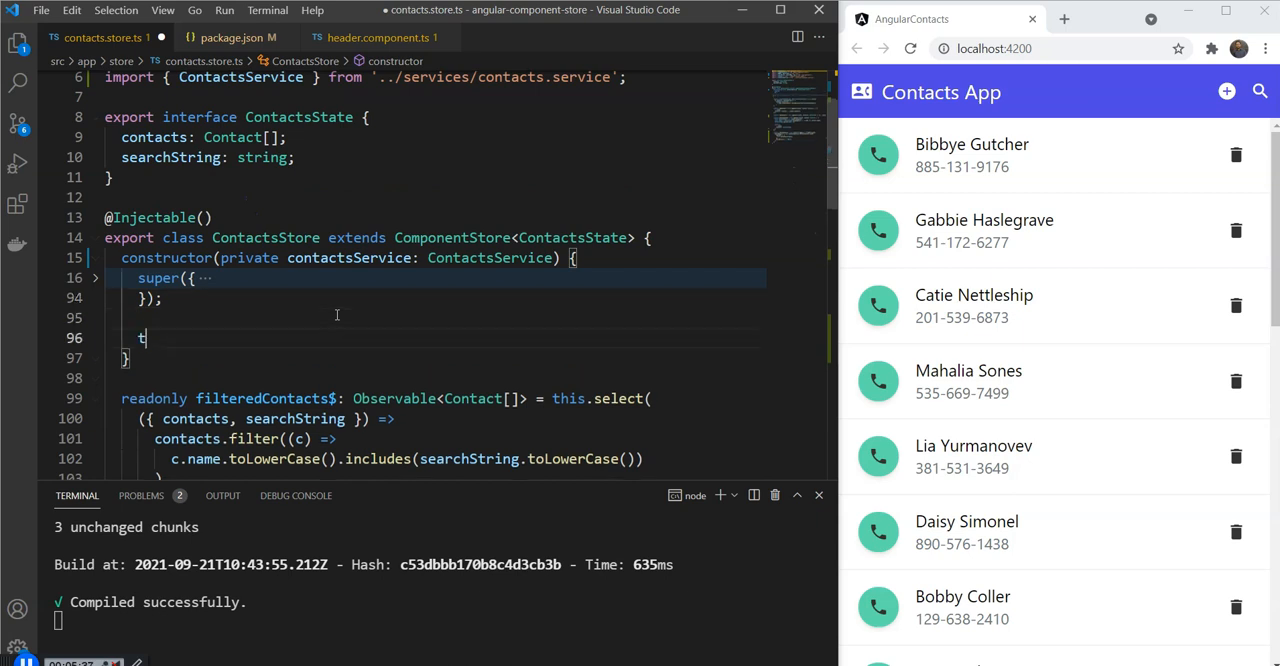
# - Call this.fetchContacts() in the ContactsStore constructor and save so the app recompiles
pyautogui.write('his.fetchContacts')
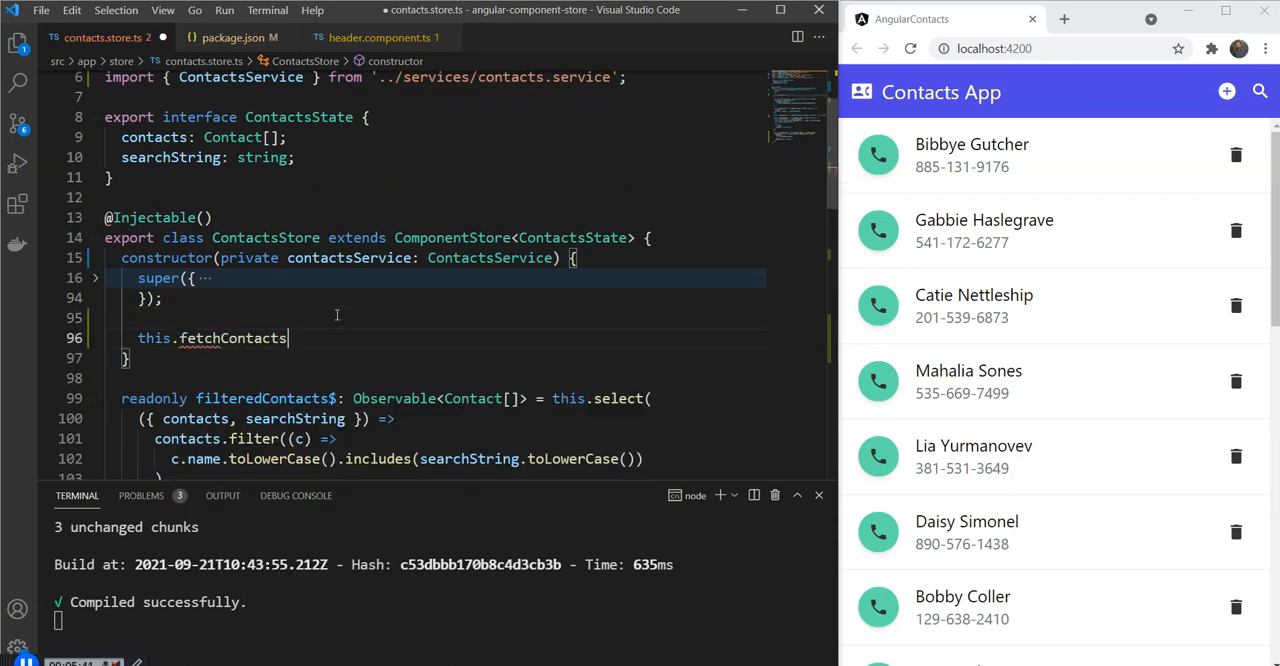
pyautogui.write('();')
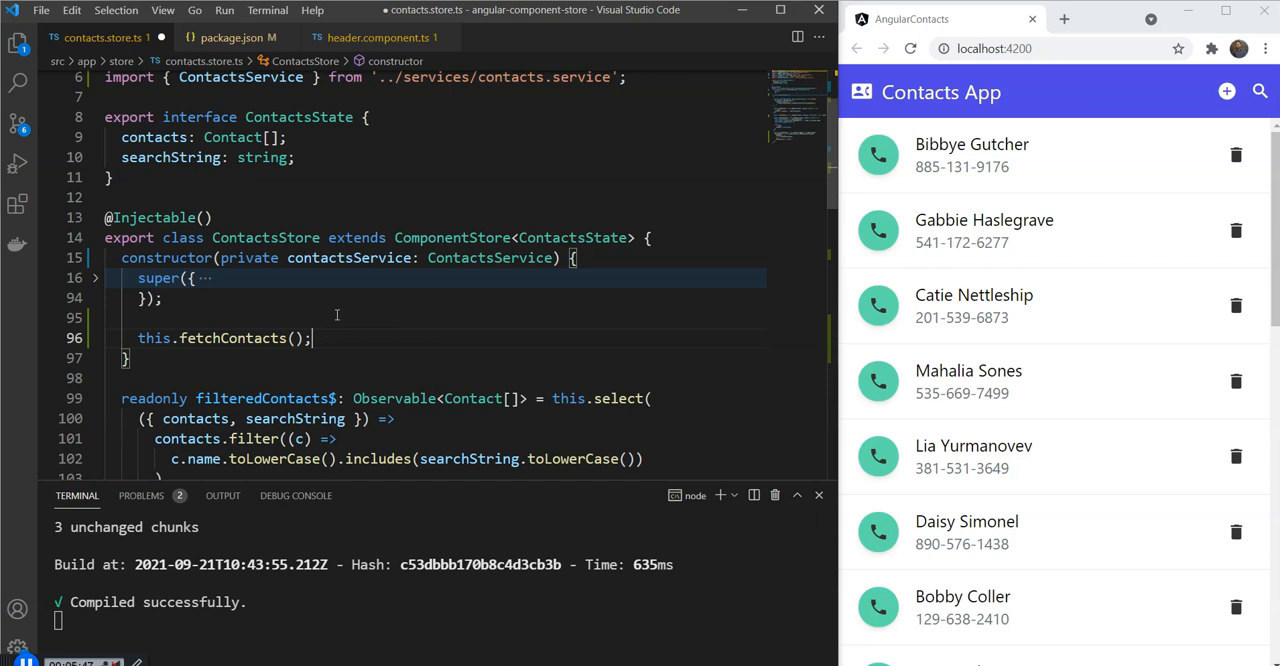
pyautogui.press('ctrl+s')
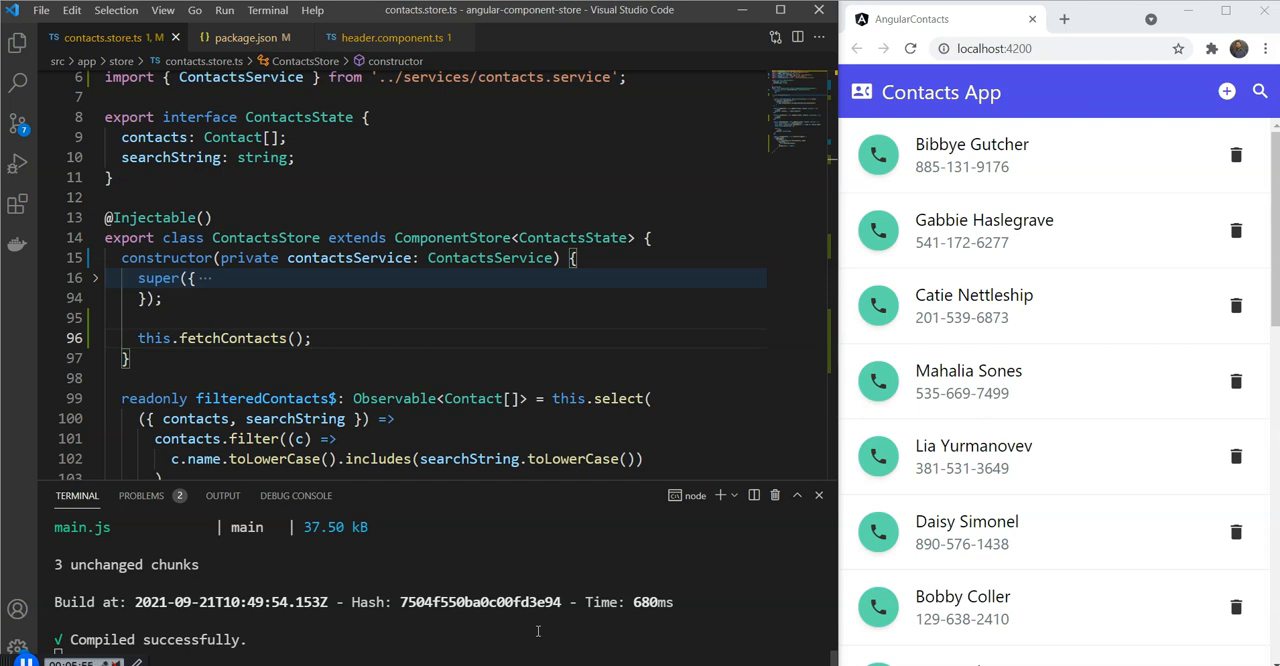
pyautogui.moveTo(1132, 332)
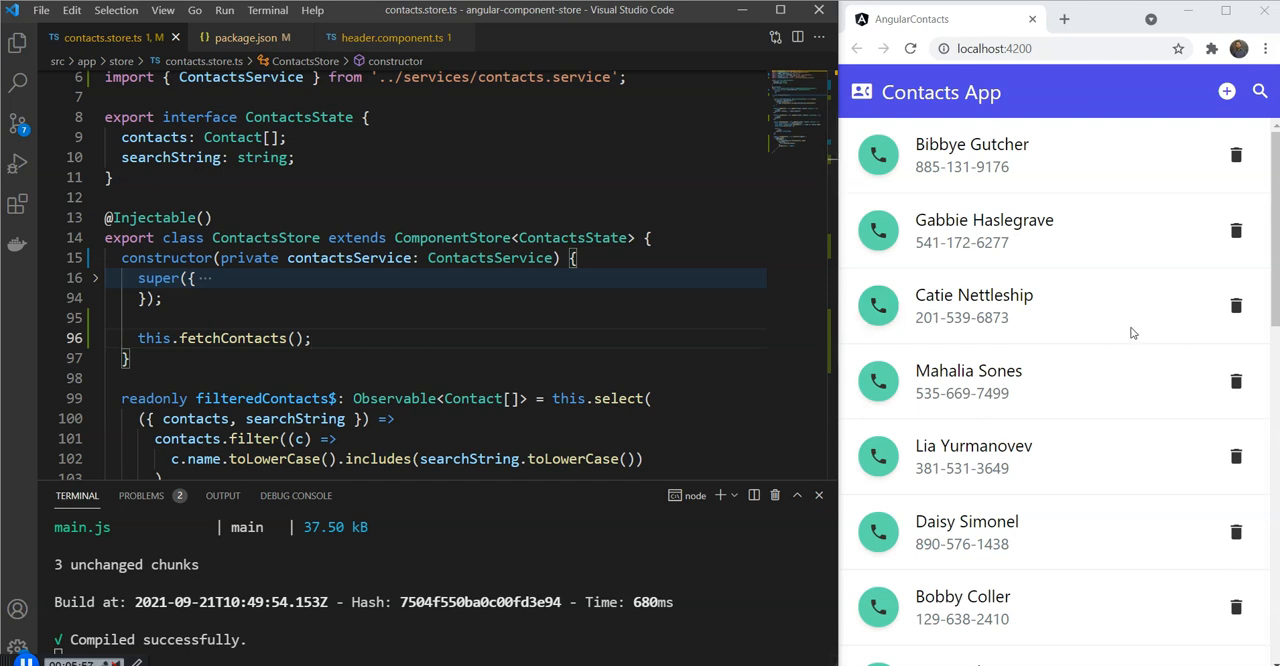
pyautogui.moveTo(1112, 336)
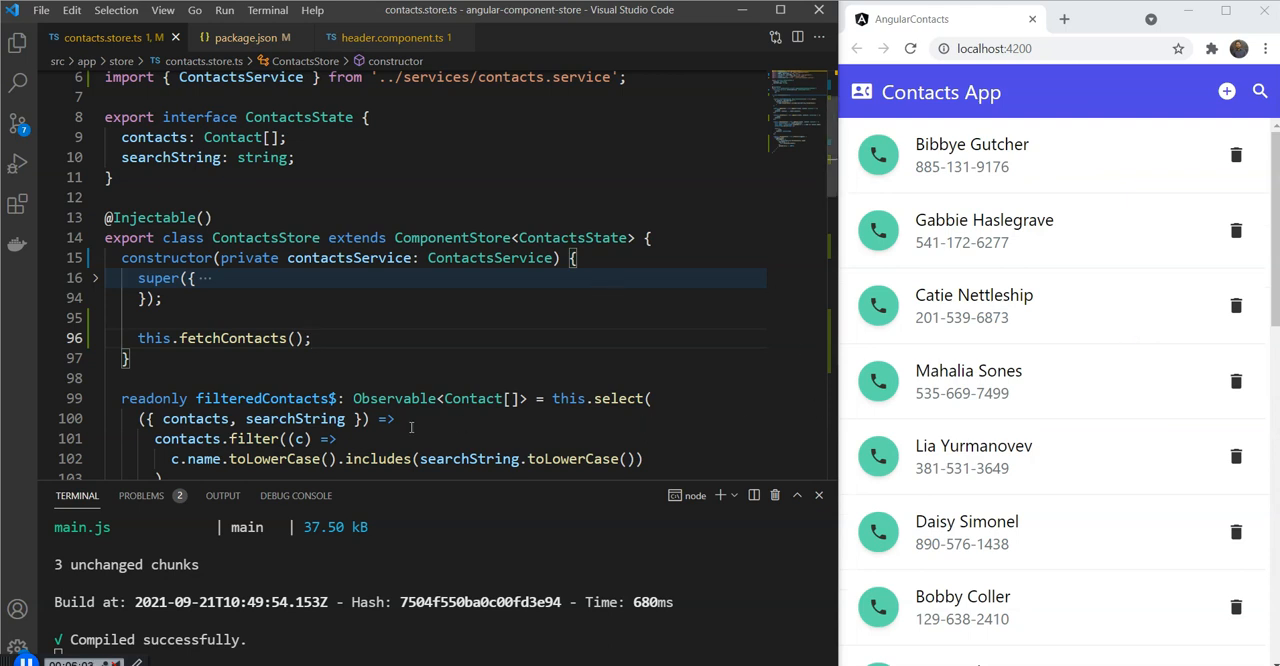
pyautogui.scroll(-3)
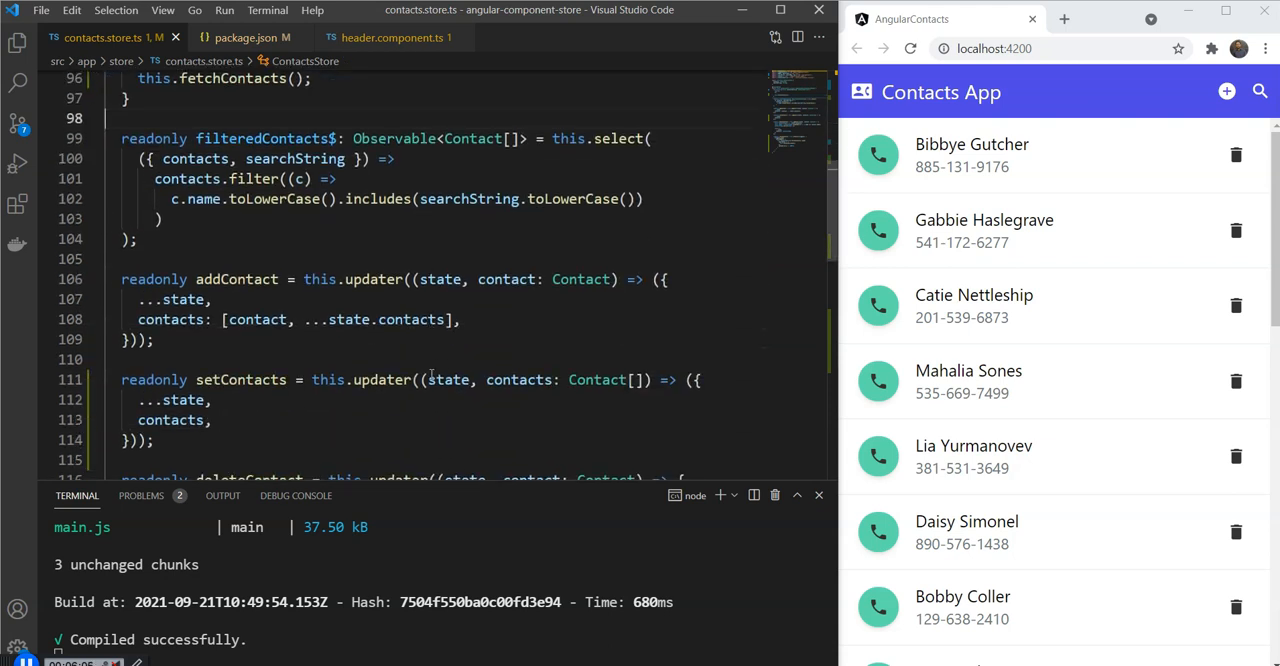
pyautogui.scroll(-3)
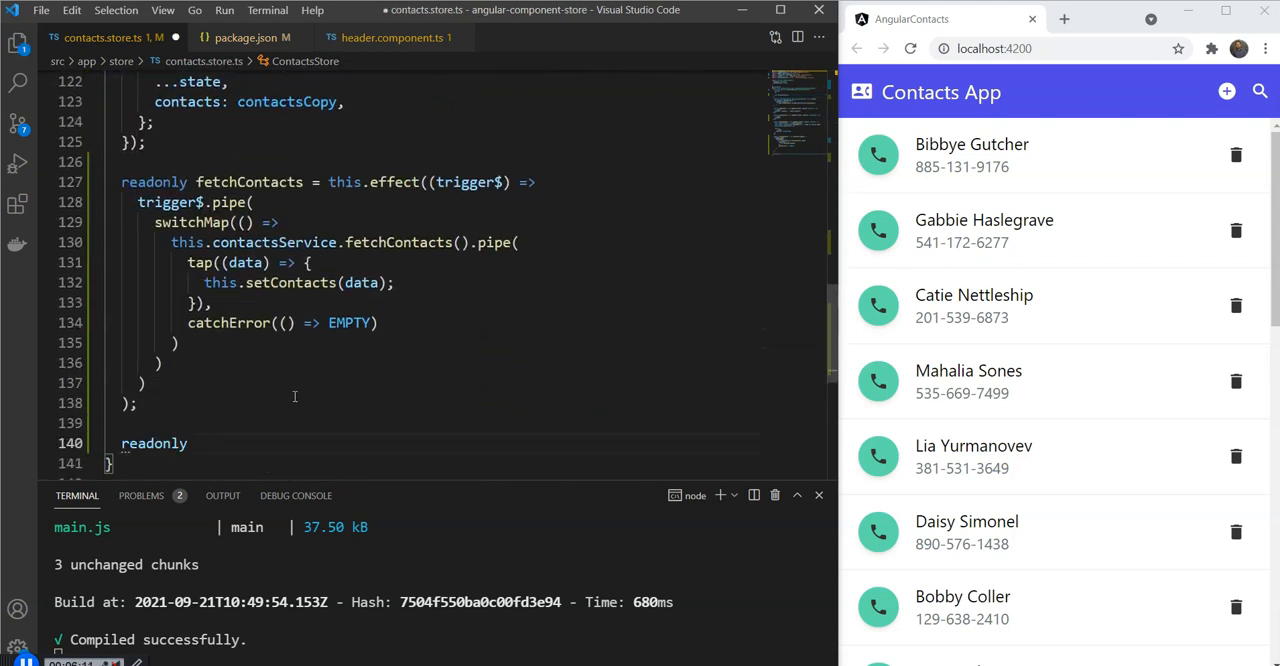
pyautogui.scroll(3)
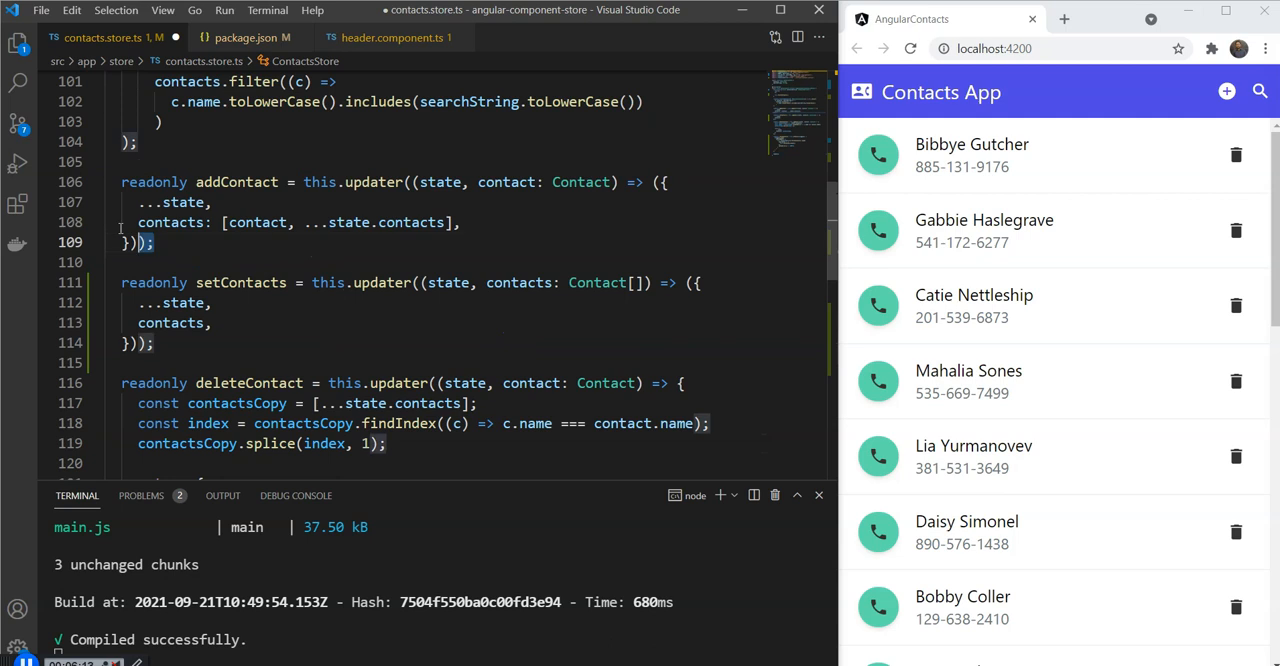
pyautogui.click(96, 180)
pyautogui.write('readonly')
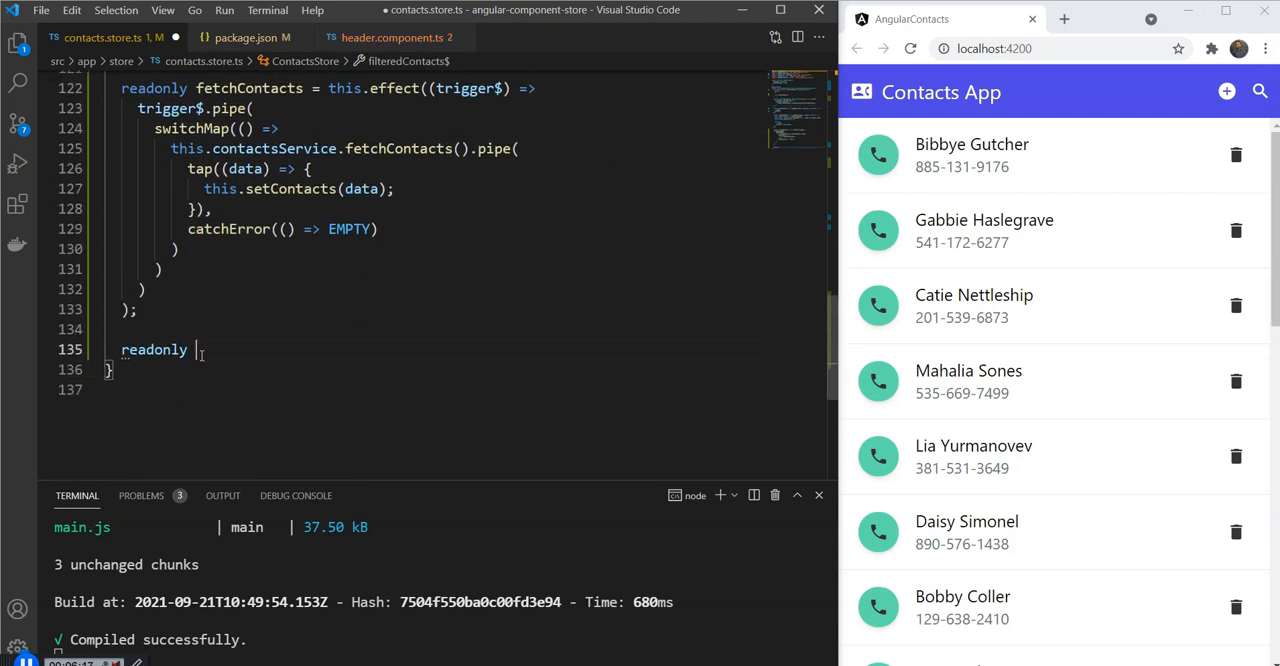
# - Start readonly addContact = this.effect<Contact>(contact$ => contact$.pipe( ))
pyautogui.write('addContac')
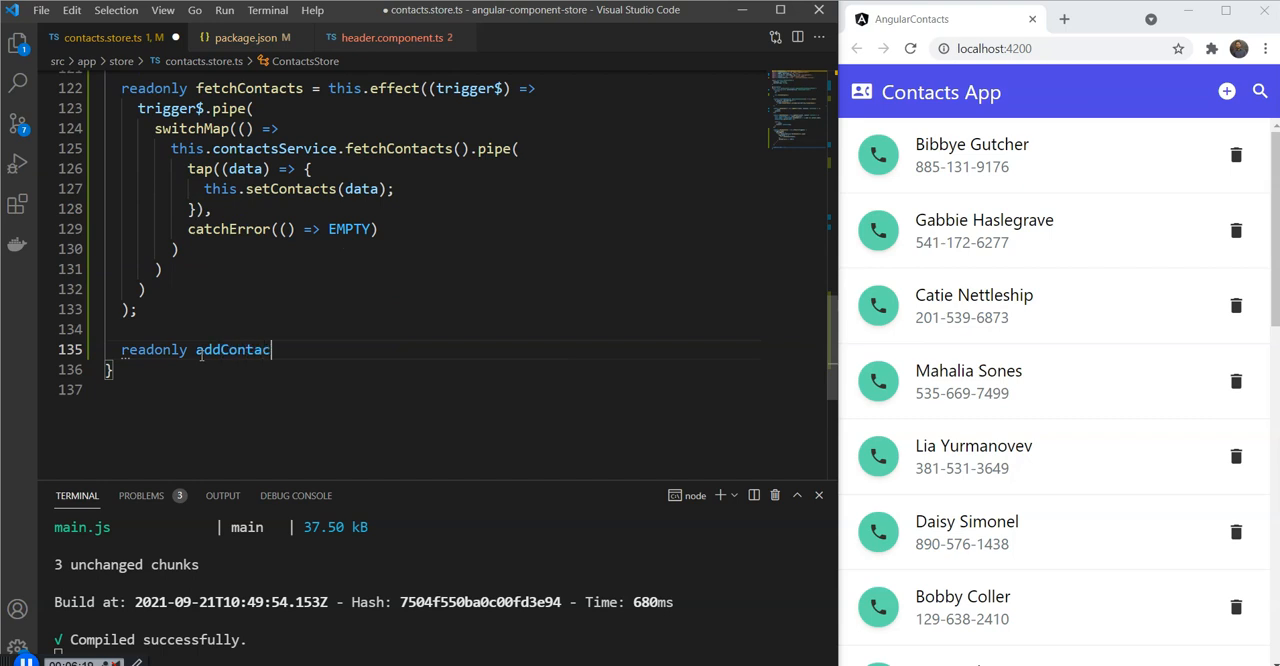
pyautogui.write('= this.')
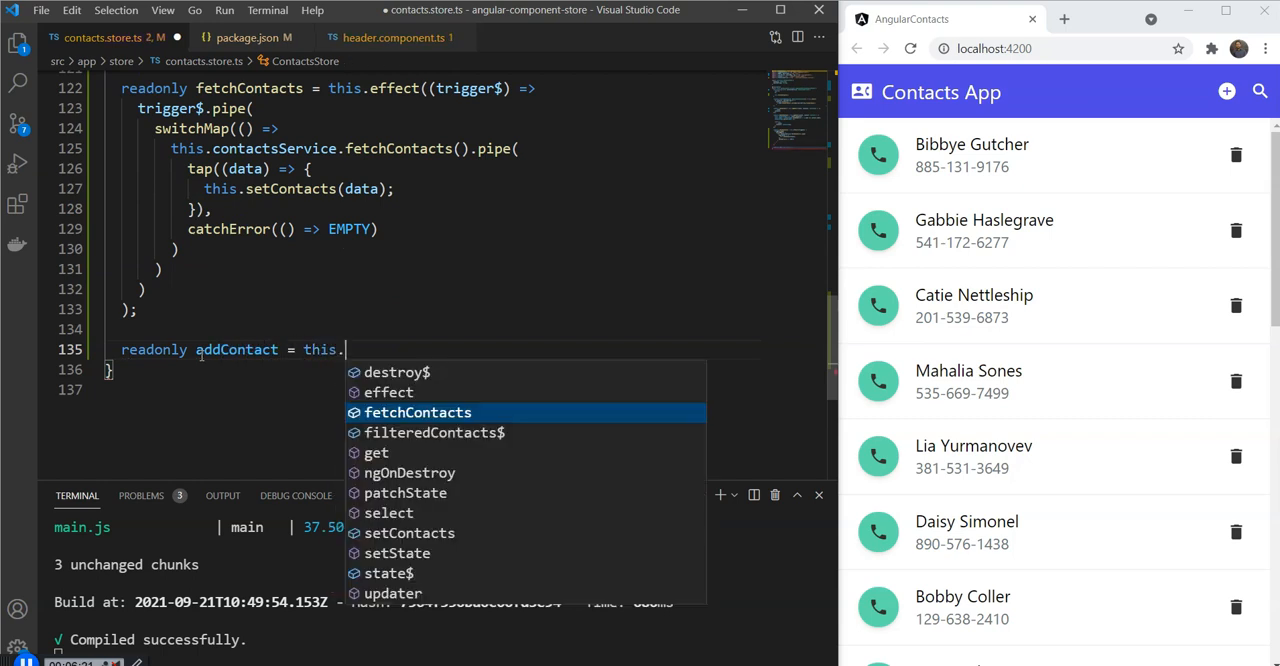
pyautogui.click(388, 392)
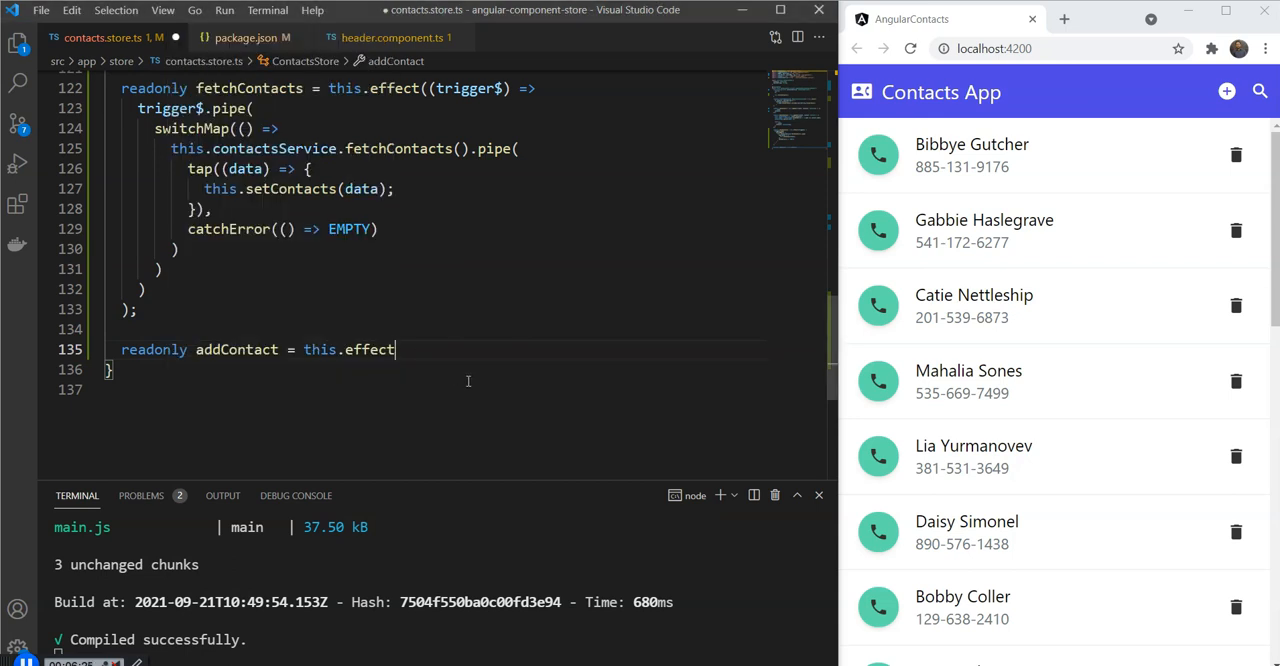
pyautogui.write('<Co>')
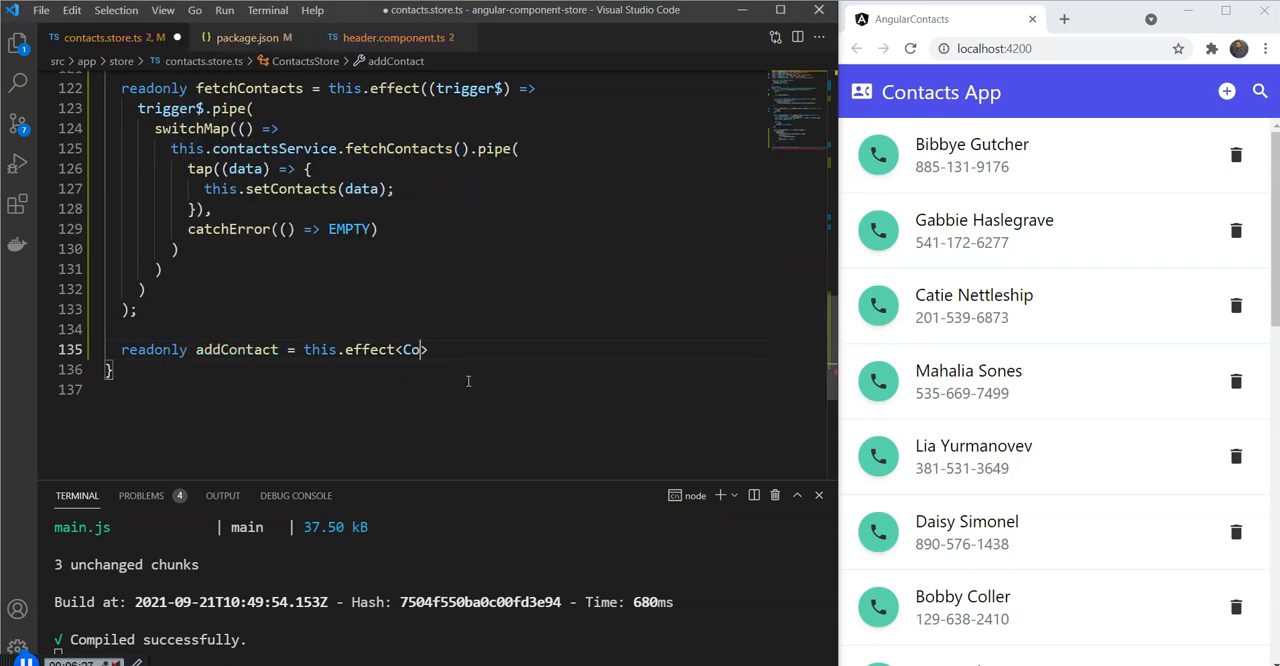
pyautogui.write('ntact')
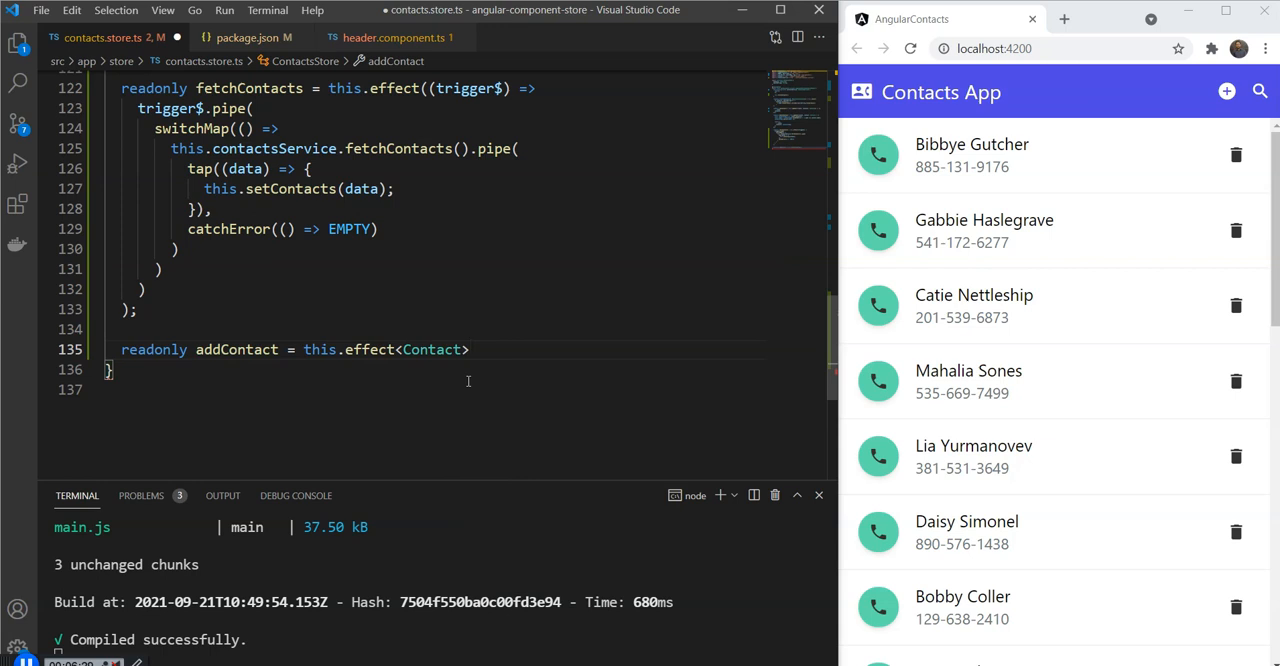
pyautogui.write('()')
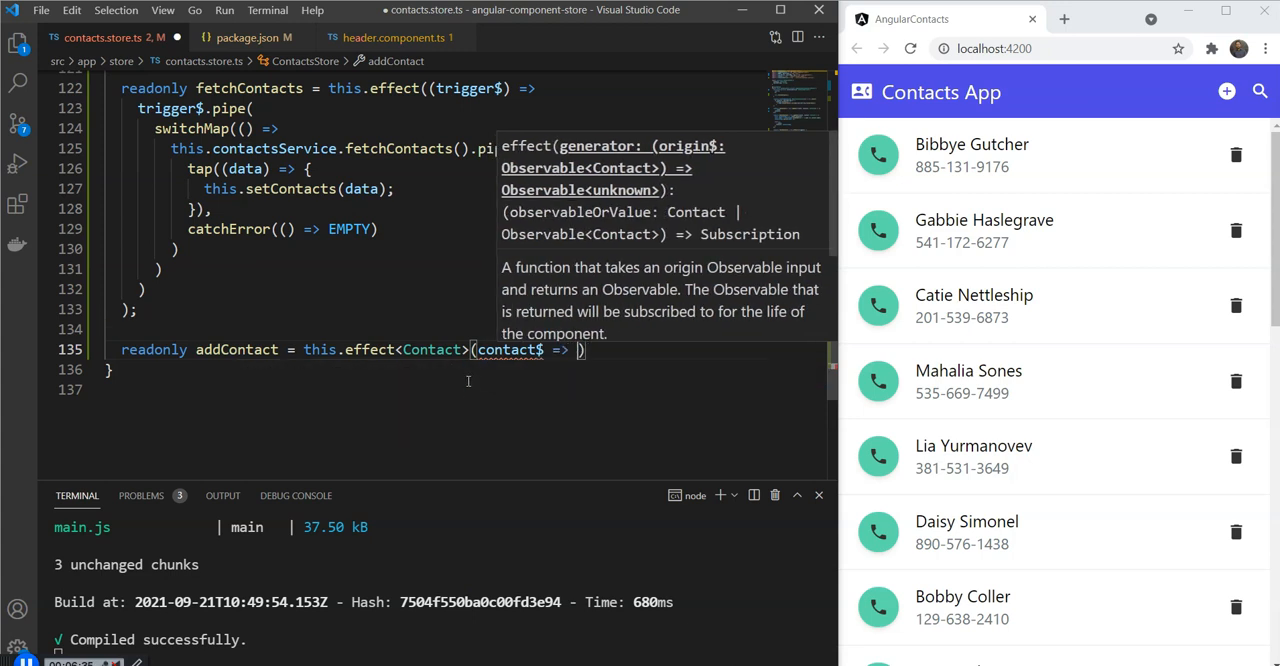
pyautogui.write('contact$.pipe(')
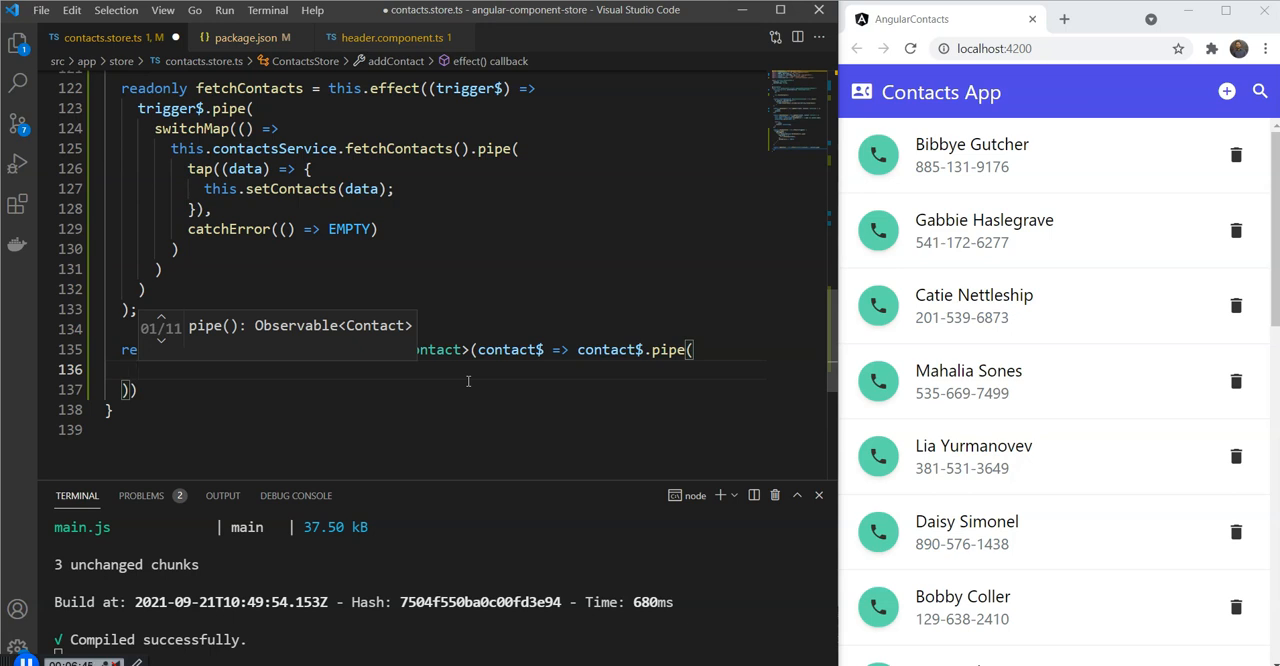
# - switchMap each contact to contactsService.addContact(contact).pipe(tap(() => this.fetchContacts()))
pyautogui.write('switchMap(')
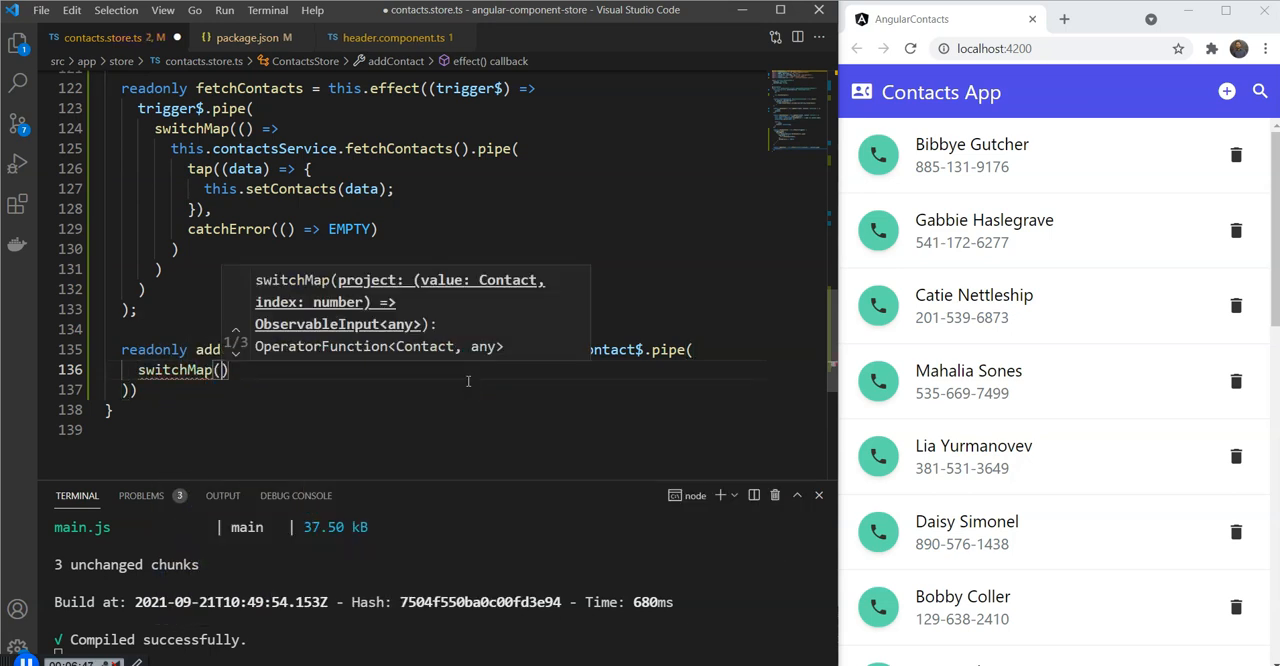
pyautogui.write('contact =>')
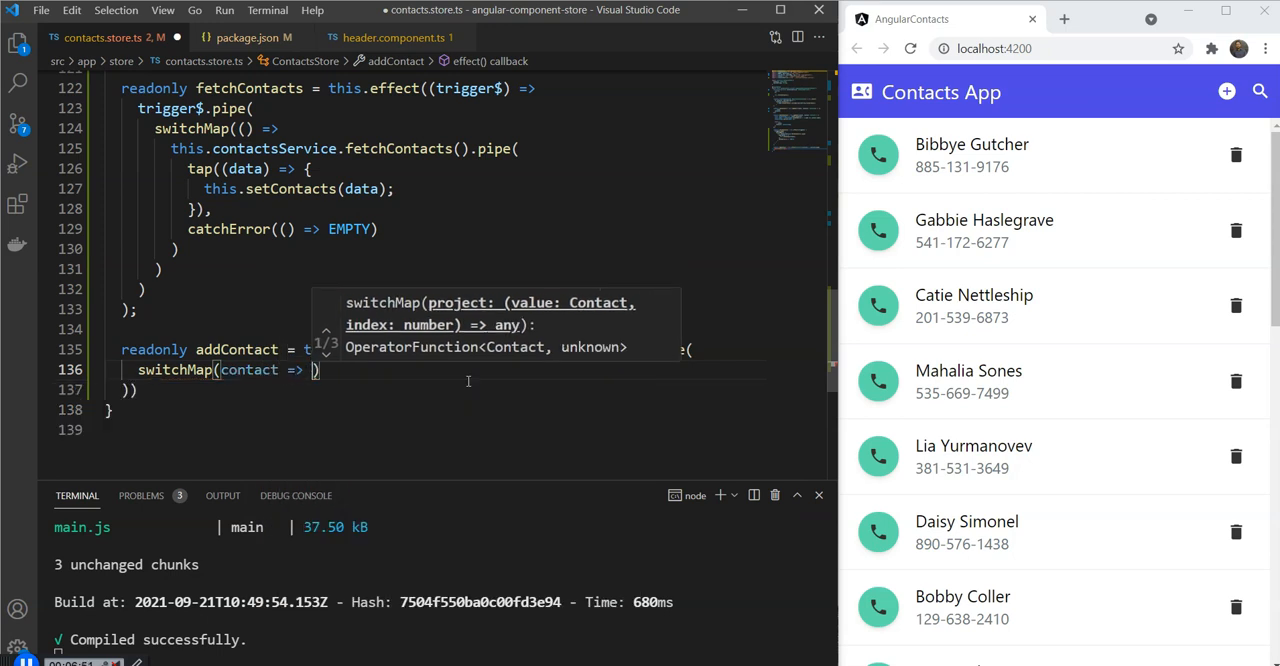
pyautogui.write('this.contactsService')
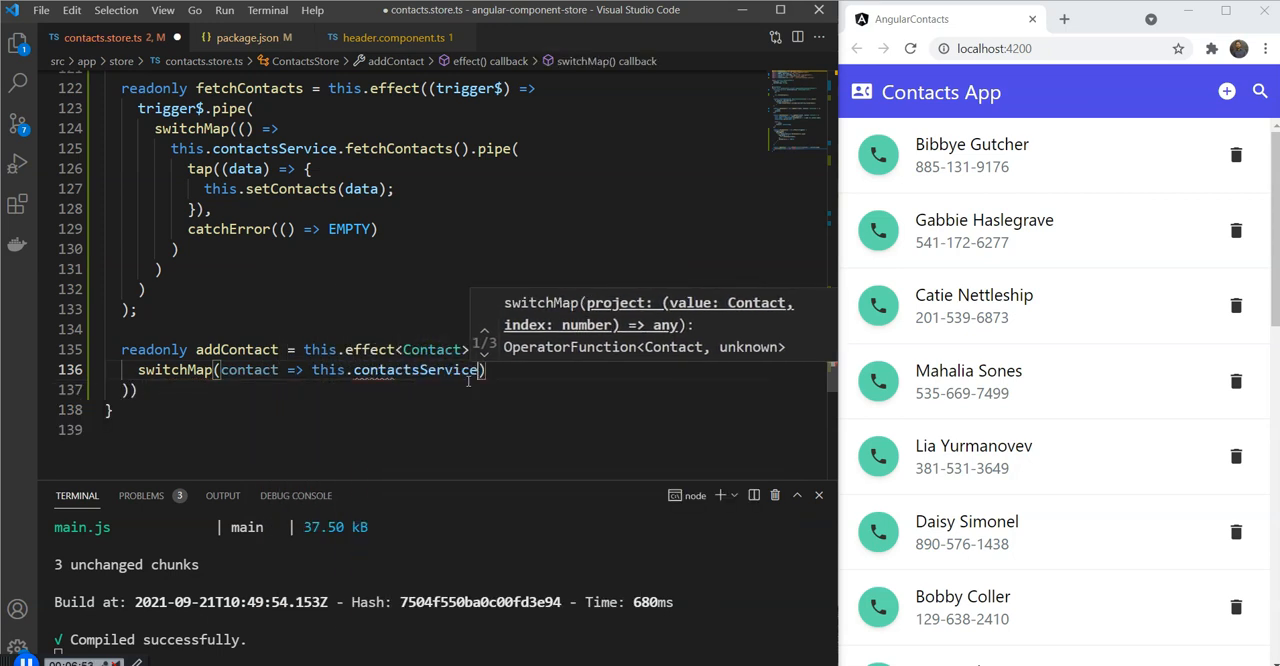
pyautogui.write('addContact(contact')
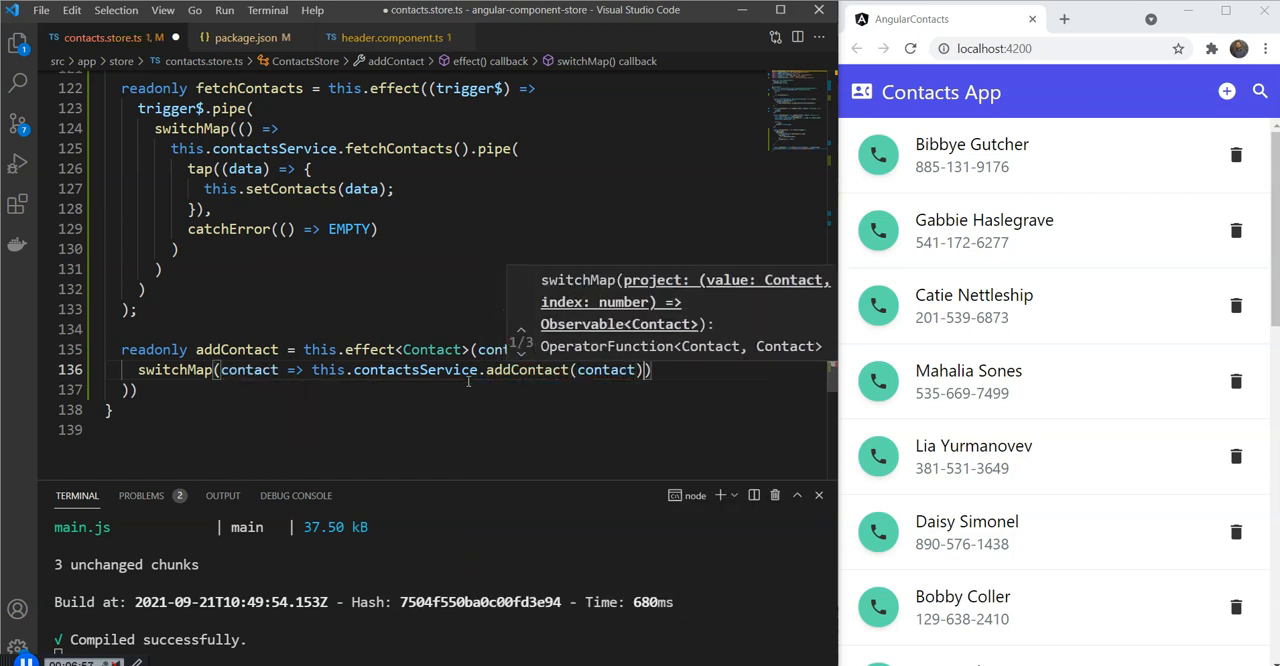
pyautogui.write('.pipe()')
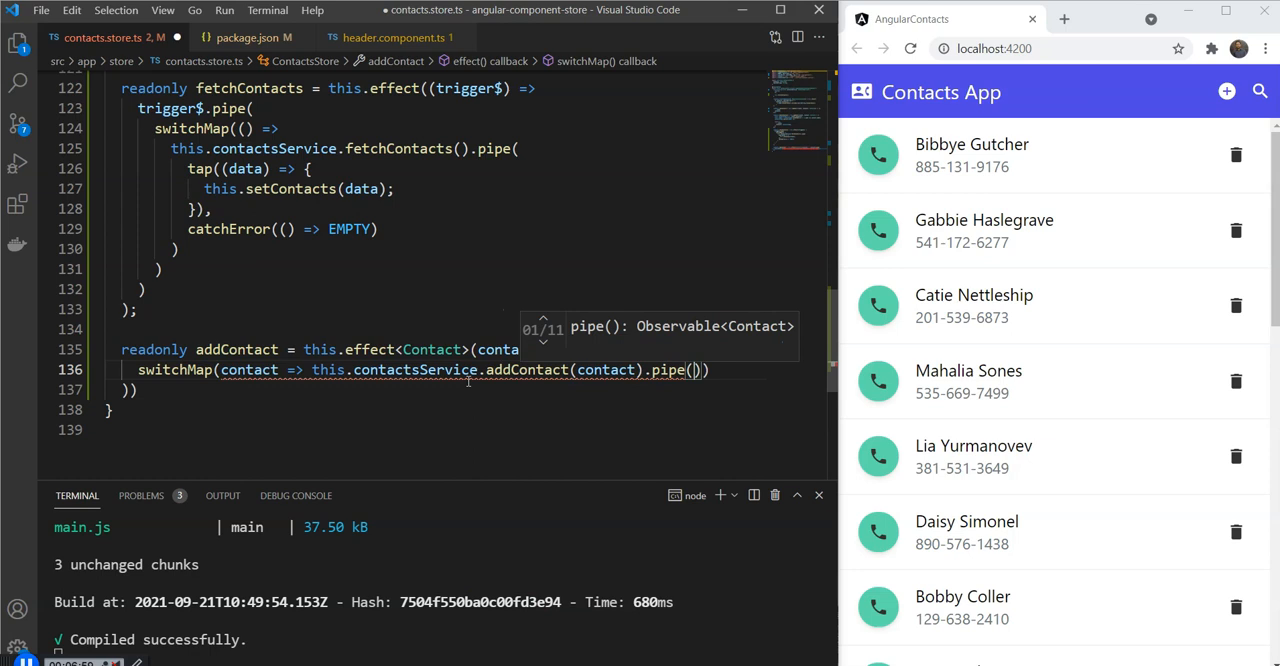
pyautogui.write('tap')
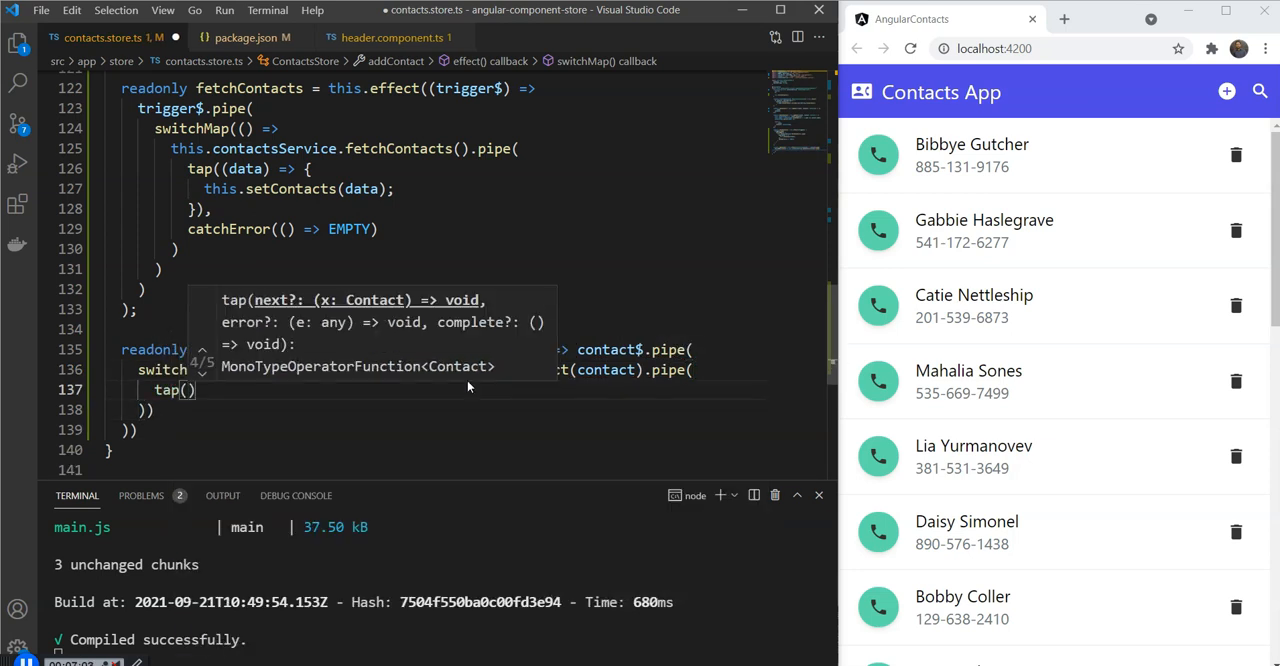
pyautogui.write('() => {')
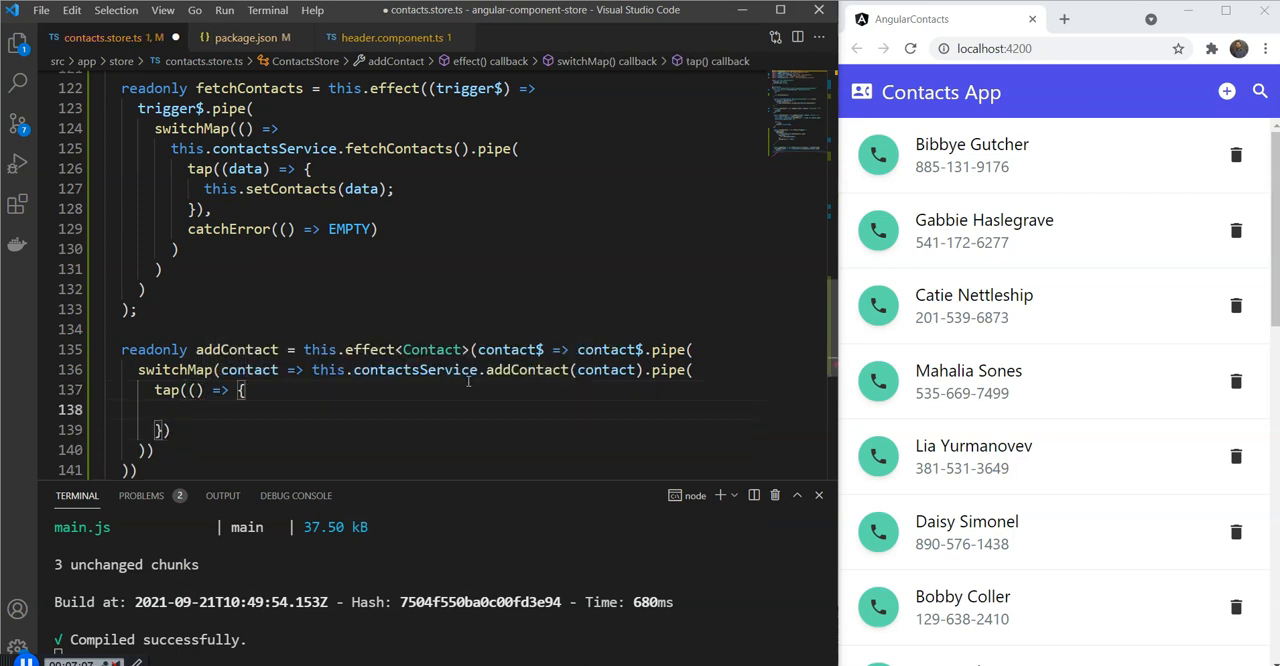
pyautogui.write('this')
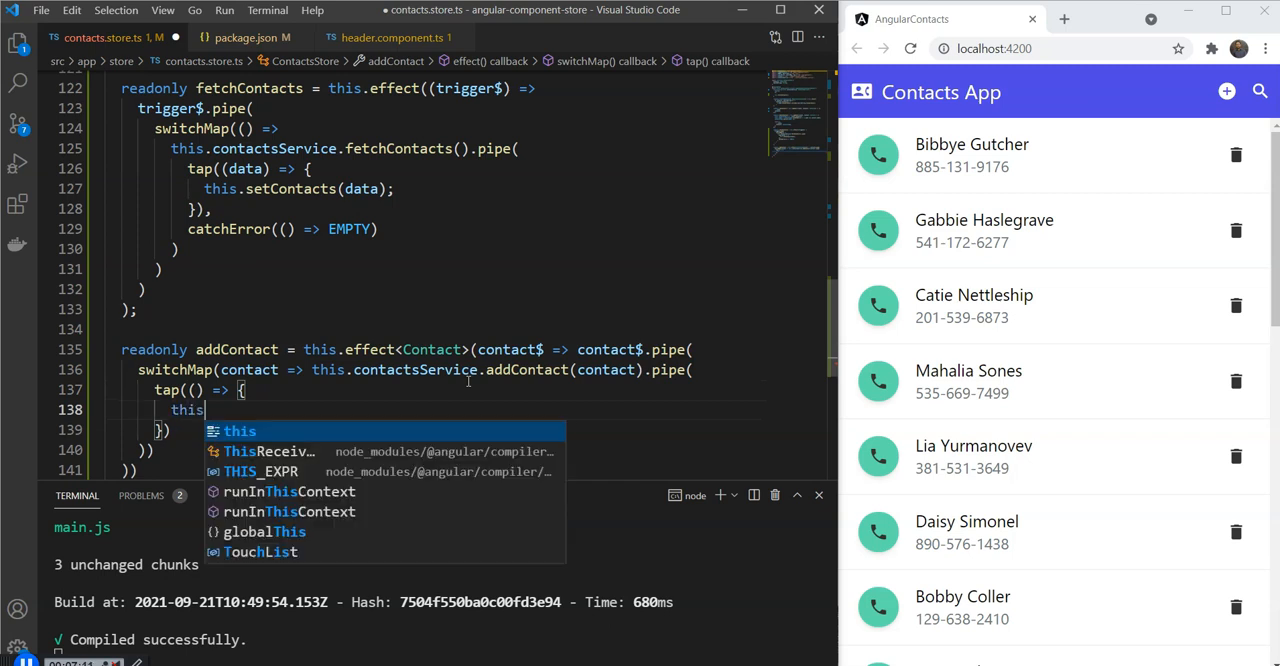
pyautogui.write('.fetchContacts')
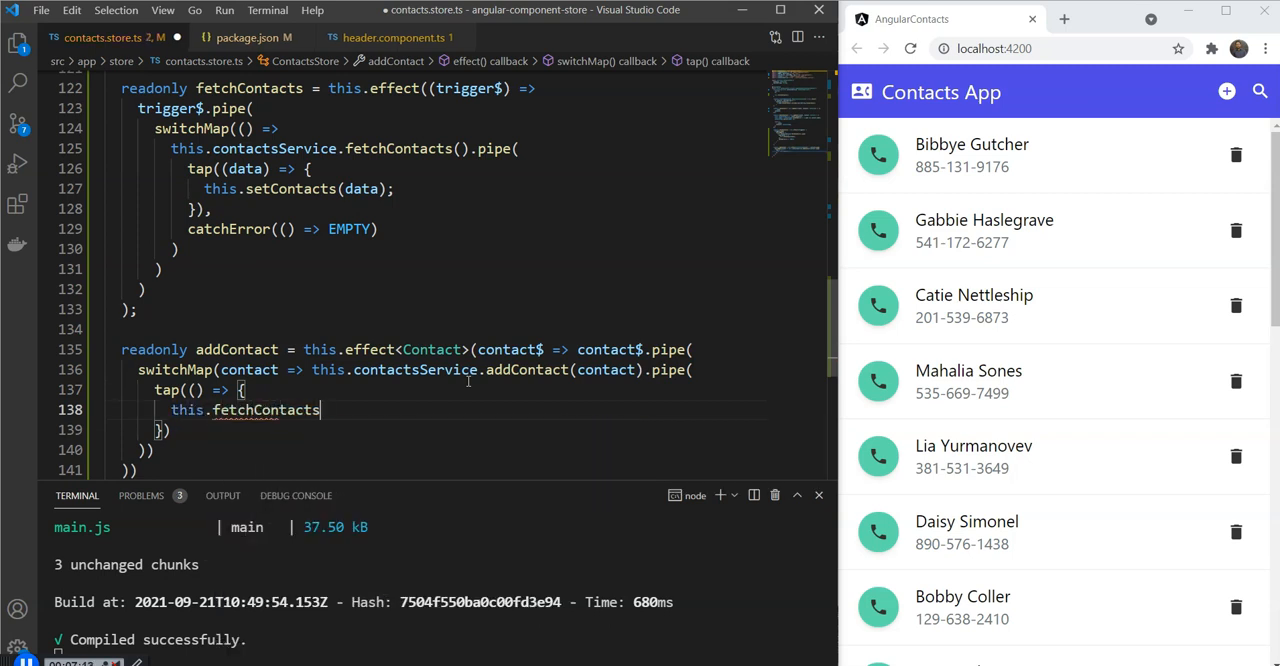
pyautogui.write('();')
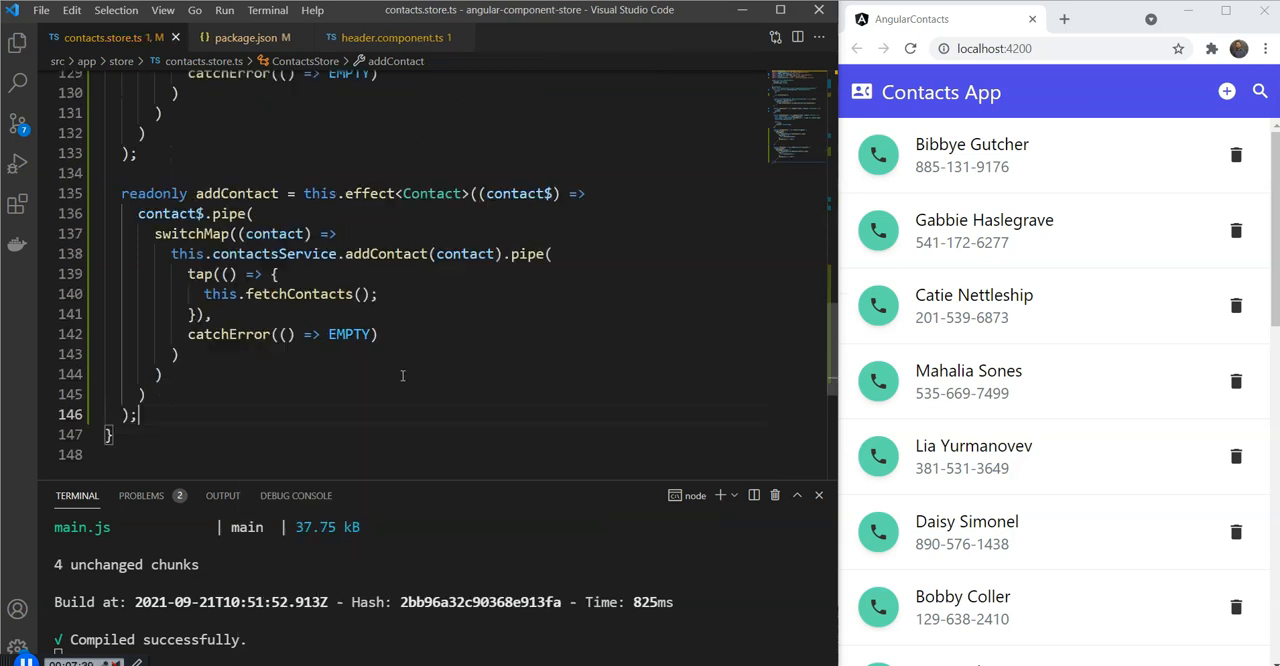
pyautogui.moveTo(350, 334)
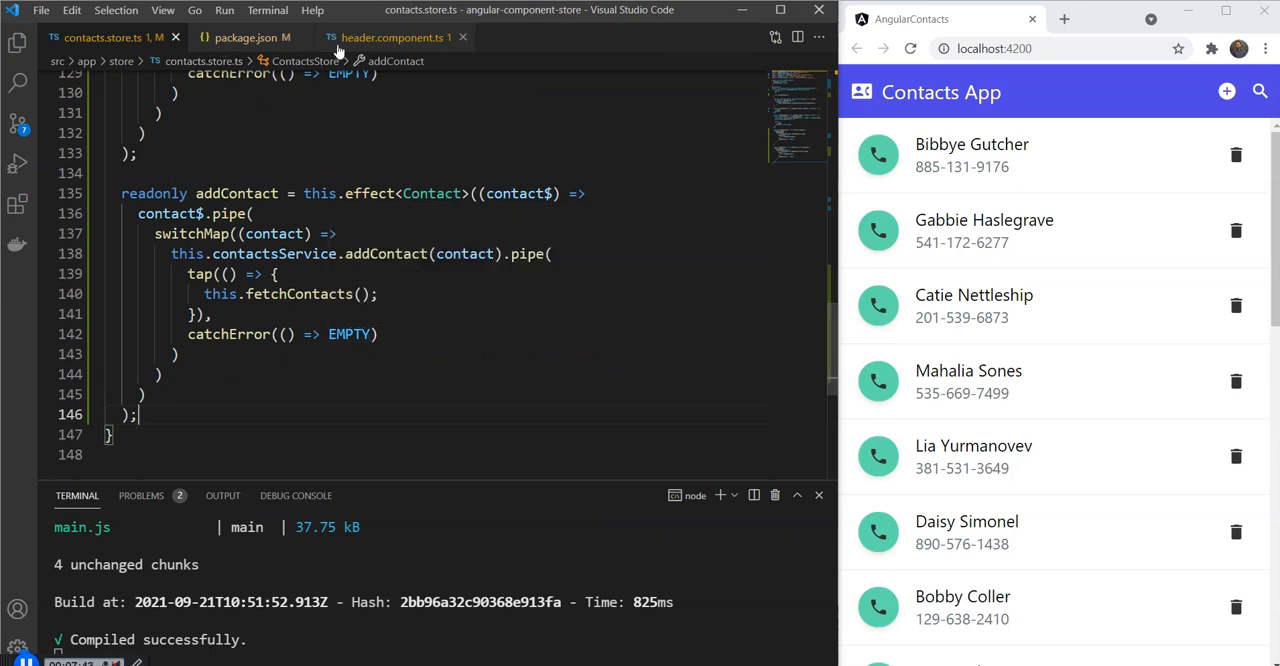
# - Switch to header.component.ts and scroll to its addContact() method
pyautogui.click(390, 36)
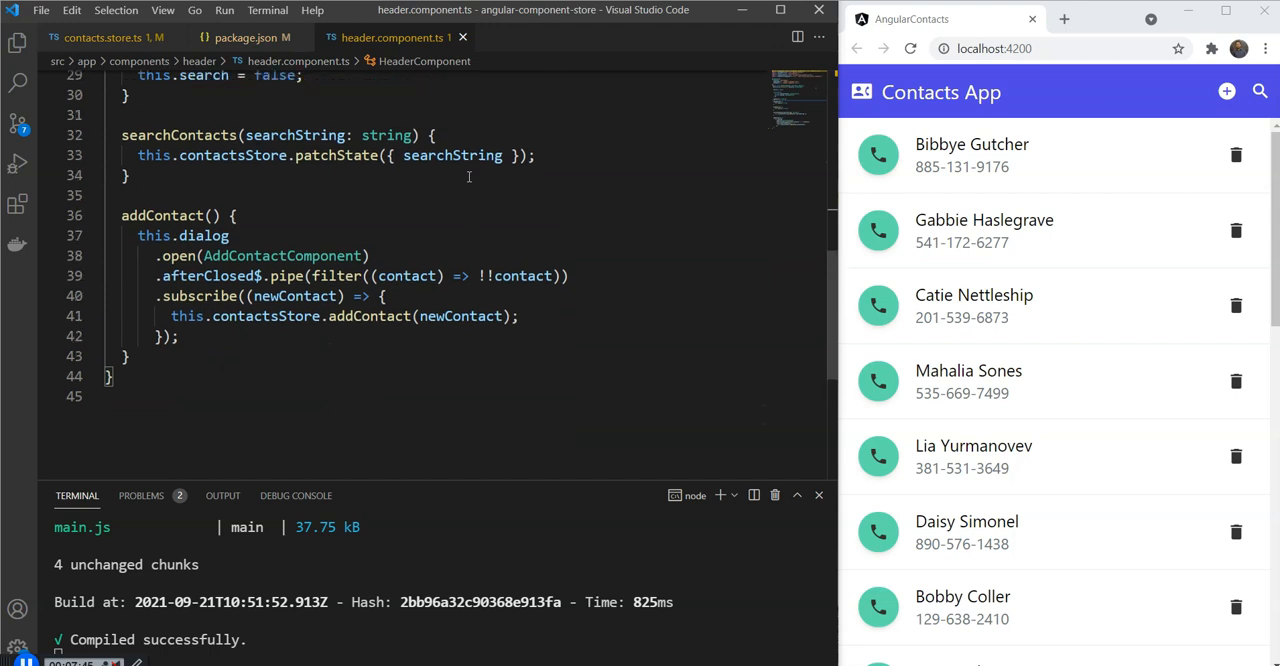
pyautogui.scroll(3)
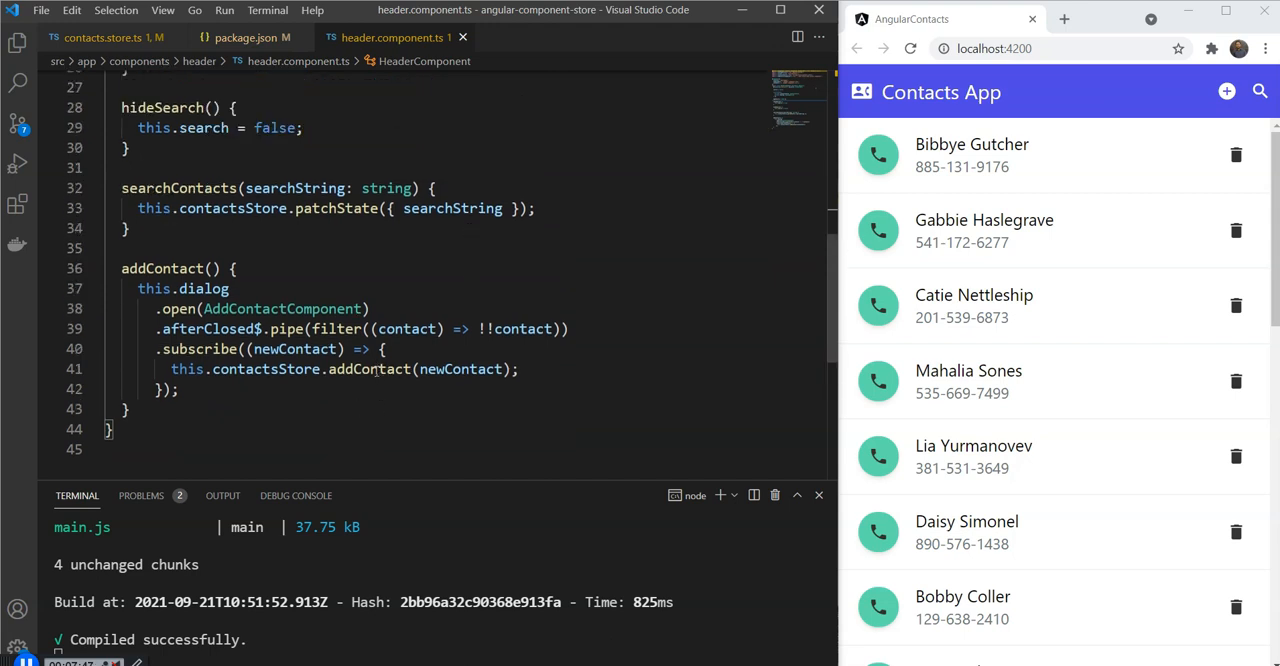
pyautogui.moveTo(376, 368)
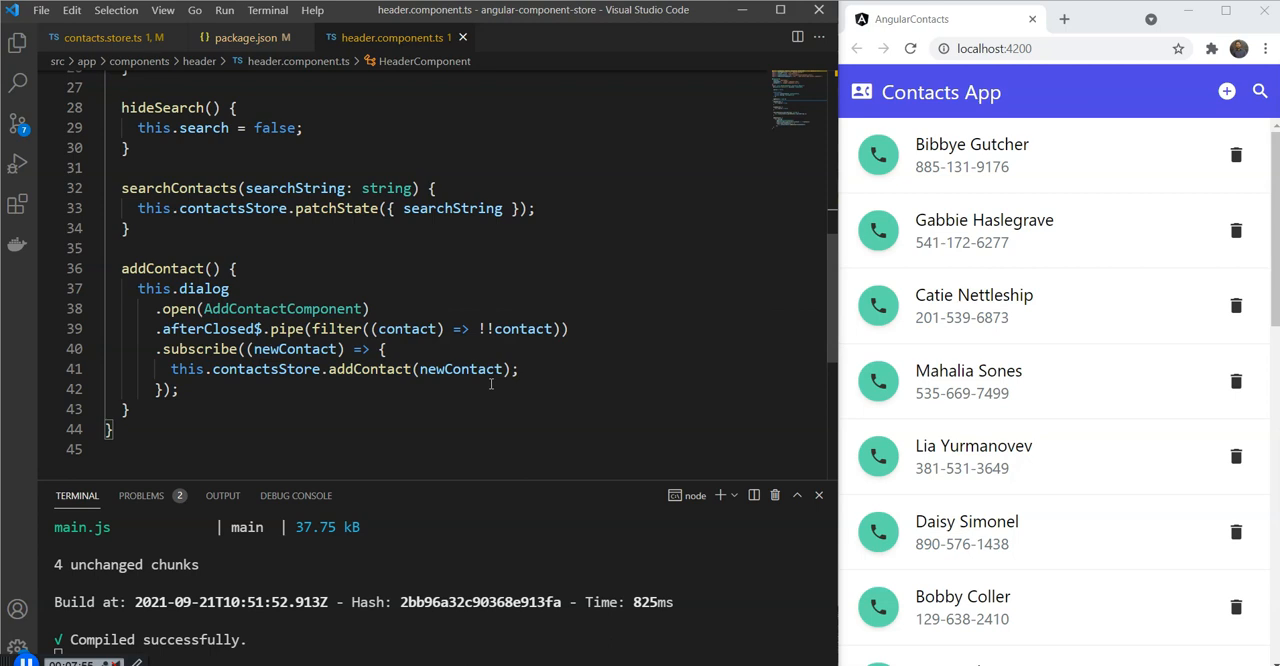
pyautogui.moveTo(110, 36)
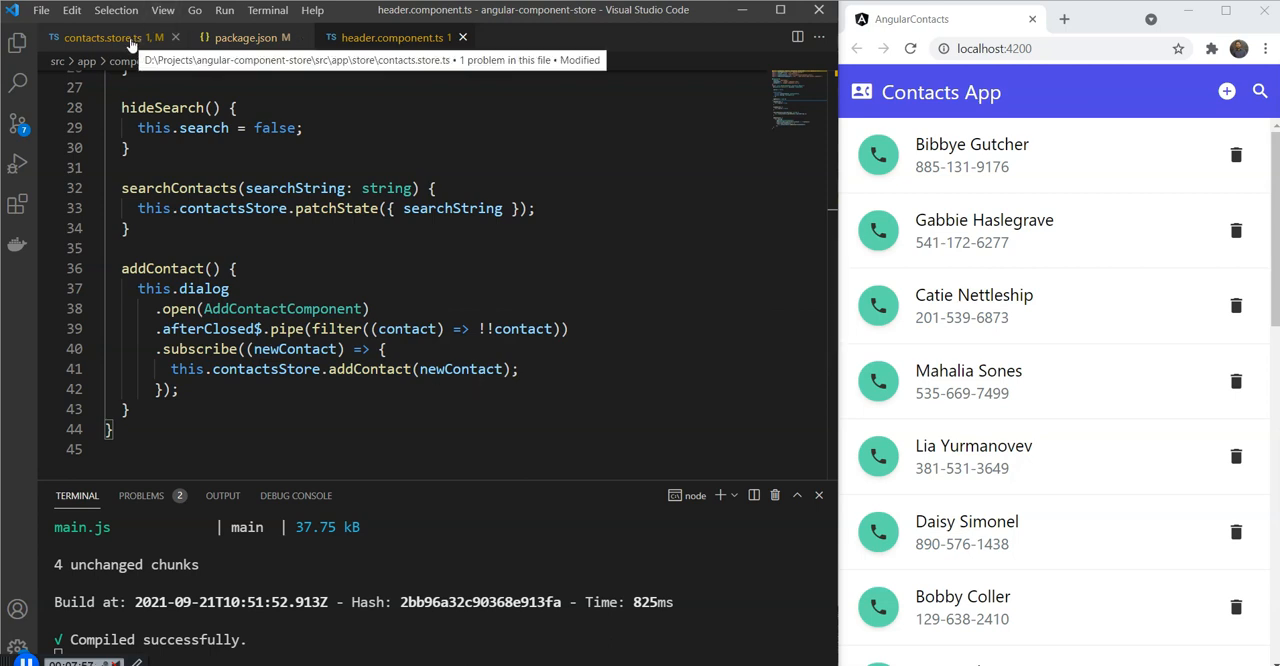
pyautogui.moveTo(796, 208)
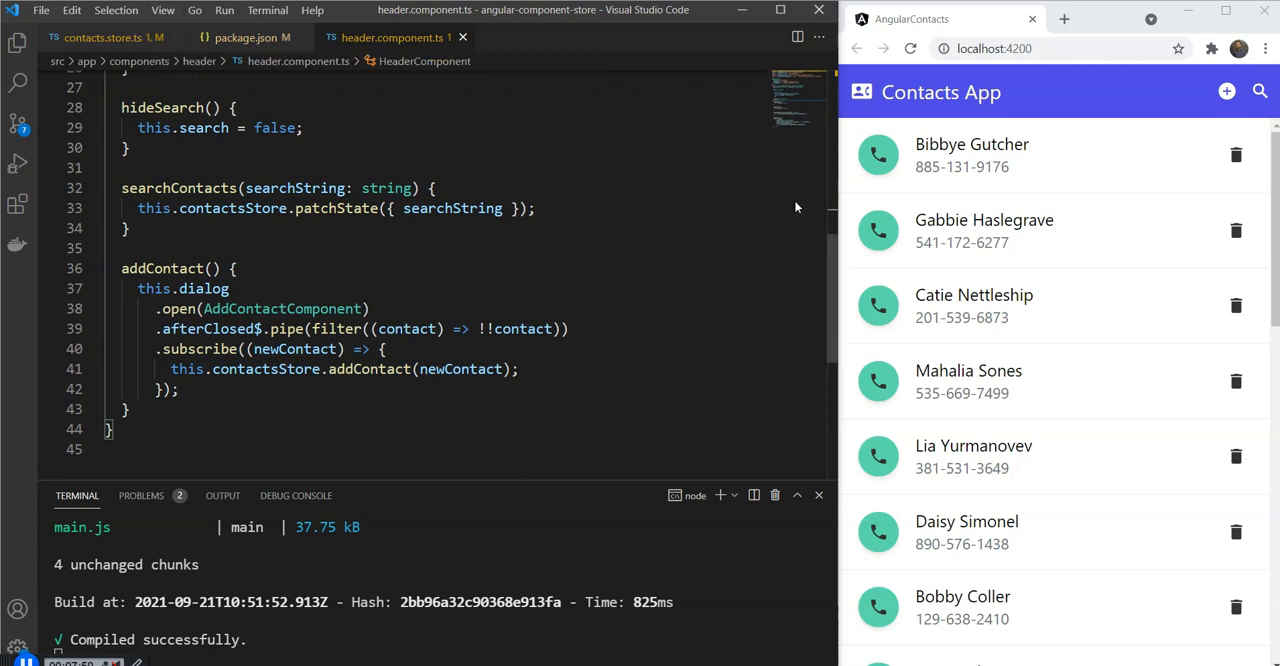
# - Add a new contact Zoaib with phone 221423 through the Add New Contact dialog
pyautogui.click(1228, 92)
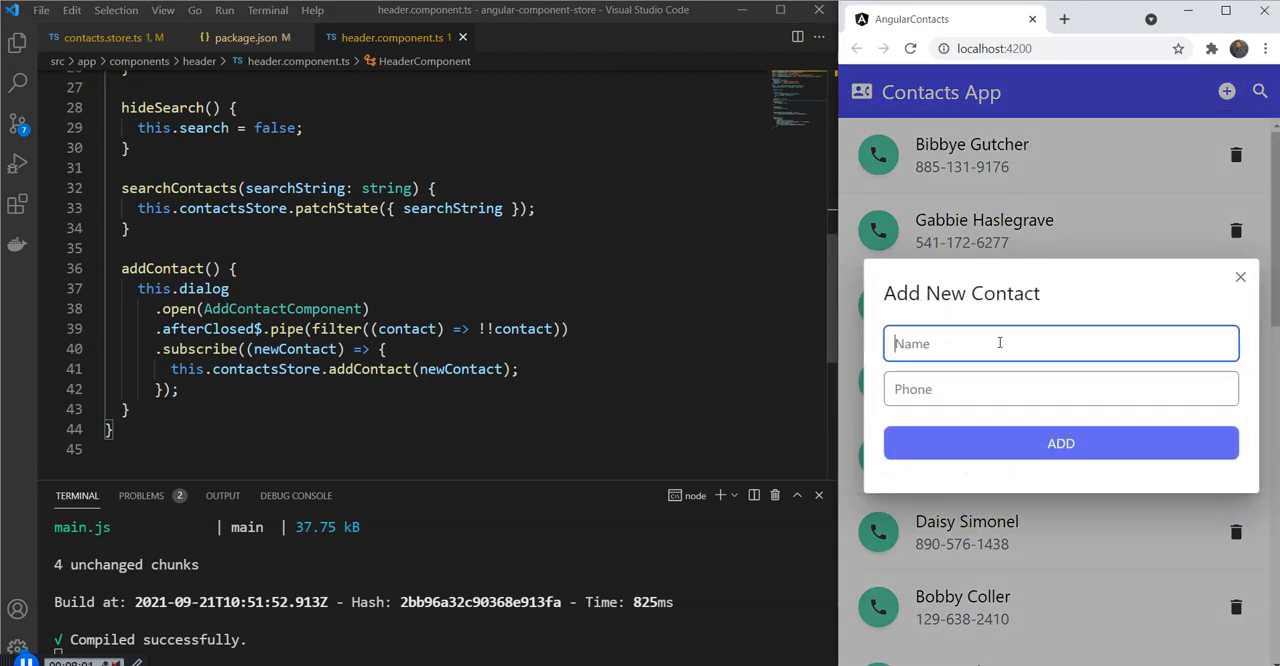
pyautogui.write('221423')
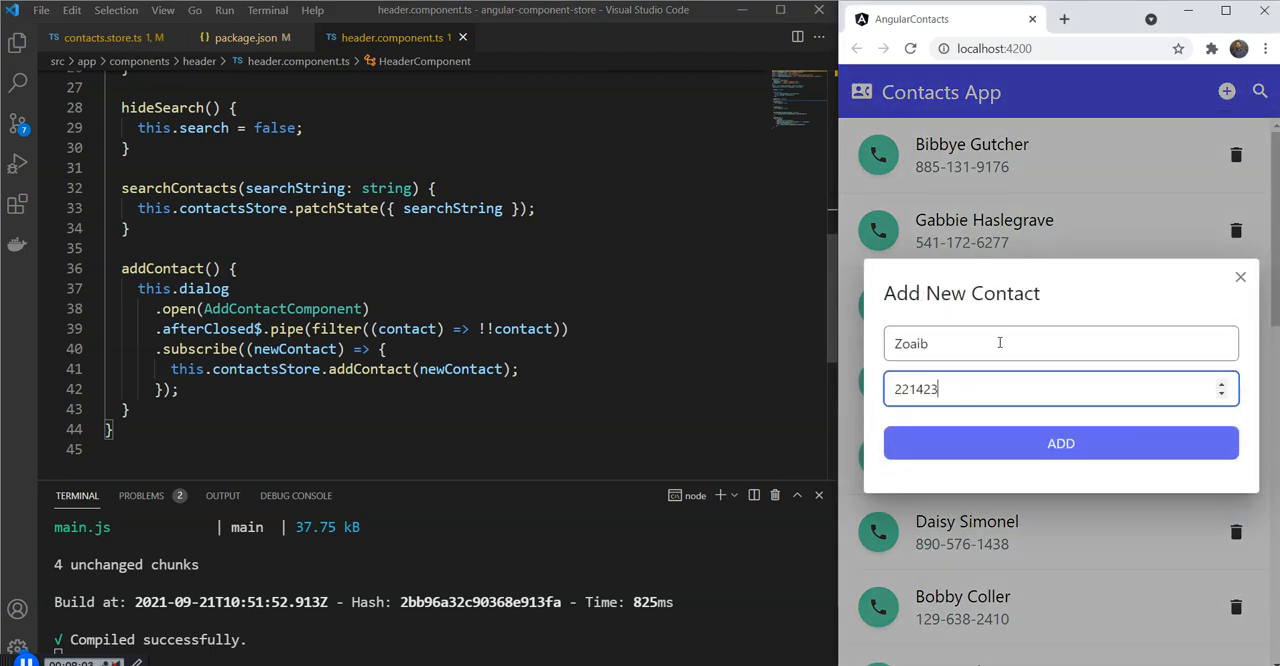
pyautogui.click(1060, 444)
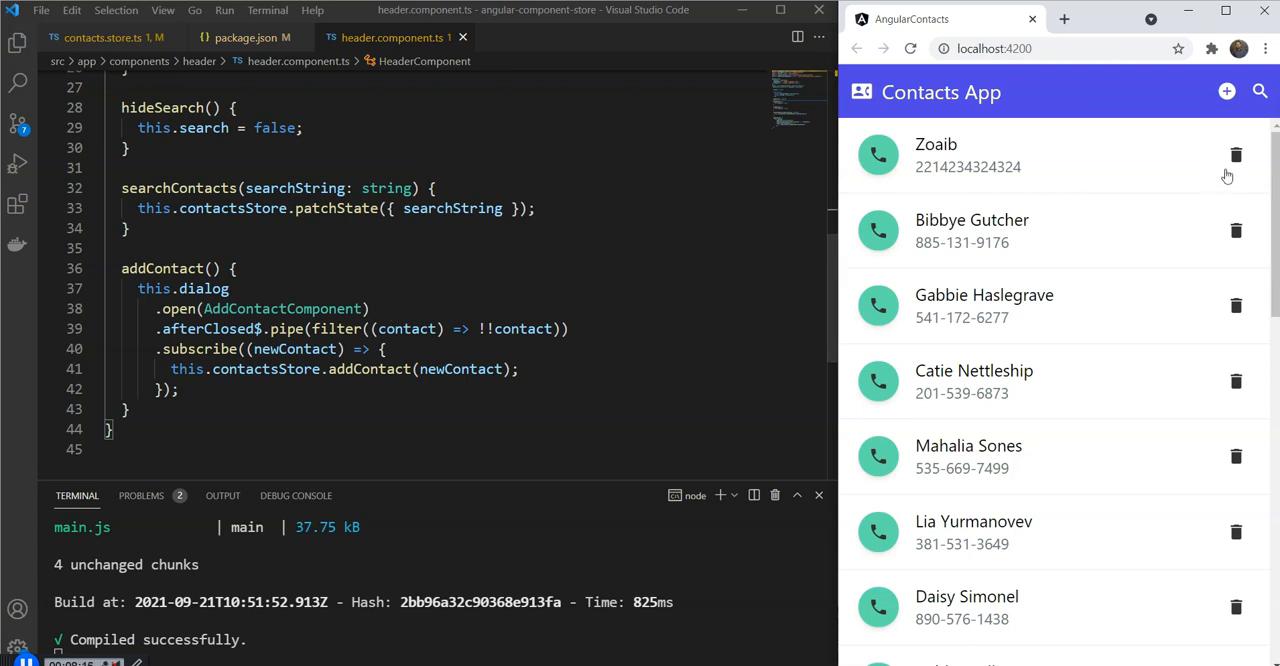
# - Return to the header component code in Visual Studio Code and scroll up
pyautogui.click(578, 294)
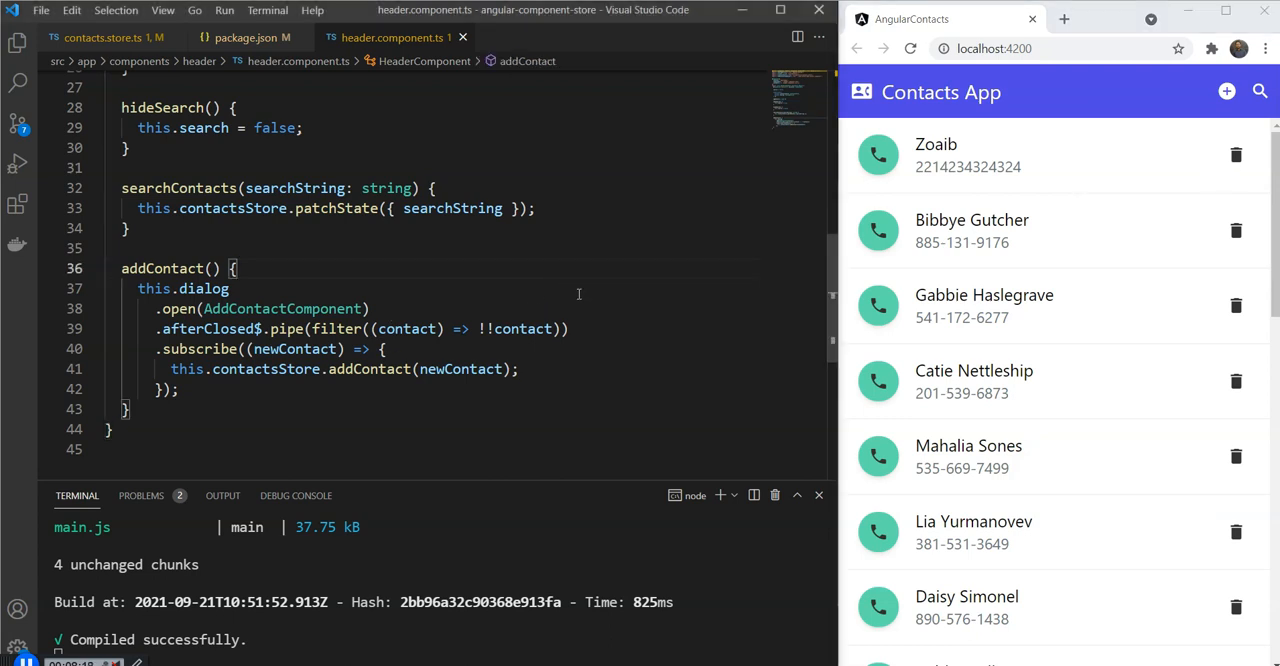
pyautogui.scroll(3)
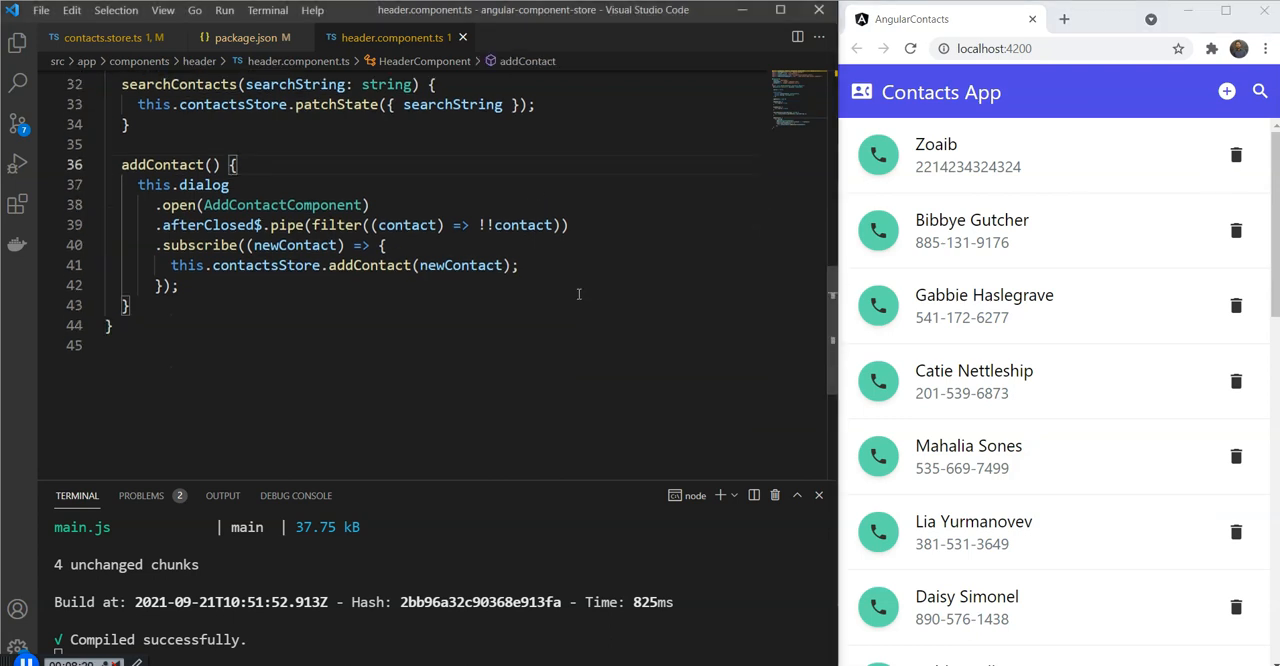
pyautogui.scroll(3)
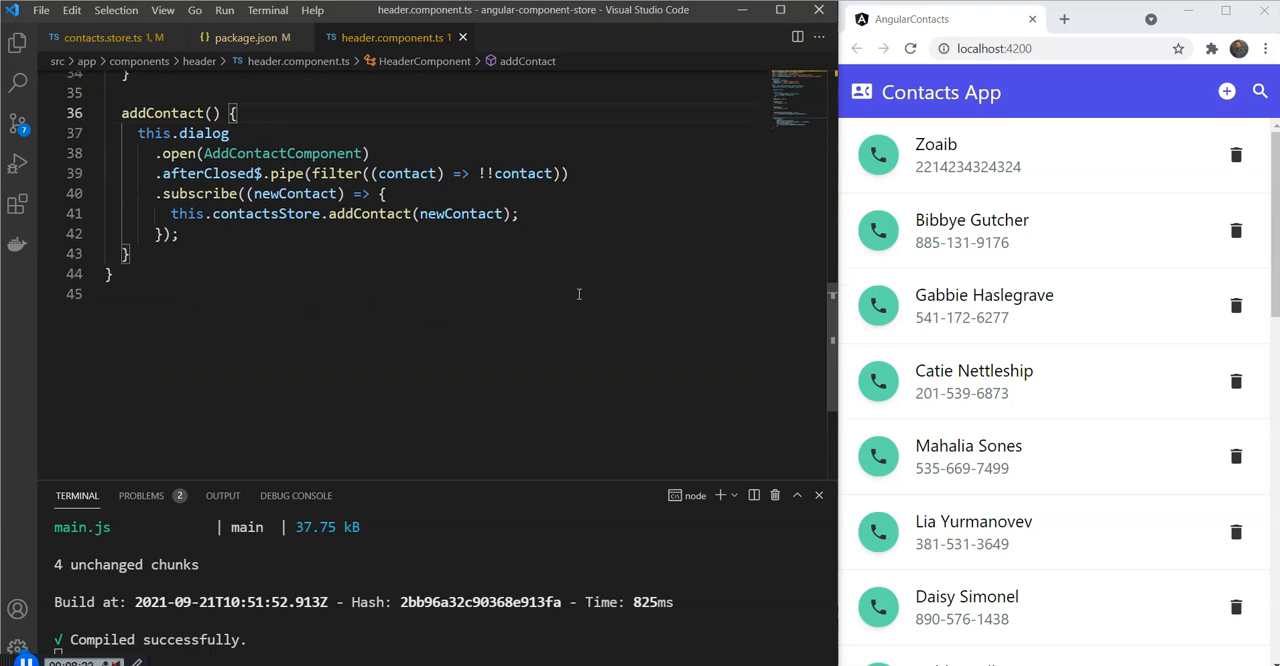
pyautogui.click(100, 36)
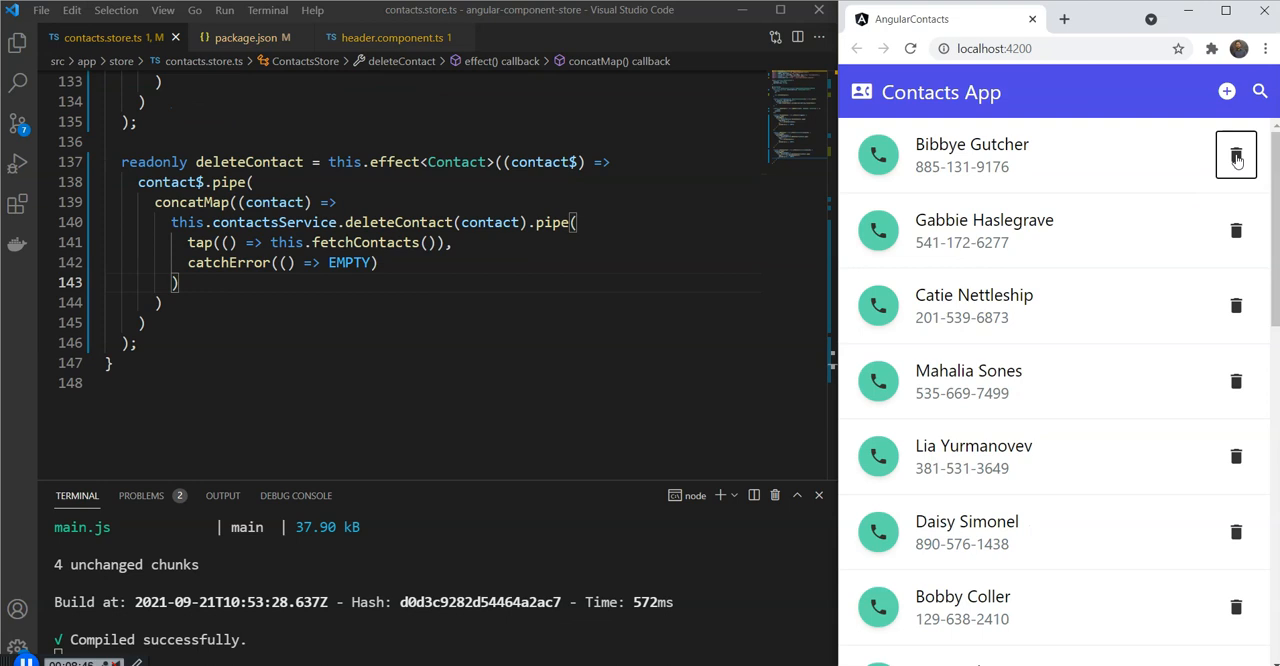
pyautogui.click(1236, 156)
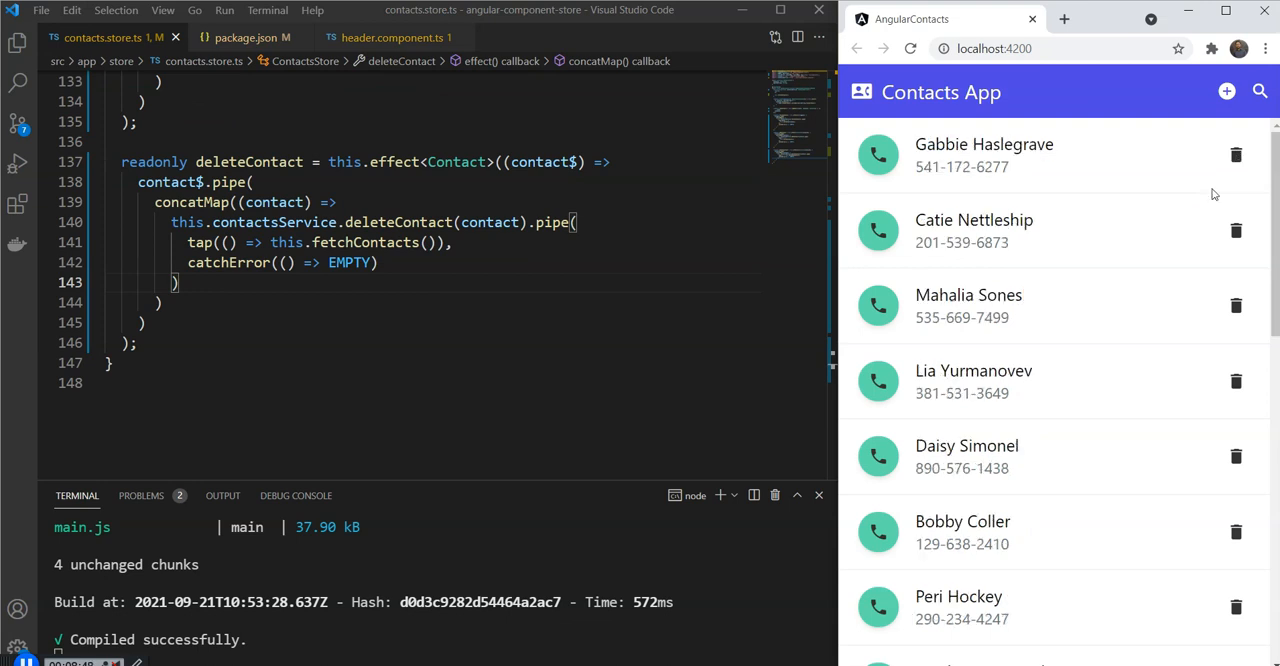
pyautogui.moveTo(1236, 156)
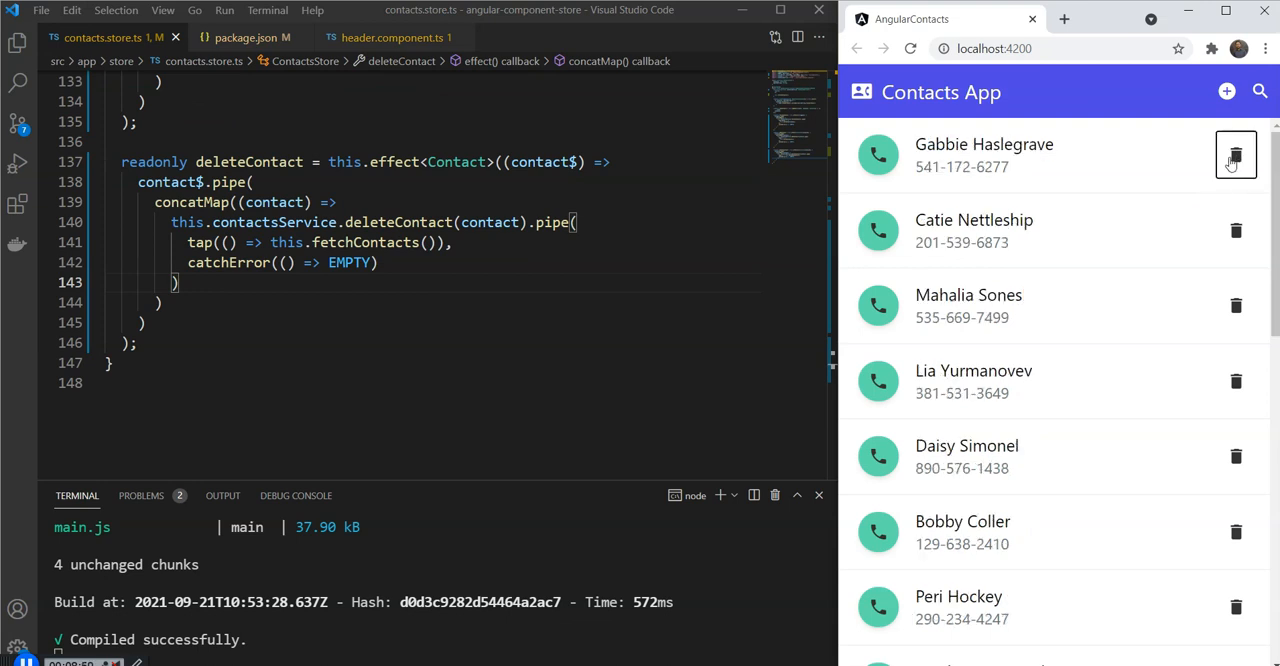
pyautogui.click(1236, 156)
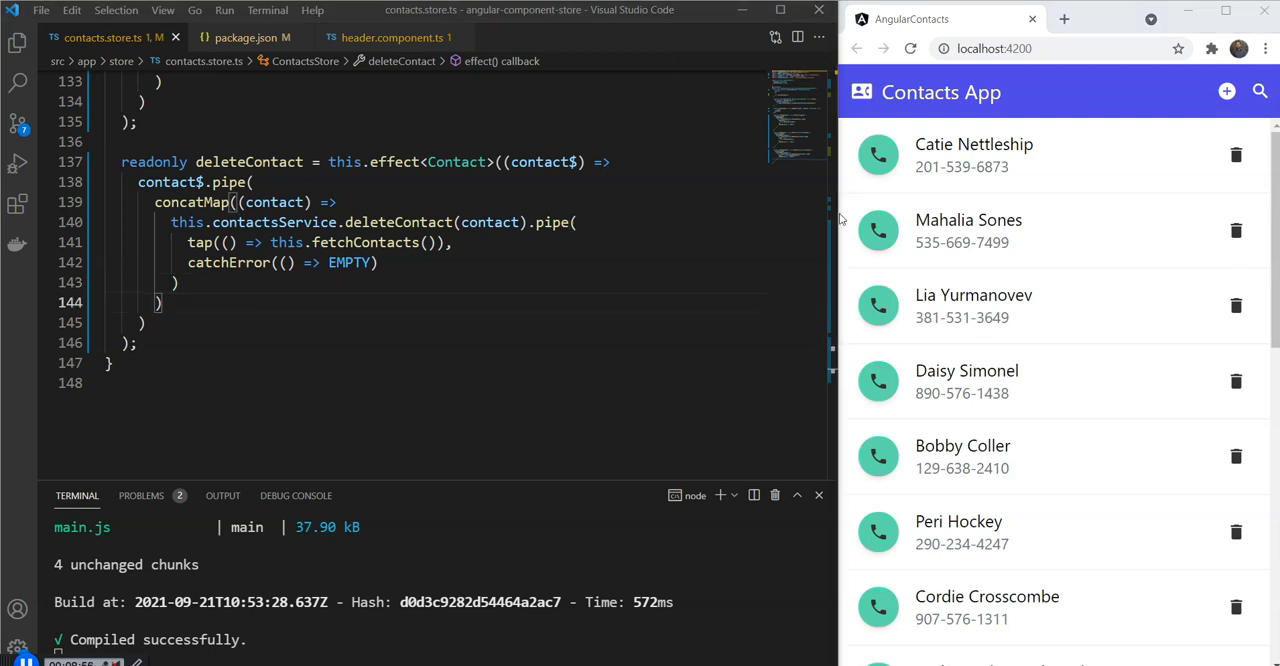
pyautogui.moveTo(1116, 280)
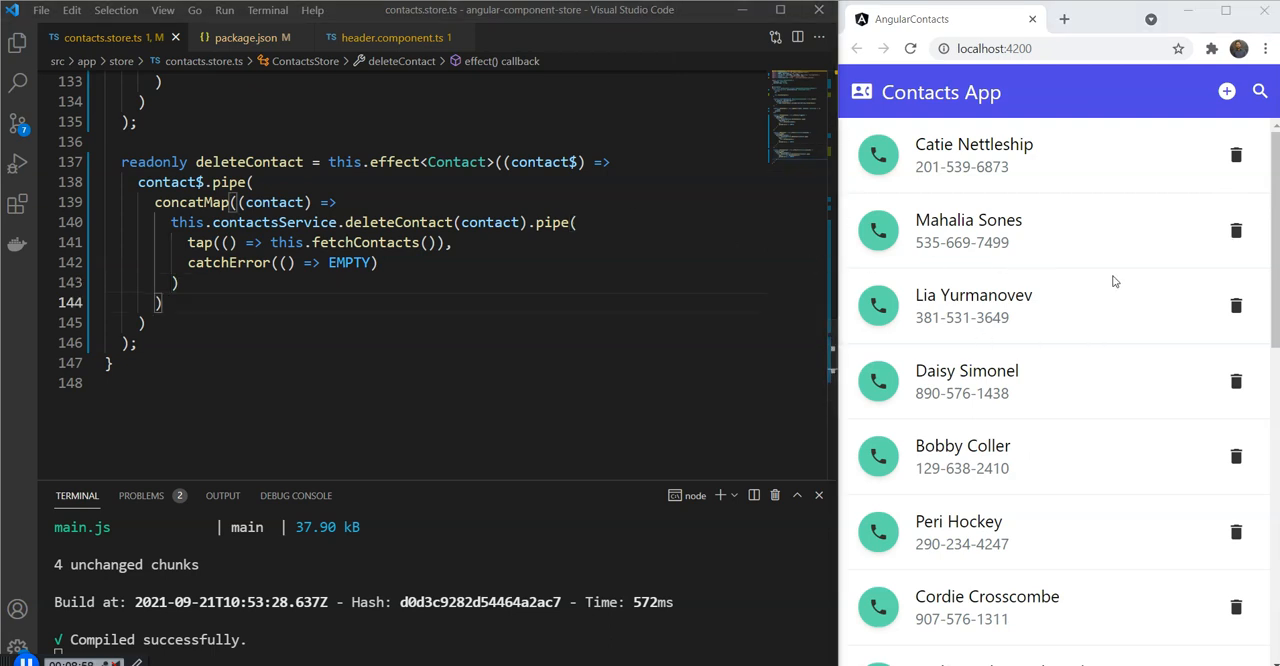
pyautogui.moveTo(1236, 156)
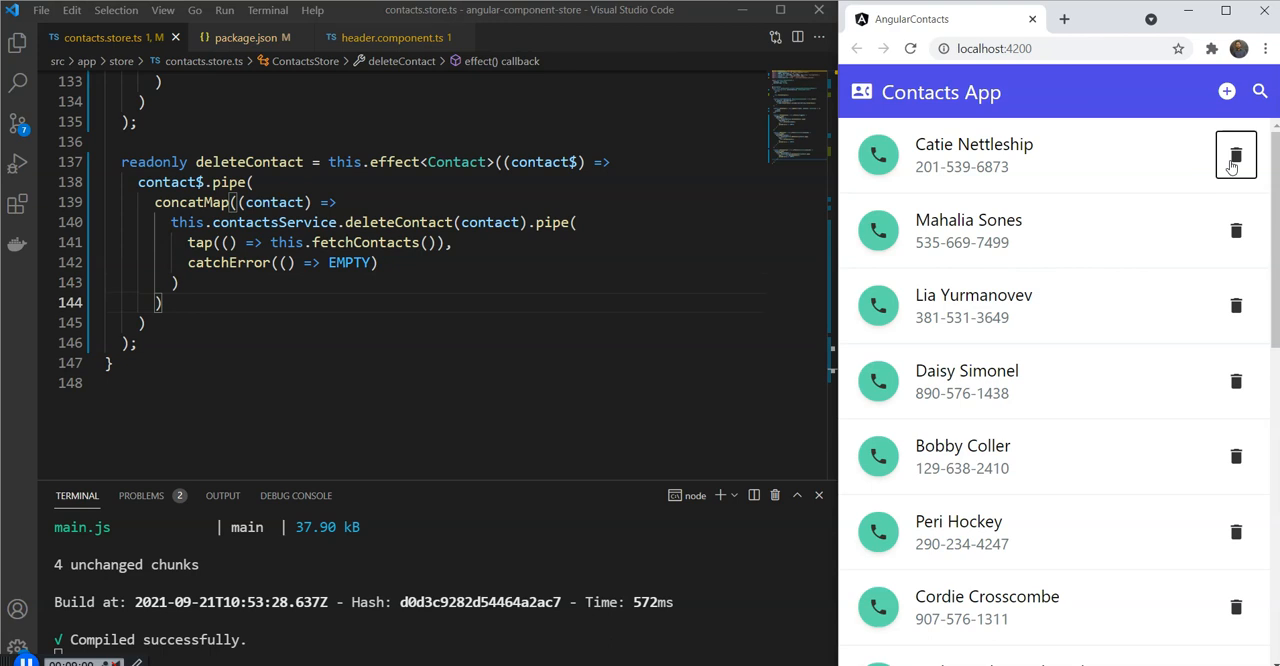
pyautogui.click(1236, 156)
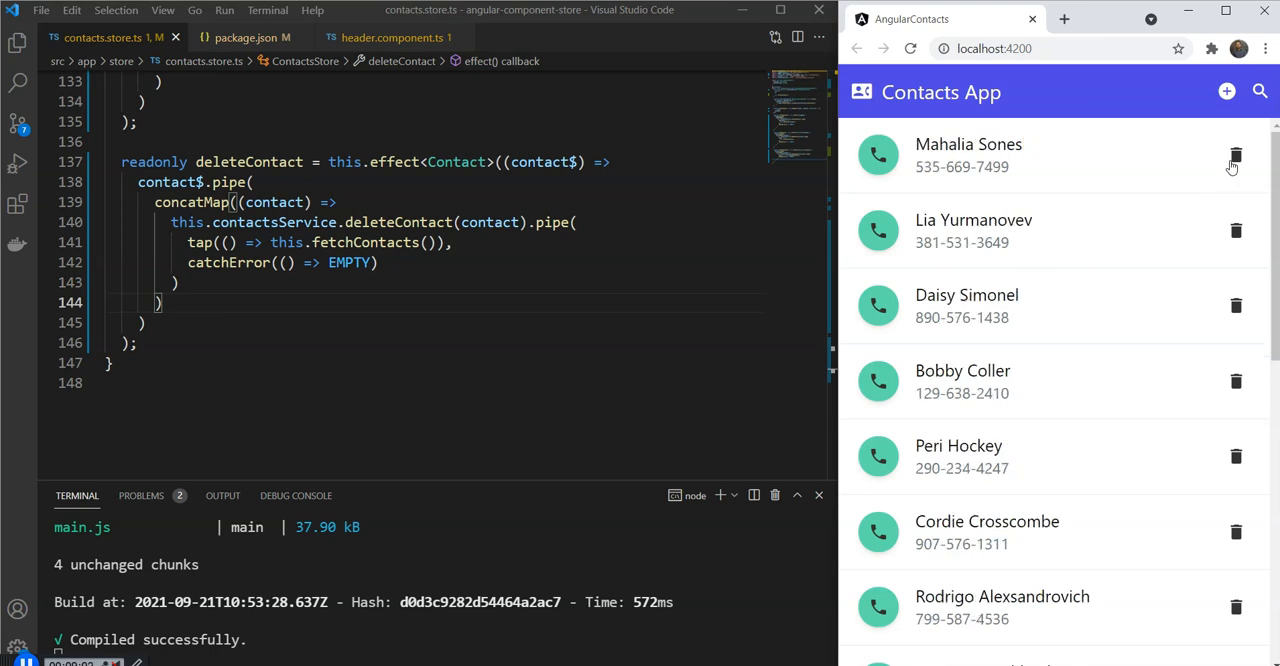
pyautogui.moveTo(430, 512)
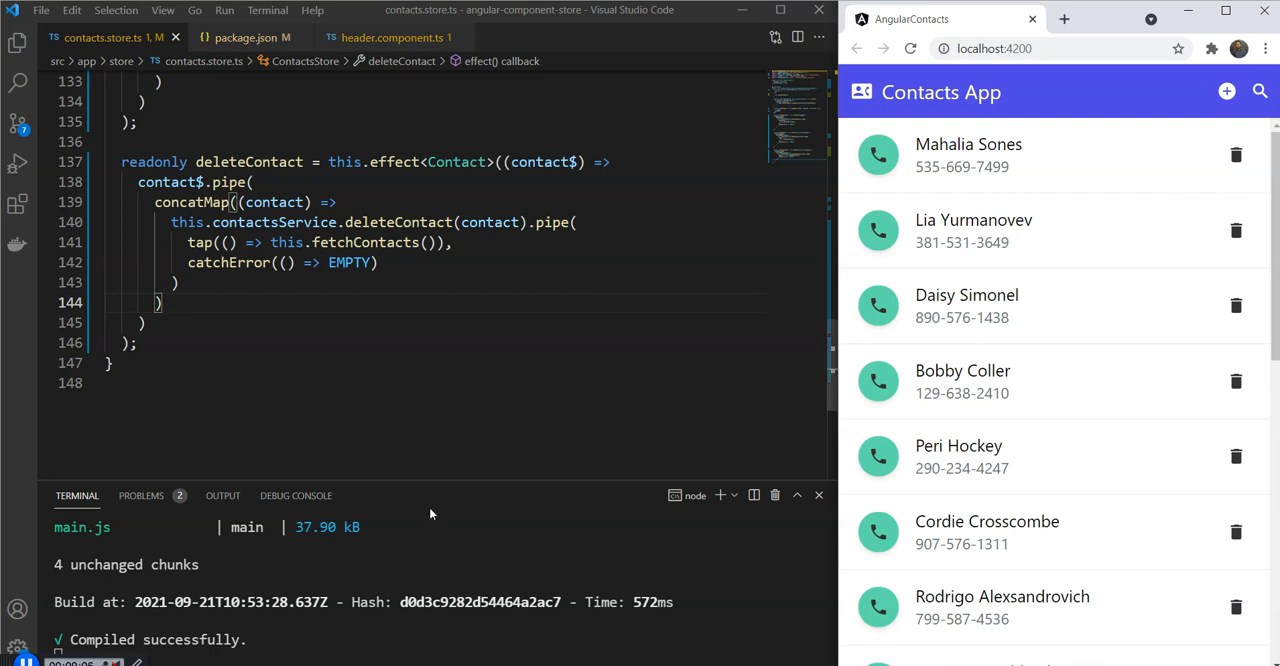
pyautogui.moveTo(438, 556)
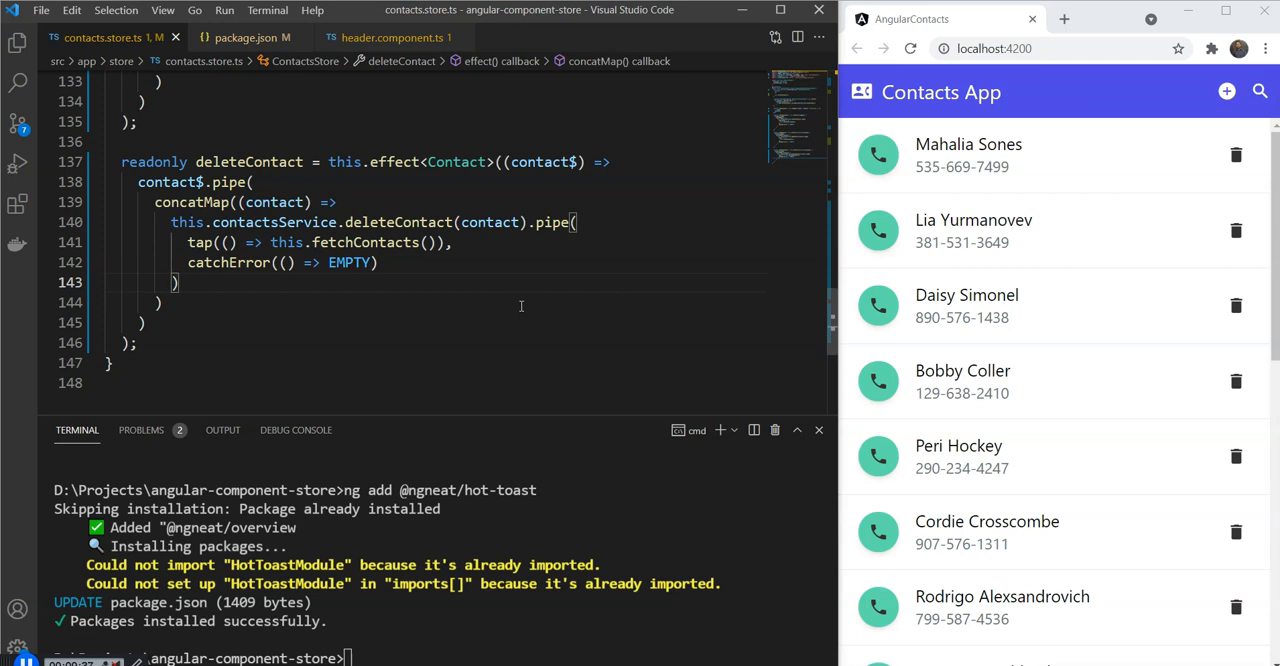
pyautogui.scroll(3)
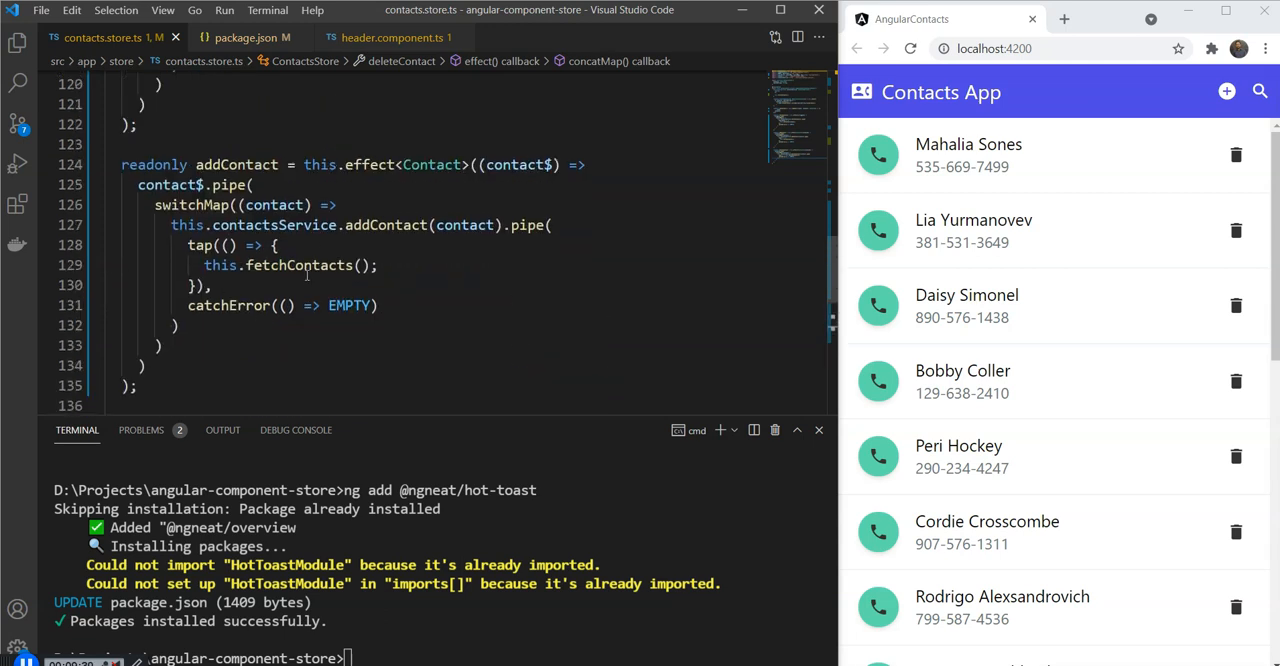
pyautogui.moveTo(468, 296)
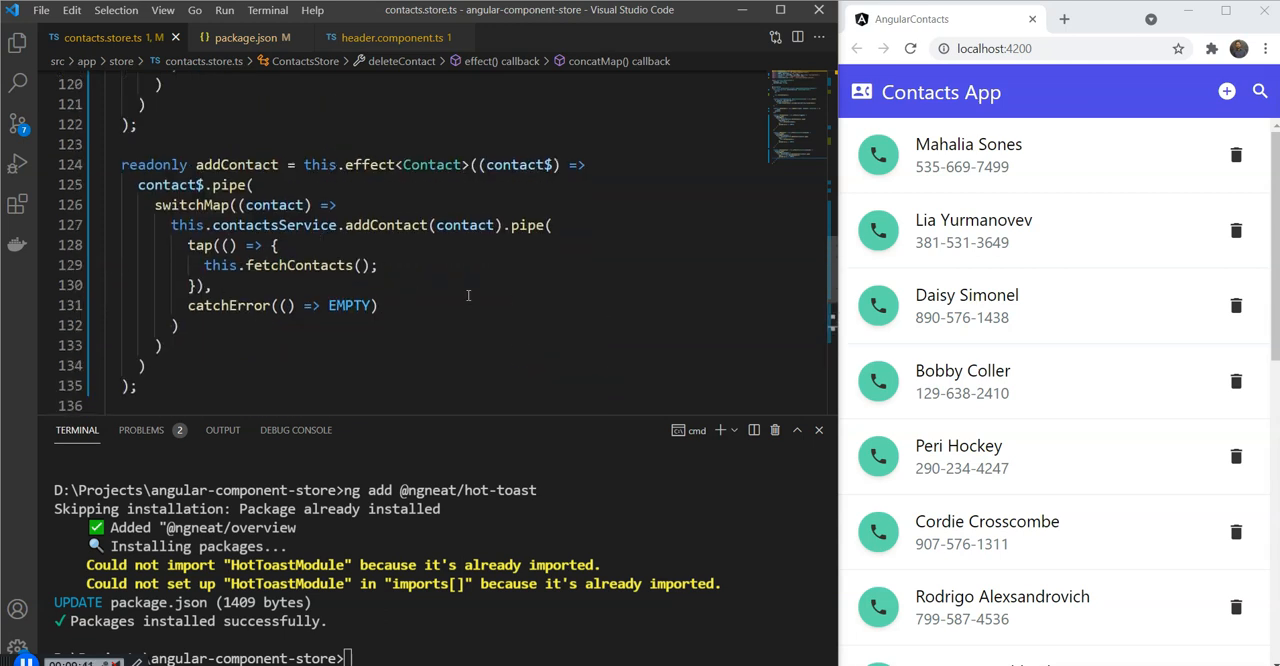
pyautogui.scroll(3)
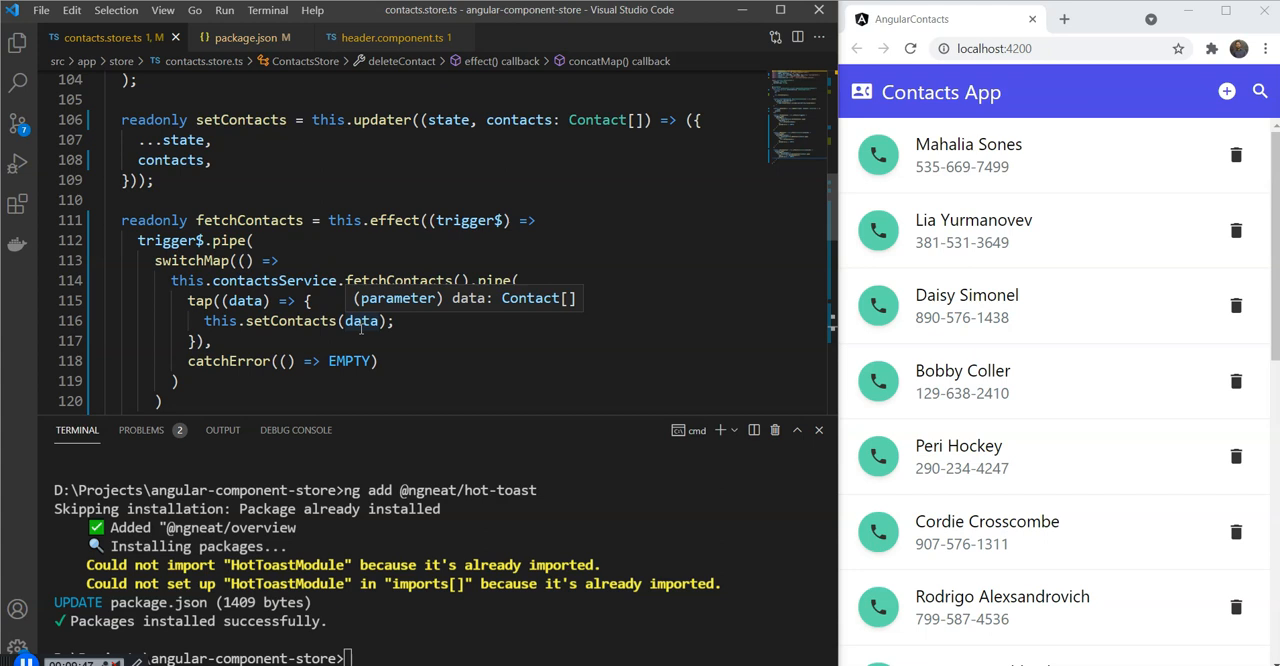
pyautogui.moveTo(420, 346)
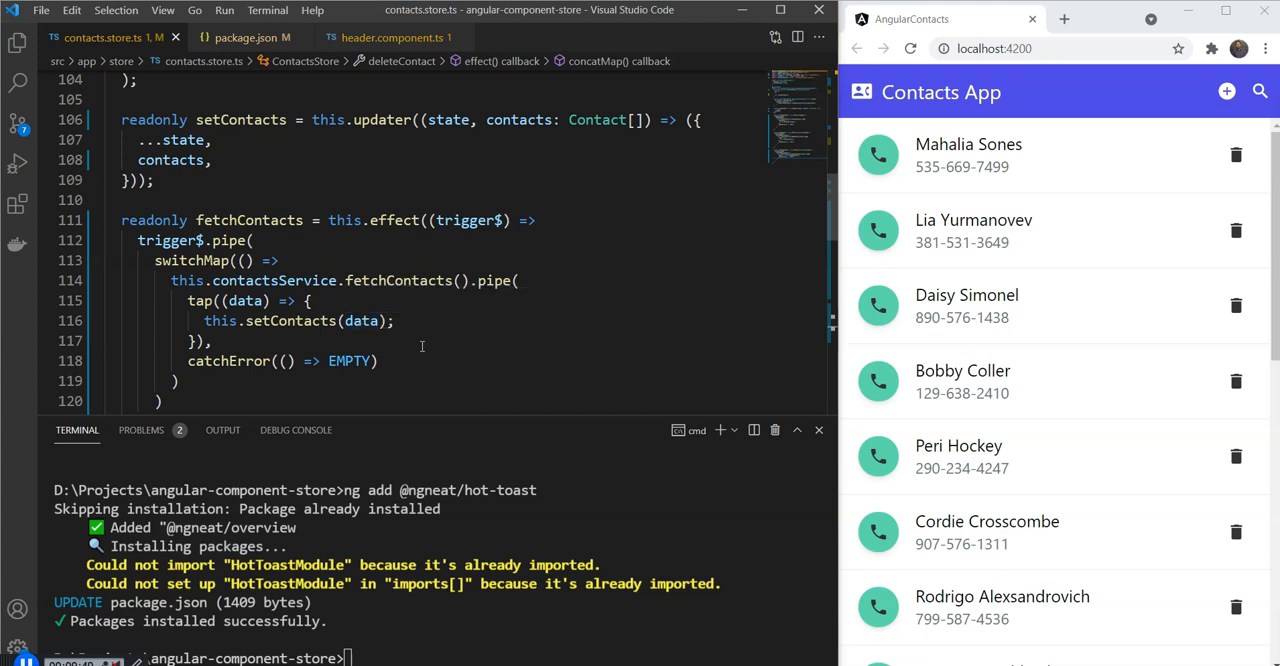
pyautogui.click(390, 36)
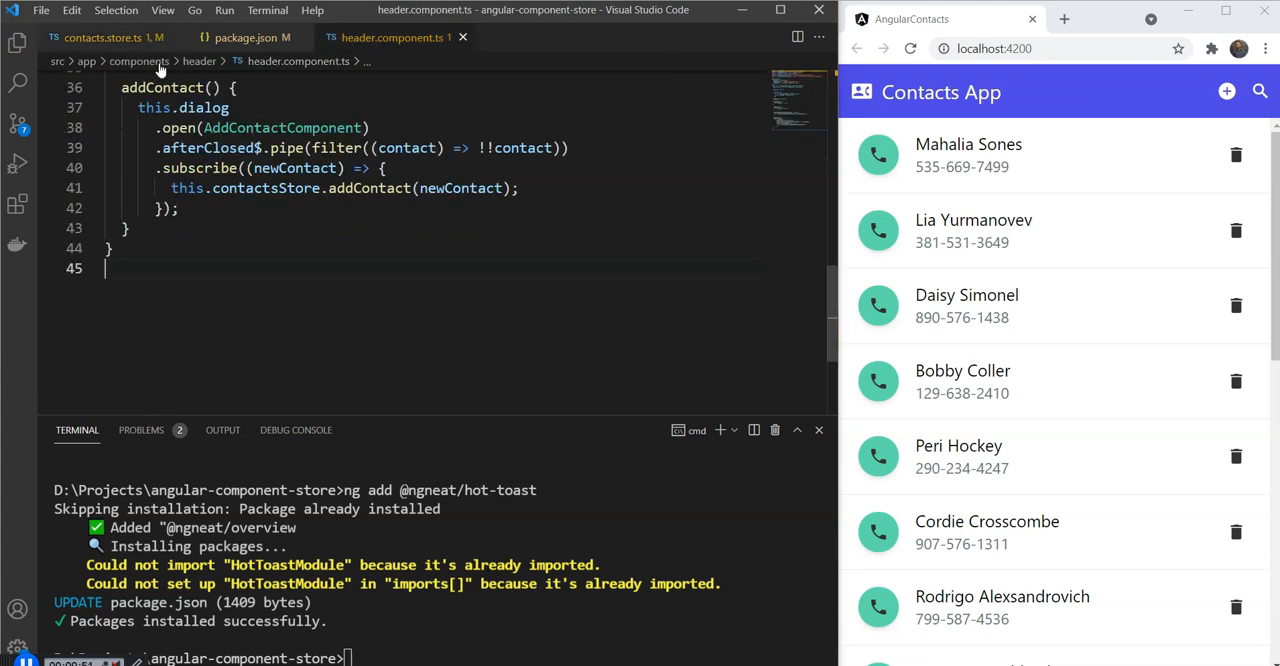
pyautogui.click(108, 36)
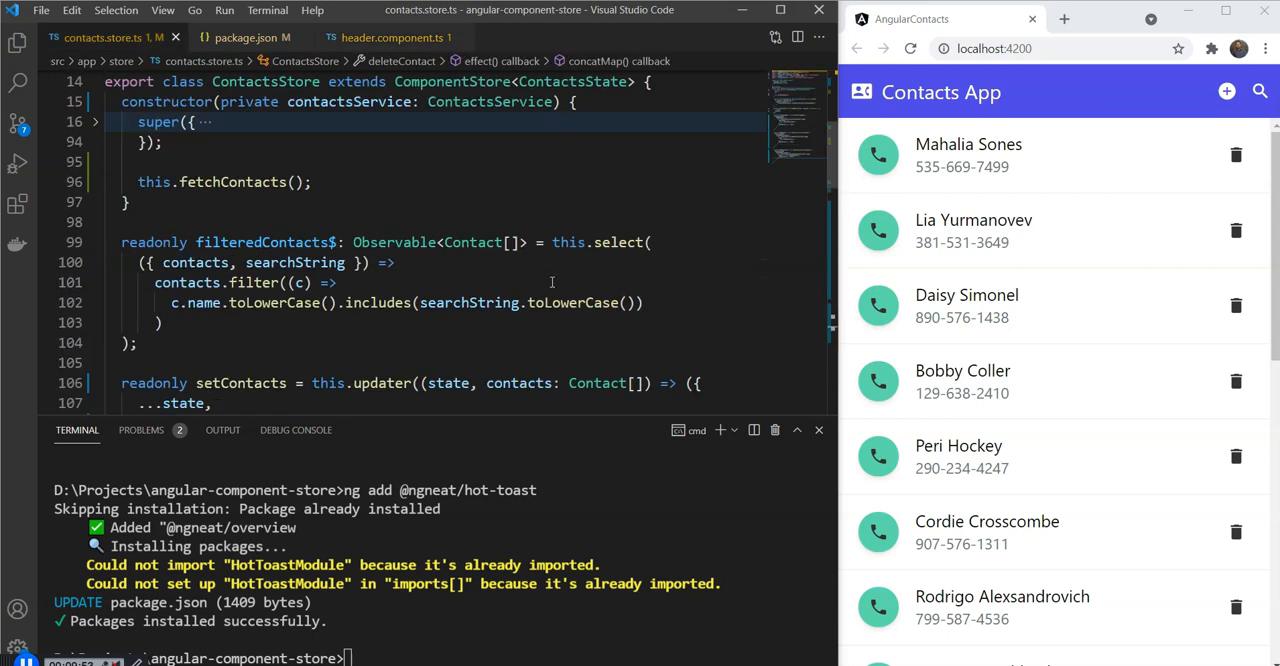
pyautogui.scroll(3)
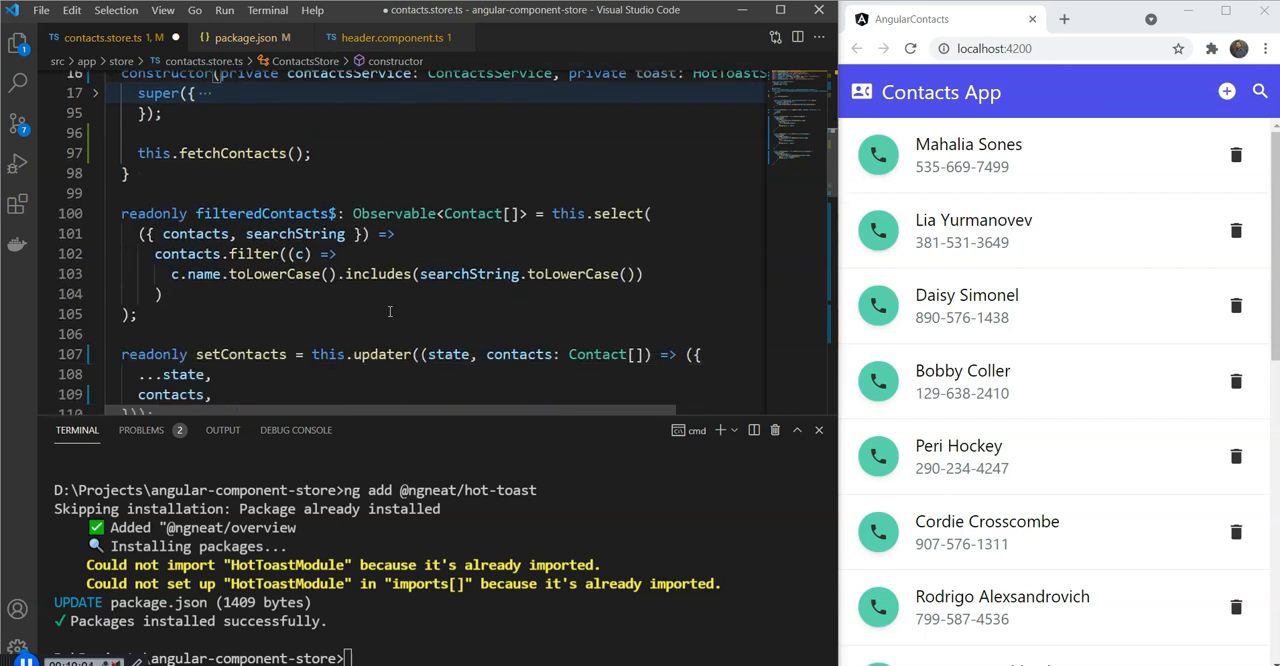
# - Review the fetchContacts and addContact effects below the toast-injected constructor
pyautogui.scroll(-3)
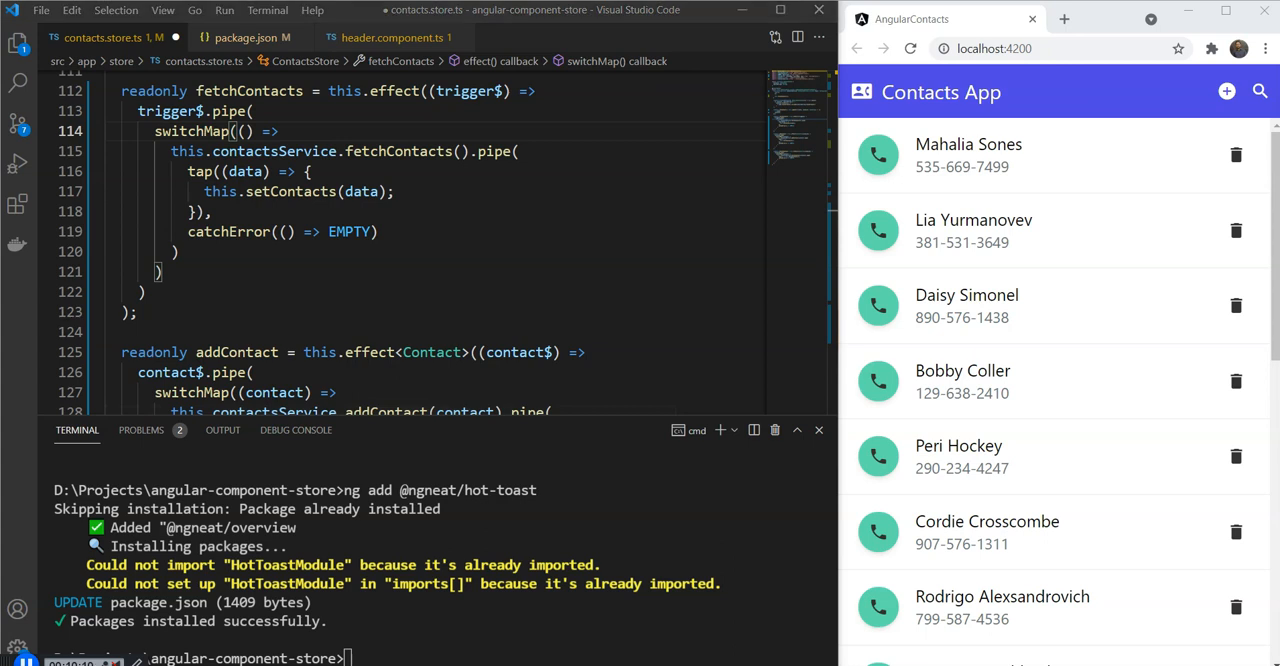
pyautogui.moveTo(866, 432)
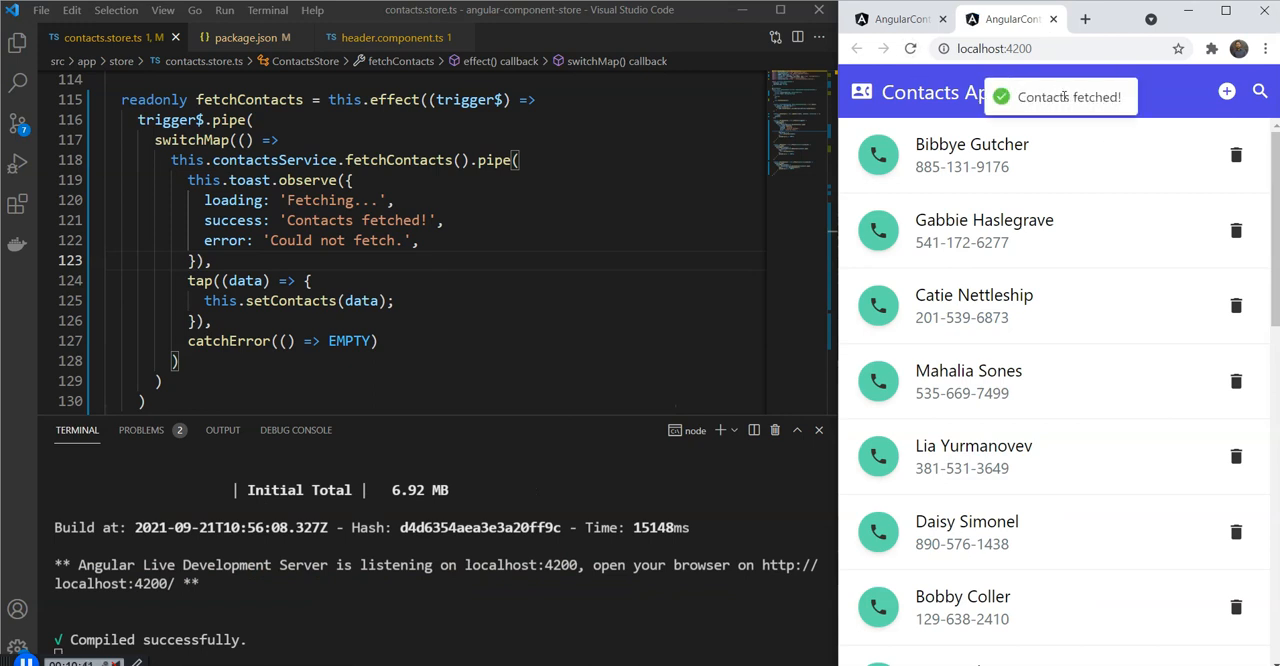
pyautogui.moveTo(1092, 228)
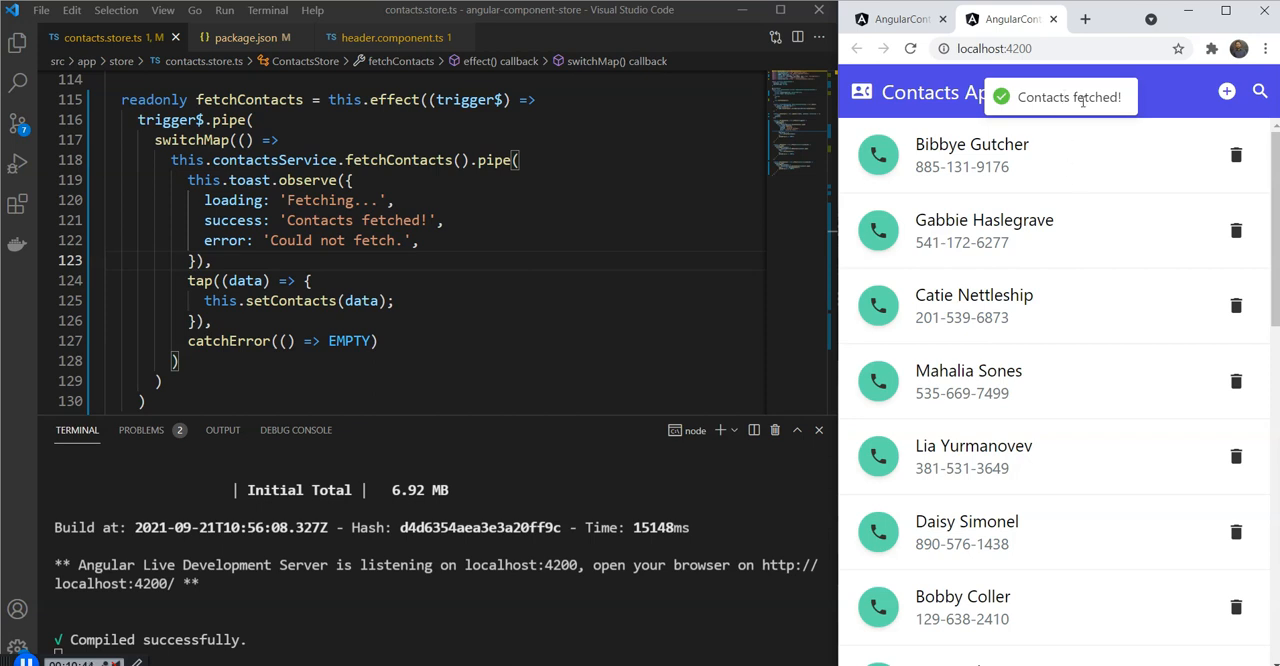
# - Scroll fetchContacts piped through toast.observe with fetching, success and error messages
pyautogui.scroll(-3)
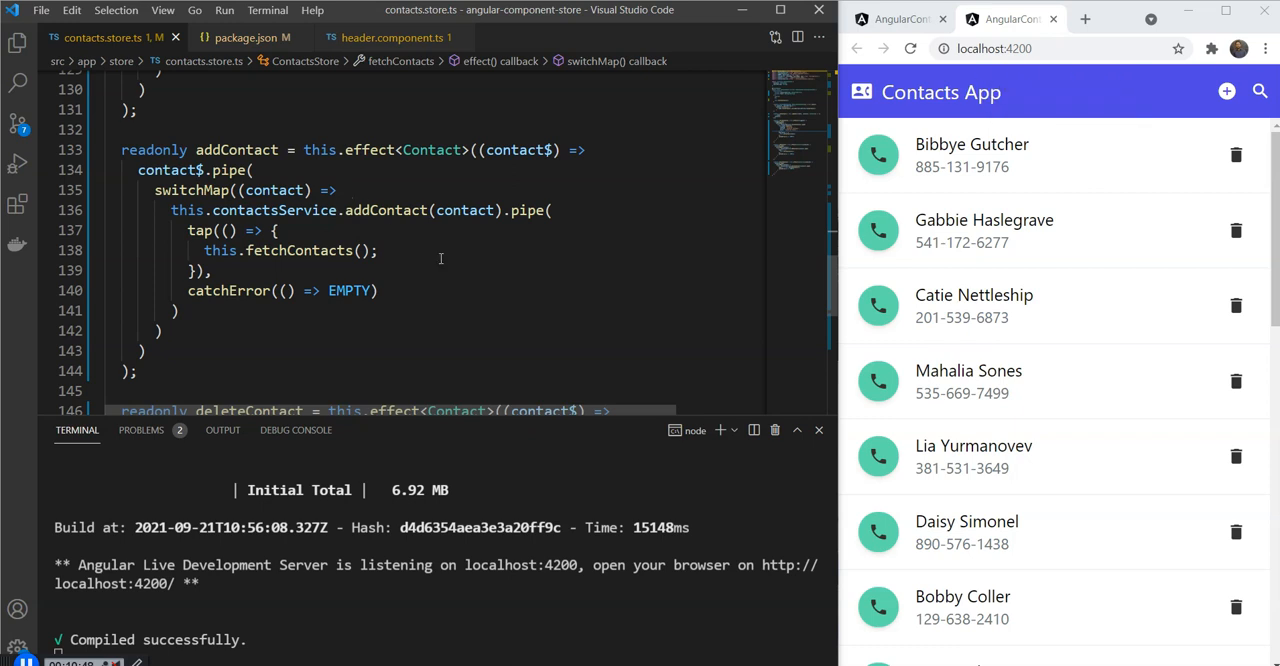
pyautogui.scroll(3)
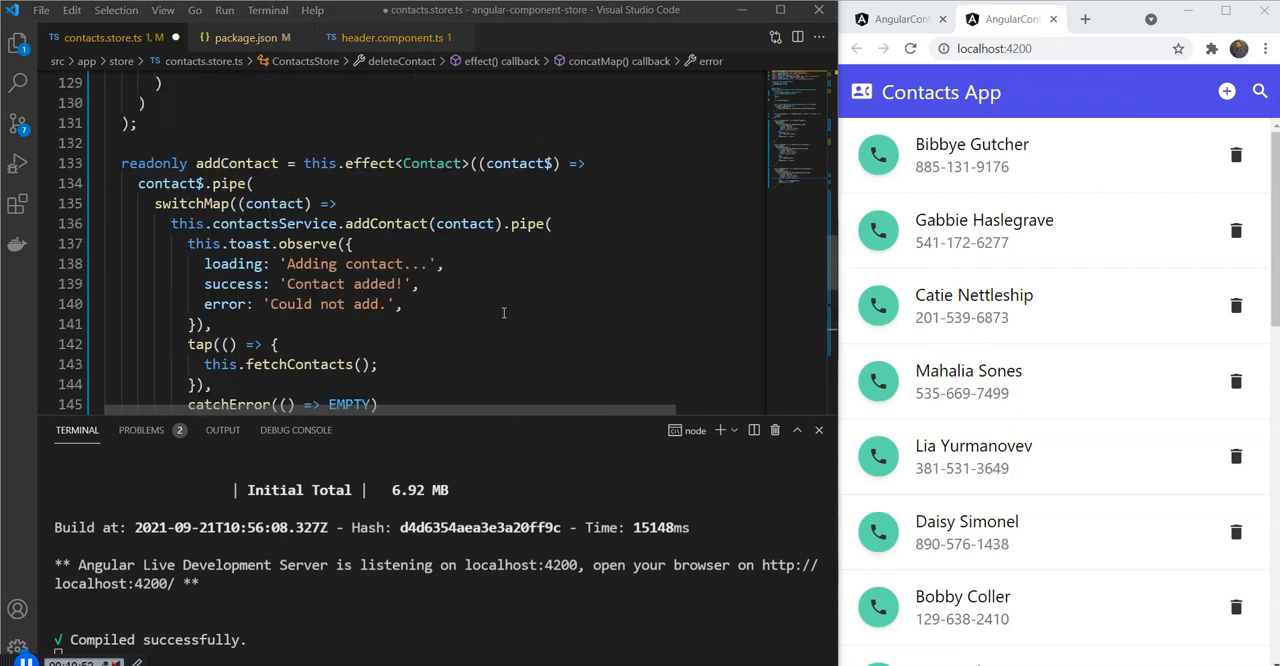
pyautogui.scroll(-3)
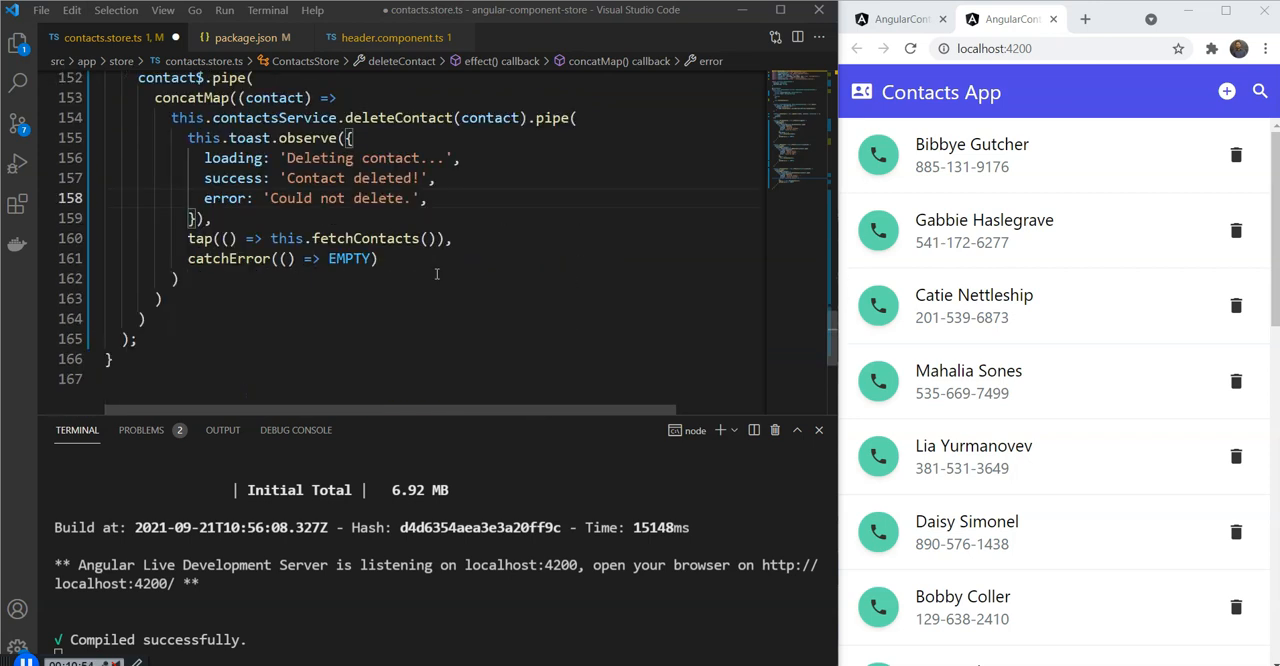
pyautogui.moveTo(528, 288)
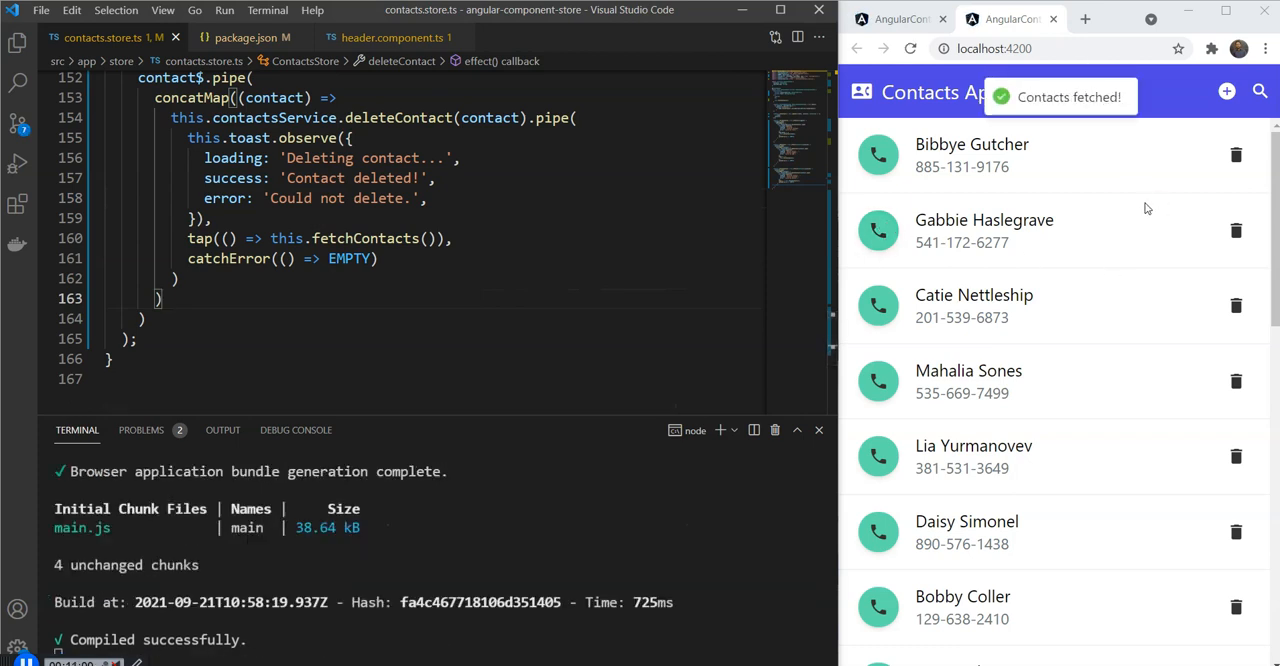
pyautogui.click(1236, 156)
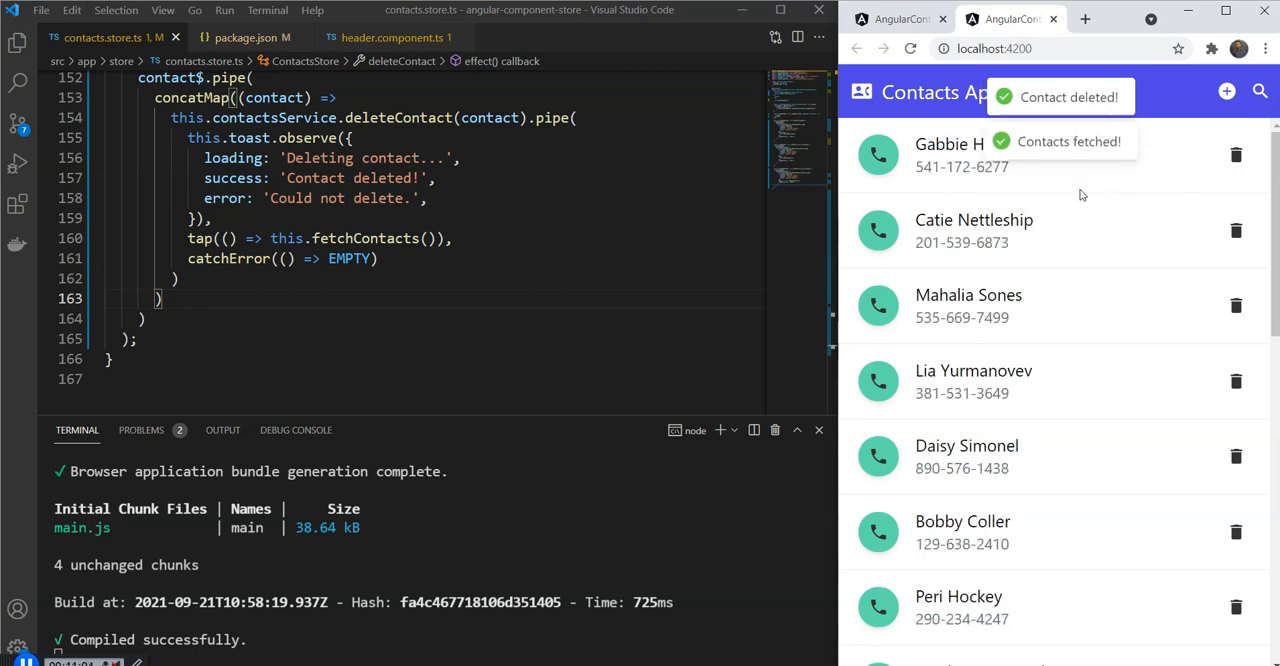
pyautogui.moveTo(1100, 148)
pyautogui.write('ZOaib')
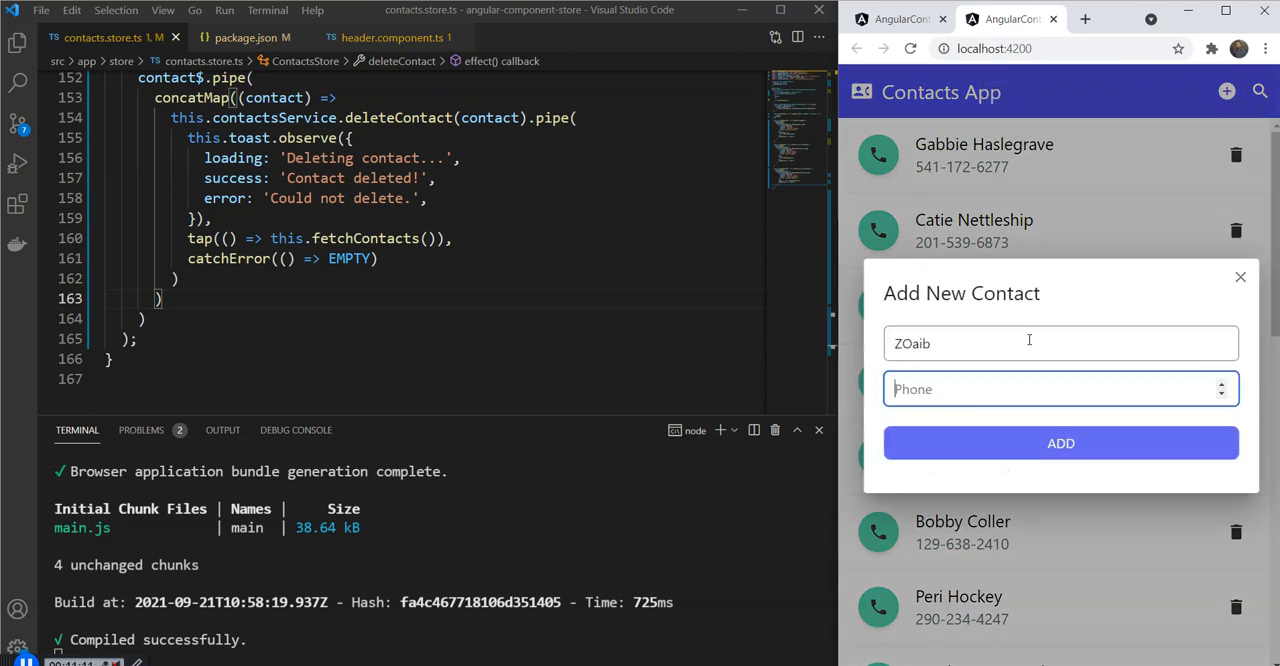
pyautogui.click(1060, 444)
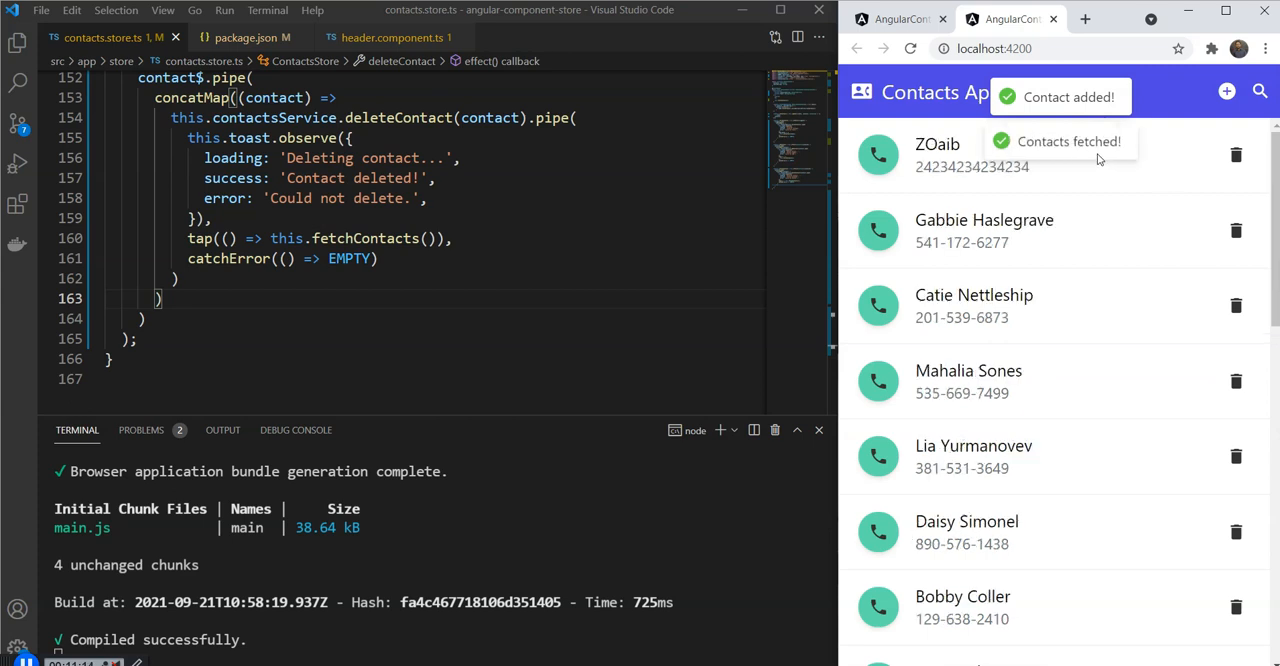
pyautogui.scroll(-3)
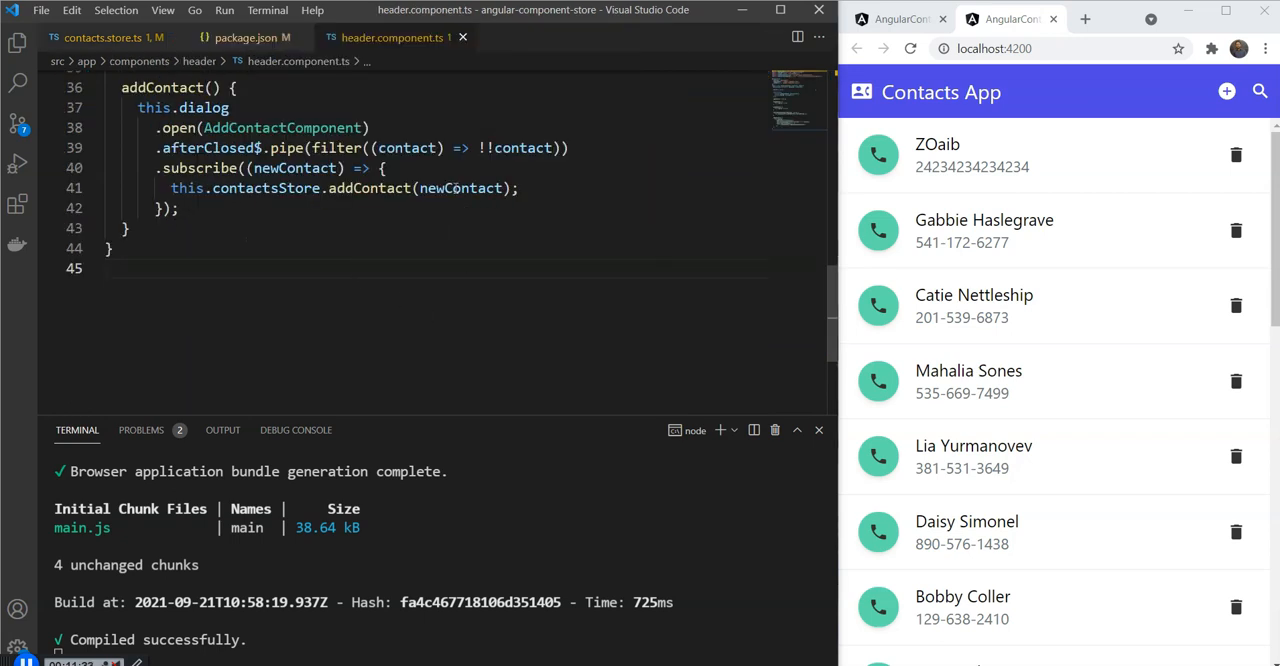
pyautogui.click(386, 220)
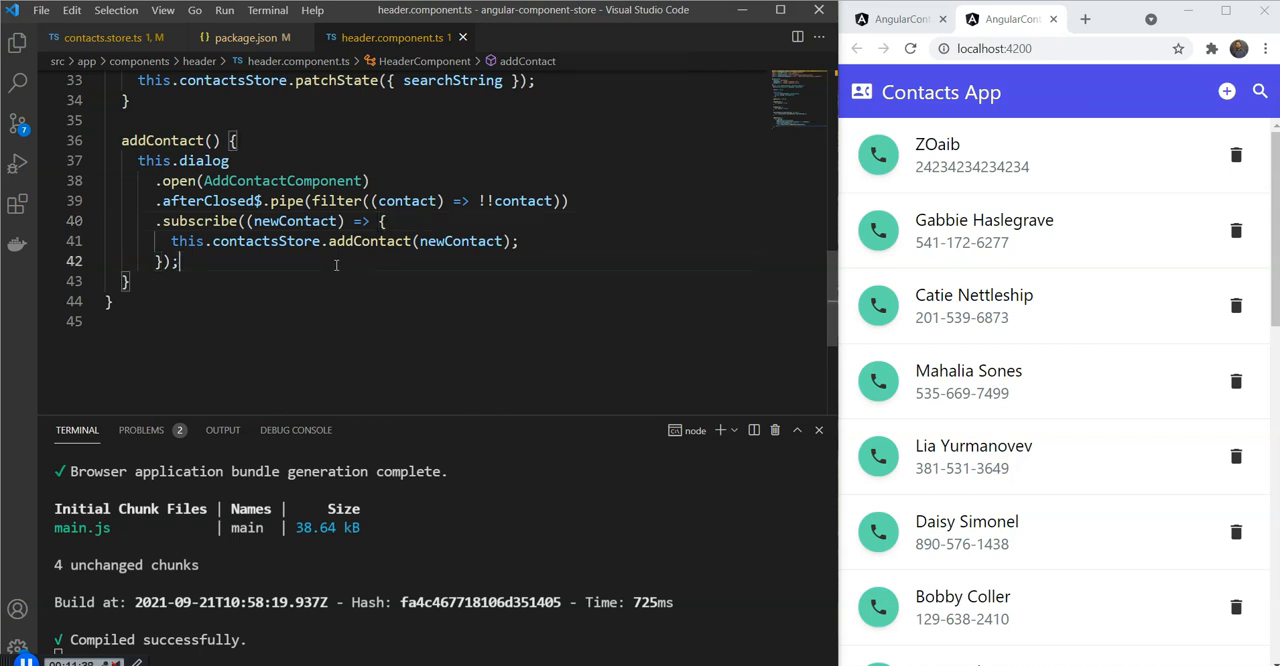
pyautogui.moveTo(100, 36)
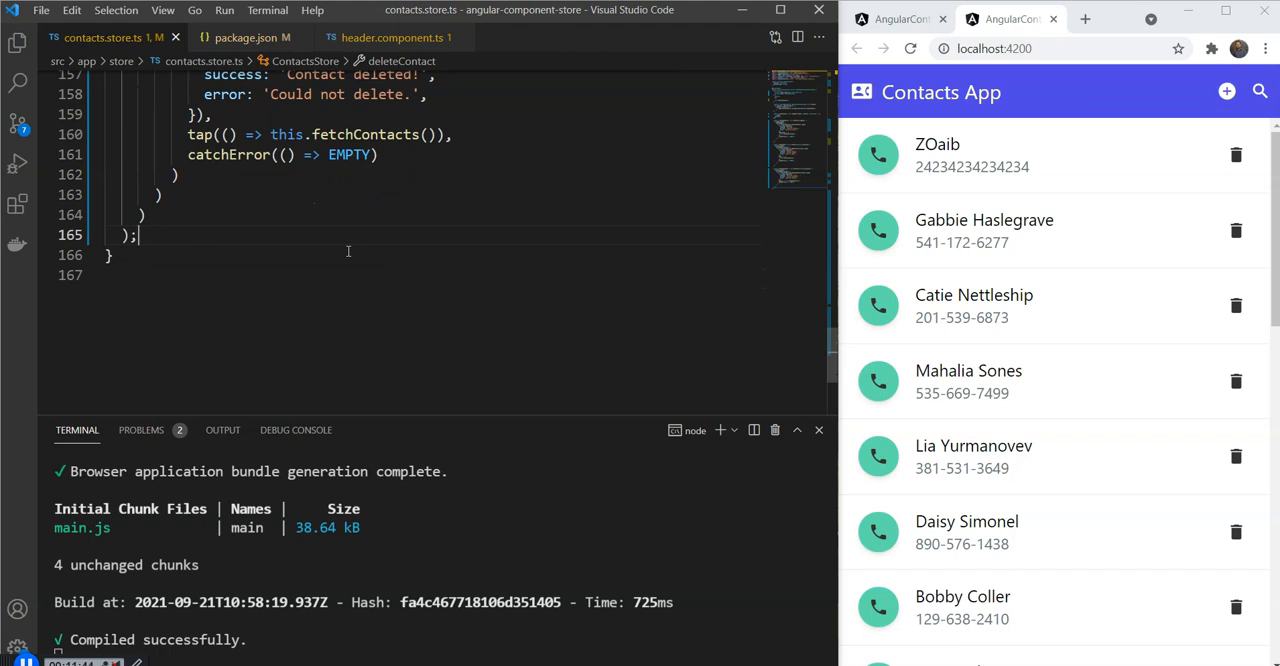
# - Write readonly showAddDialog = this.effect(...) in contacts.store.ts, referencing the header's dialog code
pyautogui.write('r')
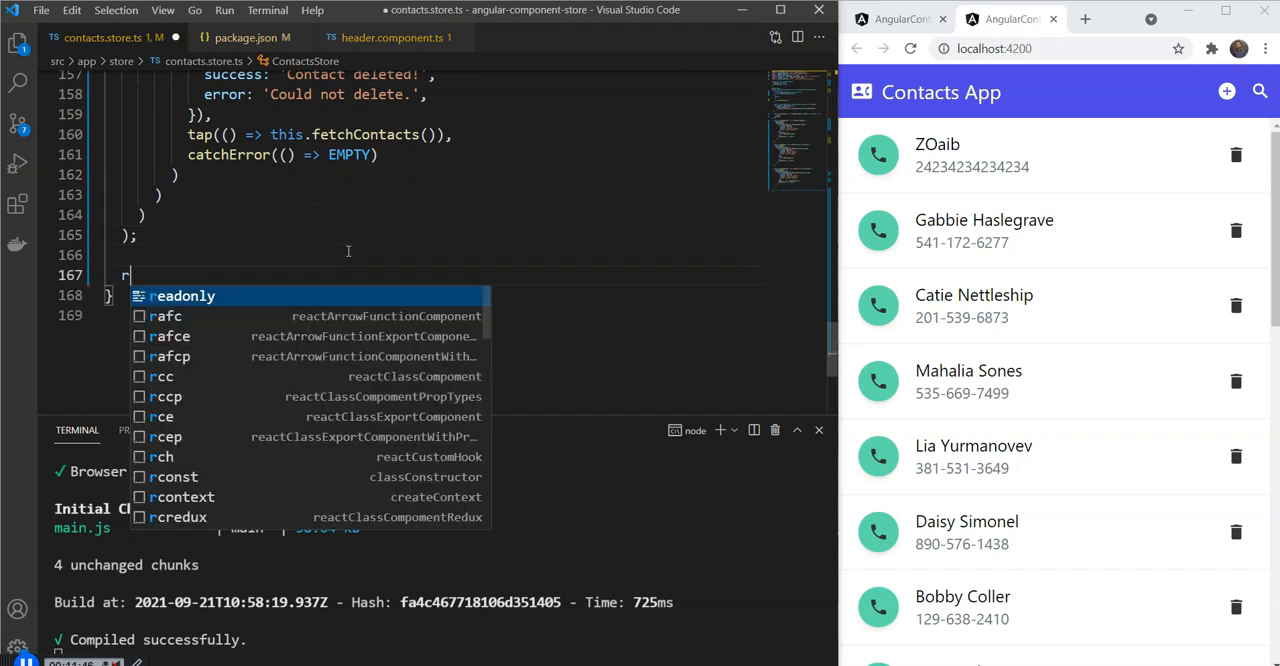
pyautogui.write('eadonly showA')
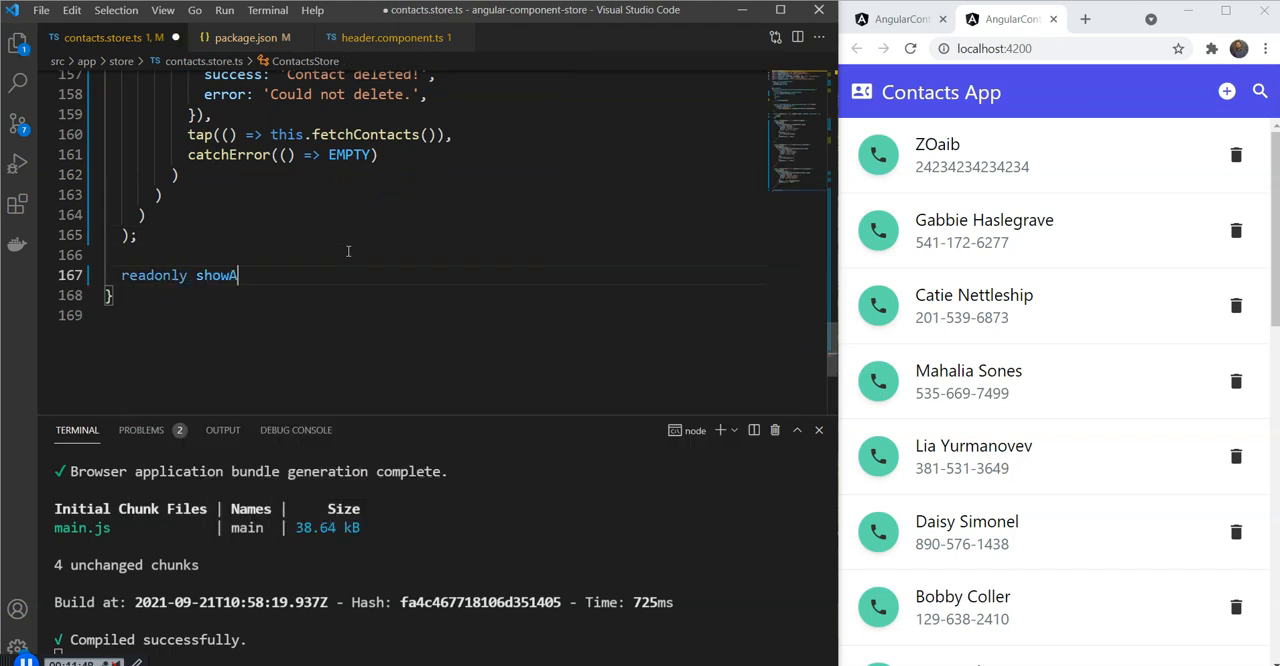
pyautogui.write('ddDialog')
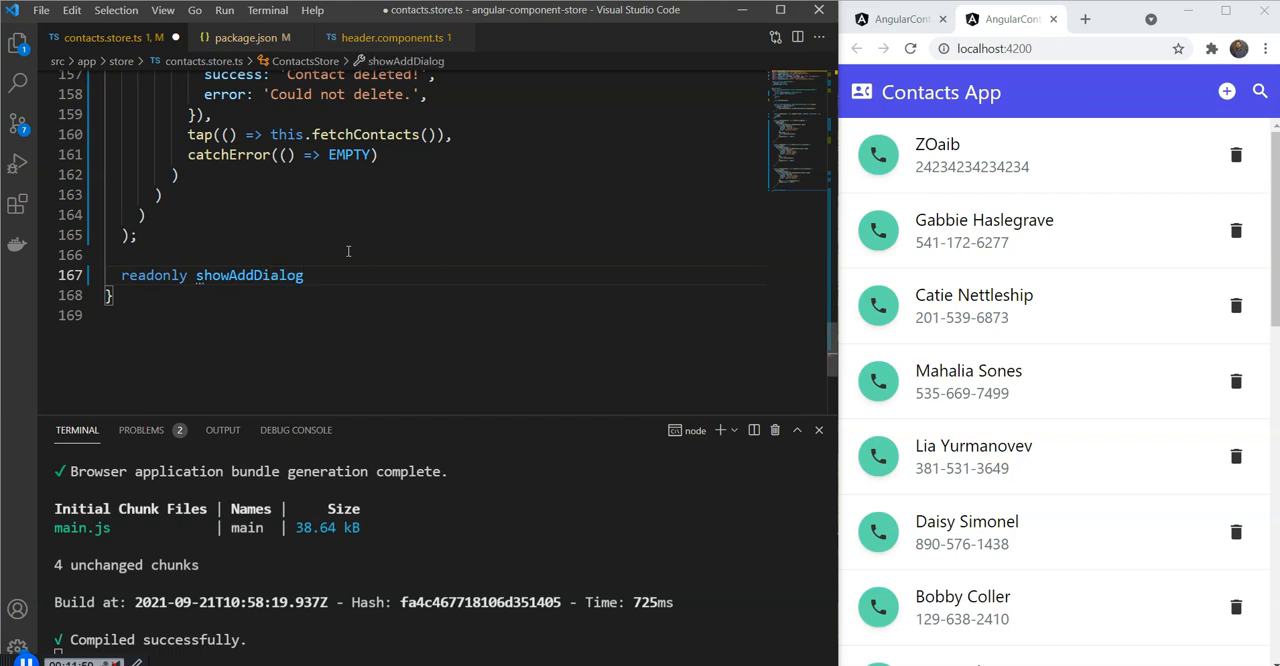
pyautogui.write('= this.effec')
pyautogui.write('switchMap(() => )')
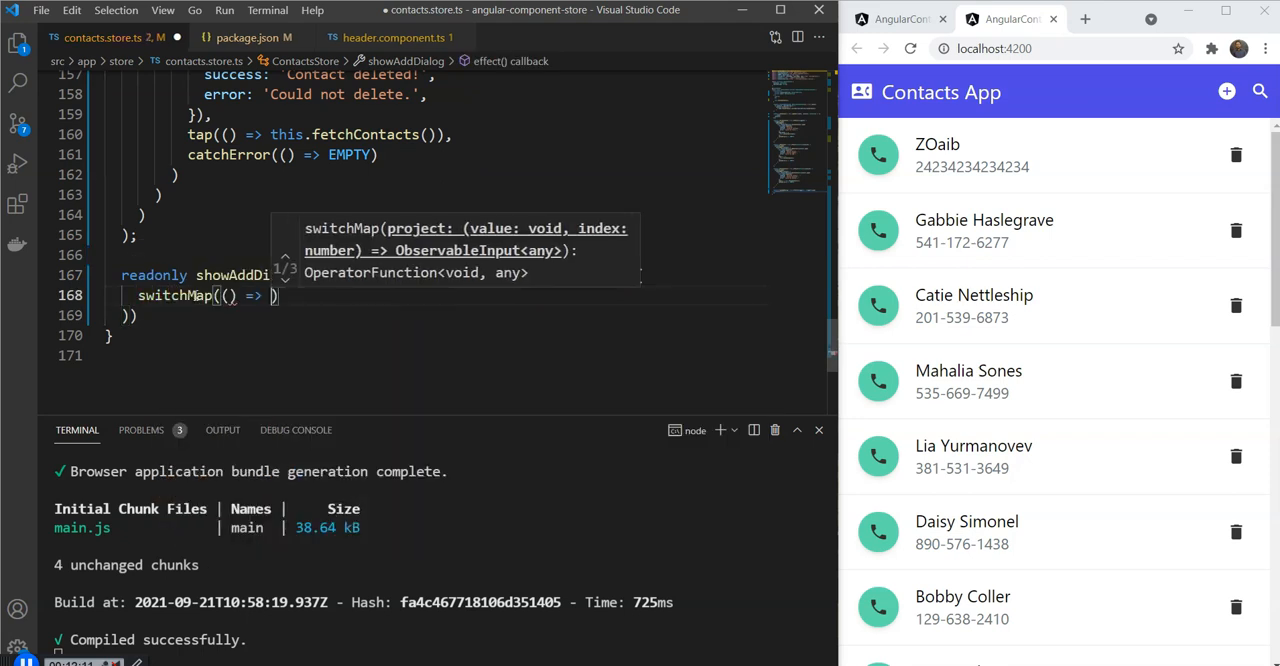
pyautogui.click(390, 36)
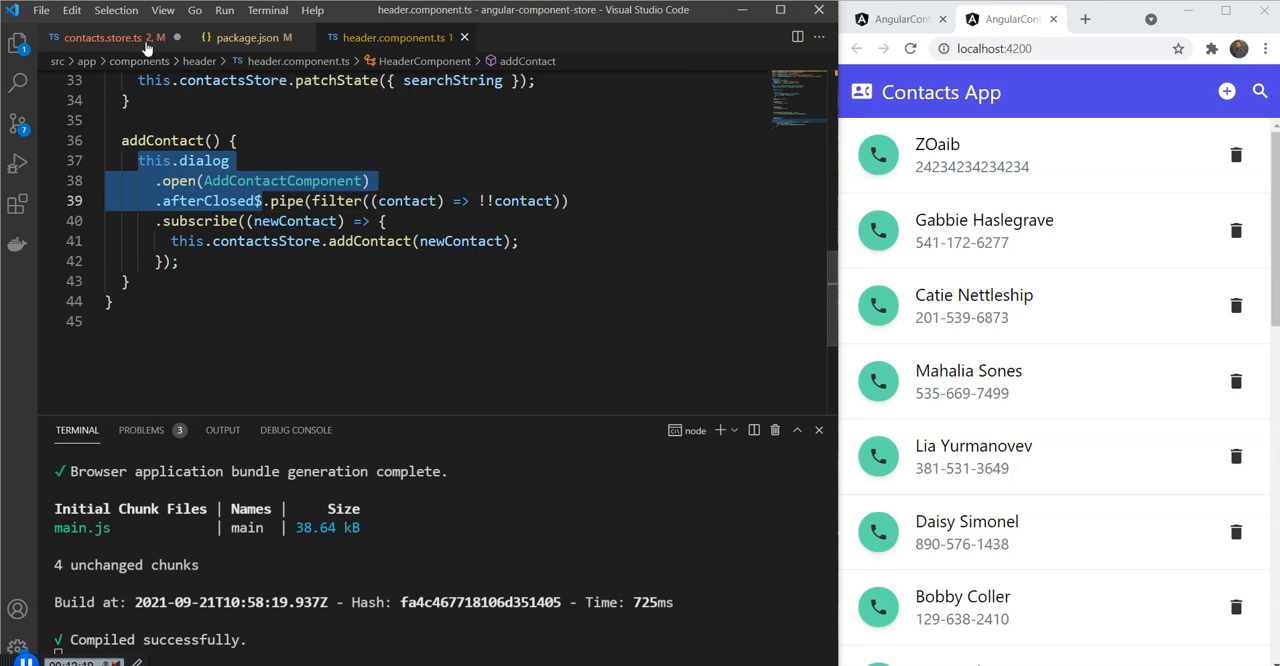
pyautogui.click(104, 36)
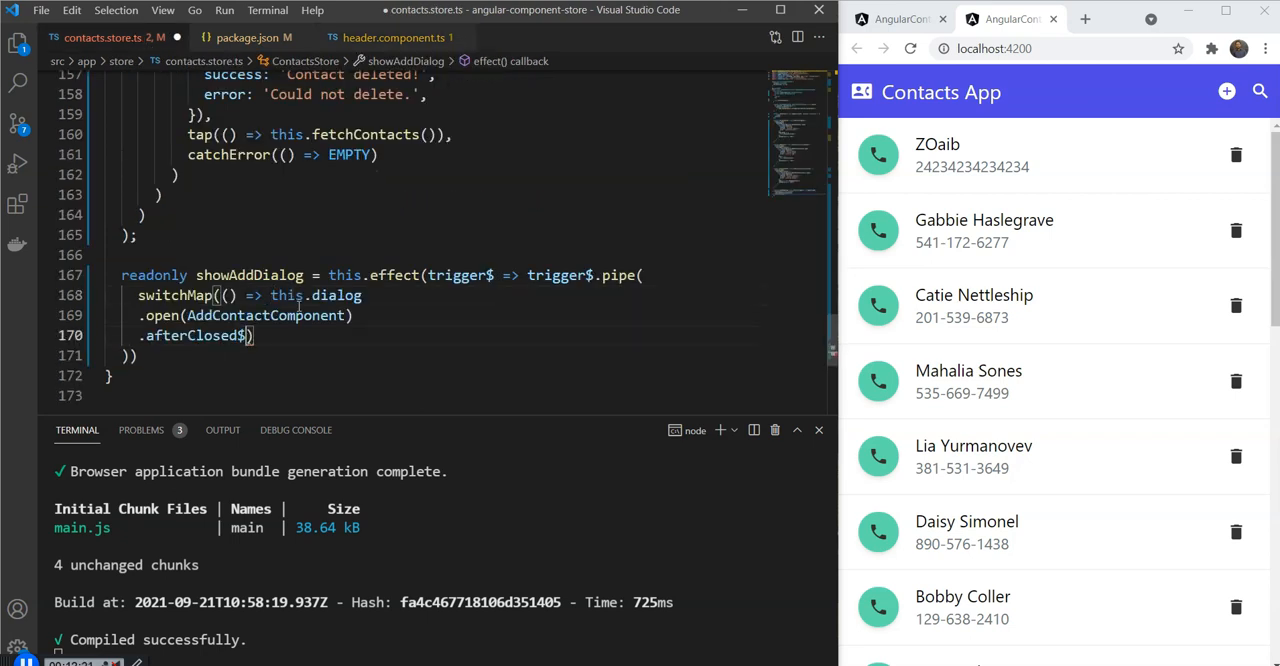
# - Inject private dialog: DialogService into the ContactsStore constructor
pyautogui.scroll(3)
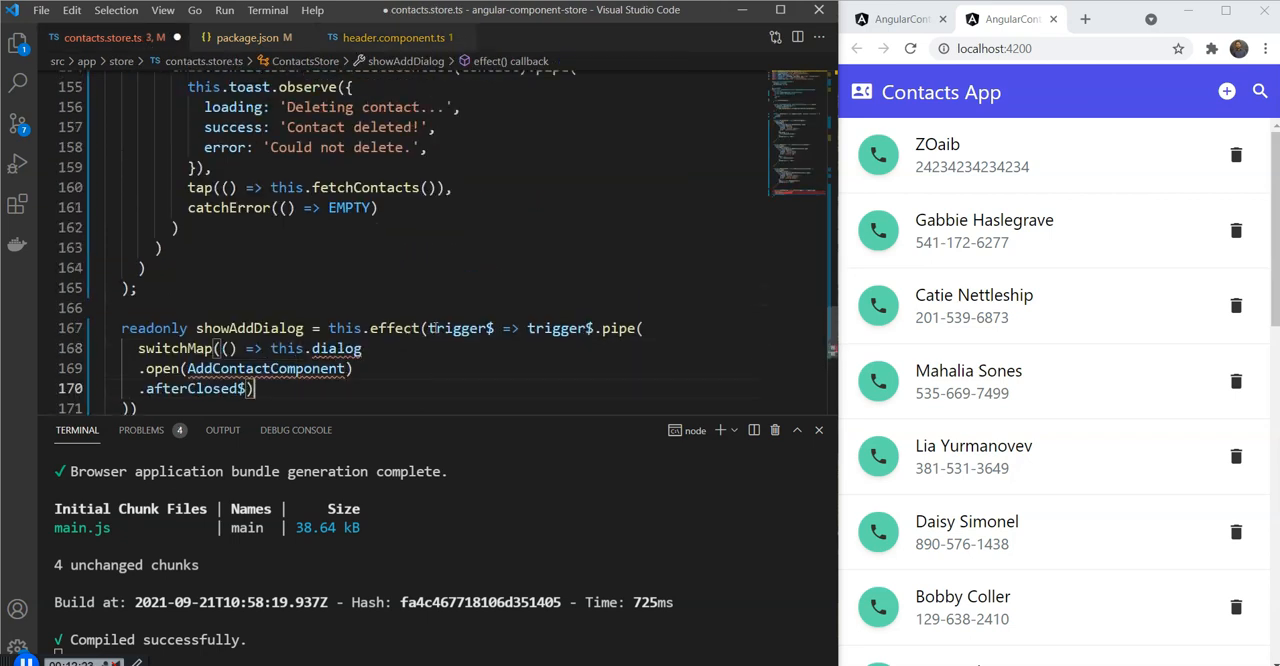
pyautogui.scroll(3)
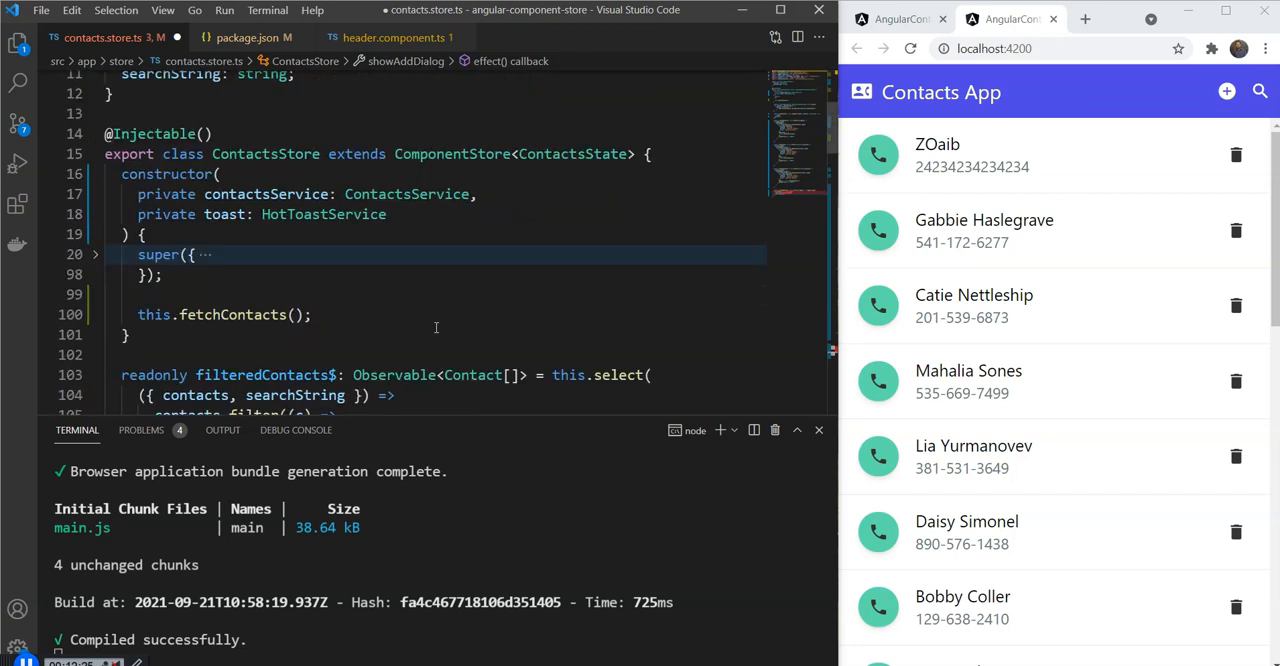
pyautogui.write('private dialog: DialogService')
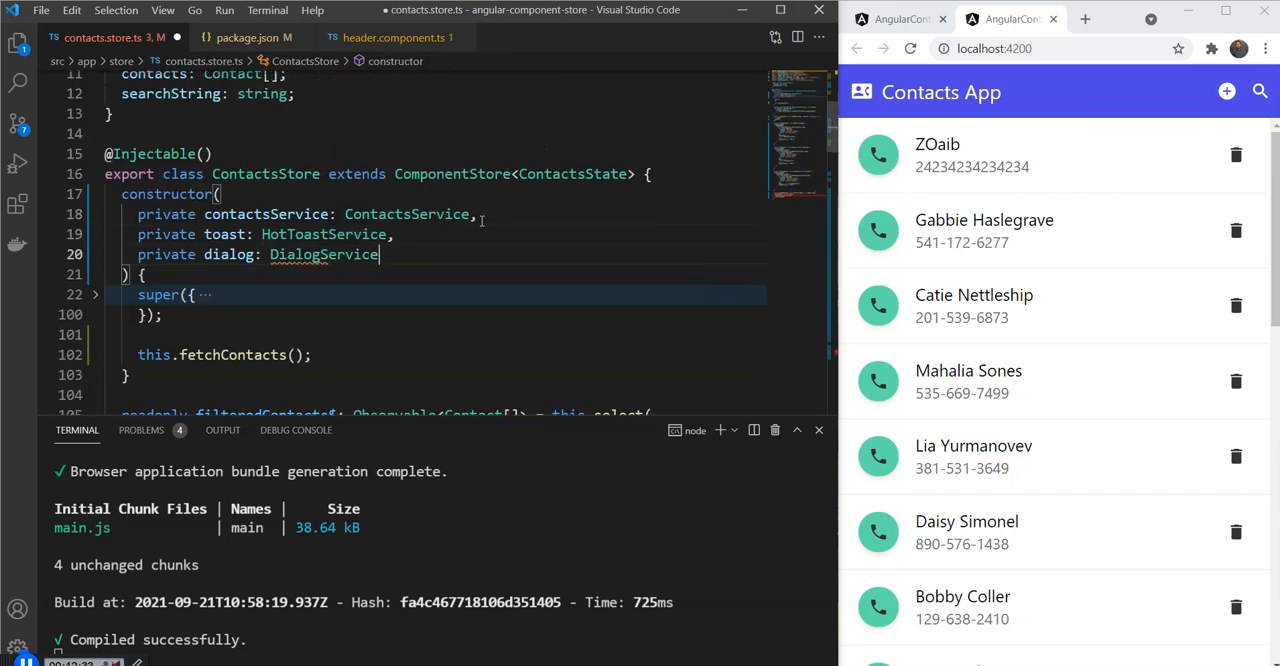
pyautogui.scroll(-3)
pyautogui.write('switchMap(() => this.dialog.open(AddContactComponent).afterClosed$')
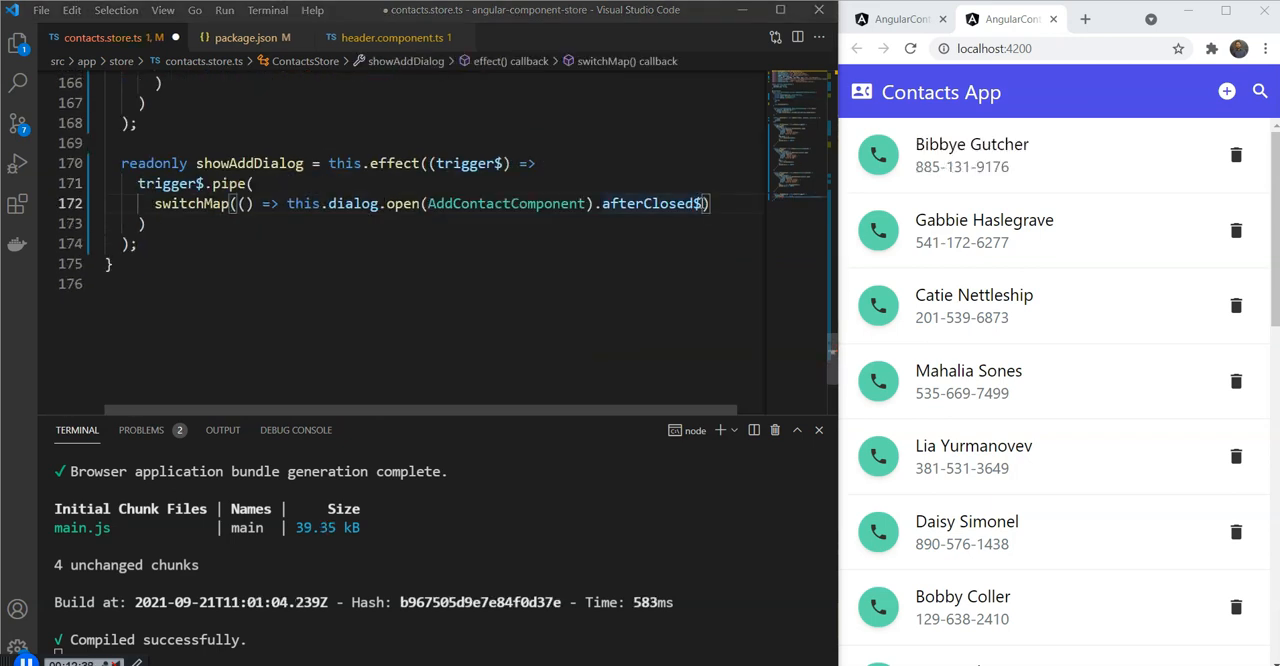
# - Pipe afterClosed$ through filter(contact => !!contact) to ignore empty dialog results
pyautogui.write('.pipe(')
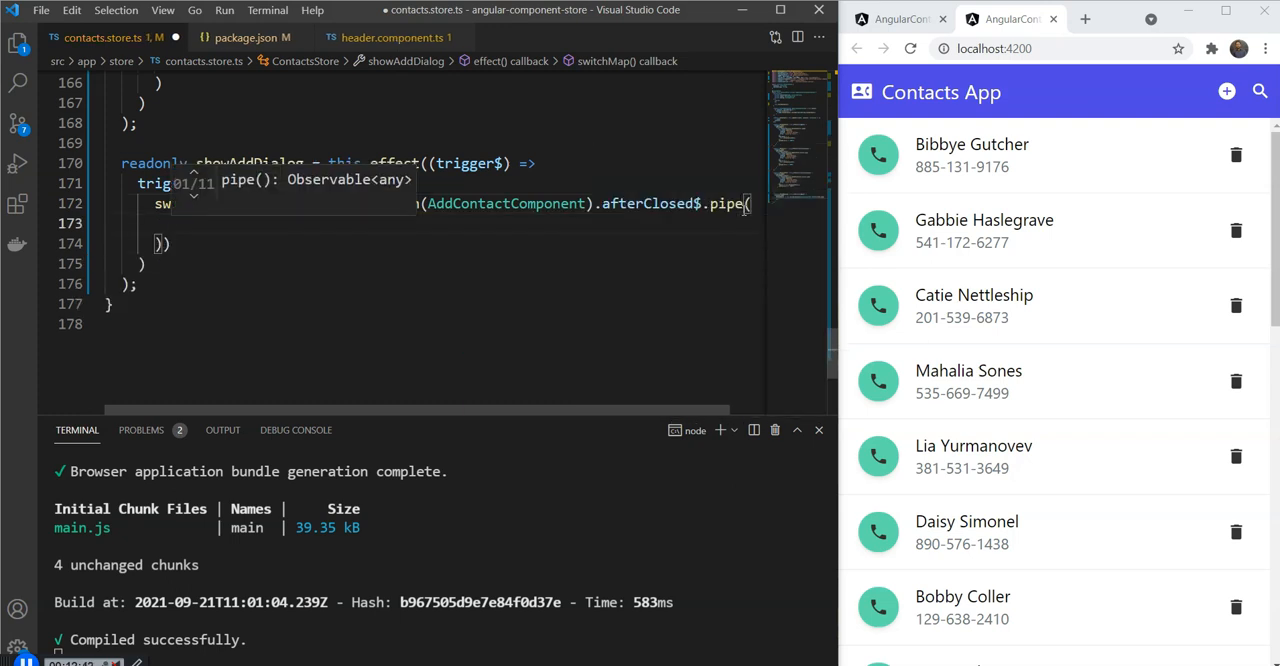
pyautogui.write('filter(c')
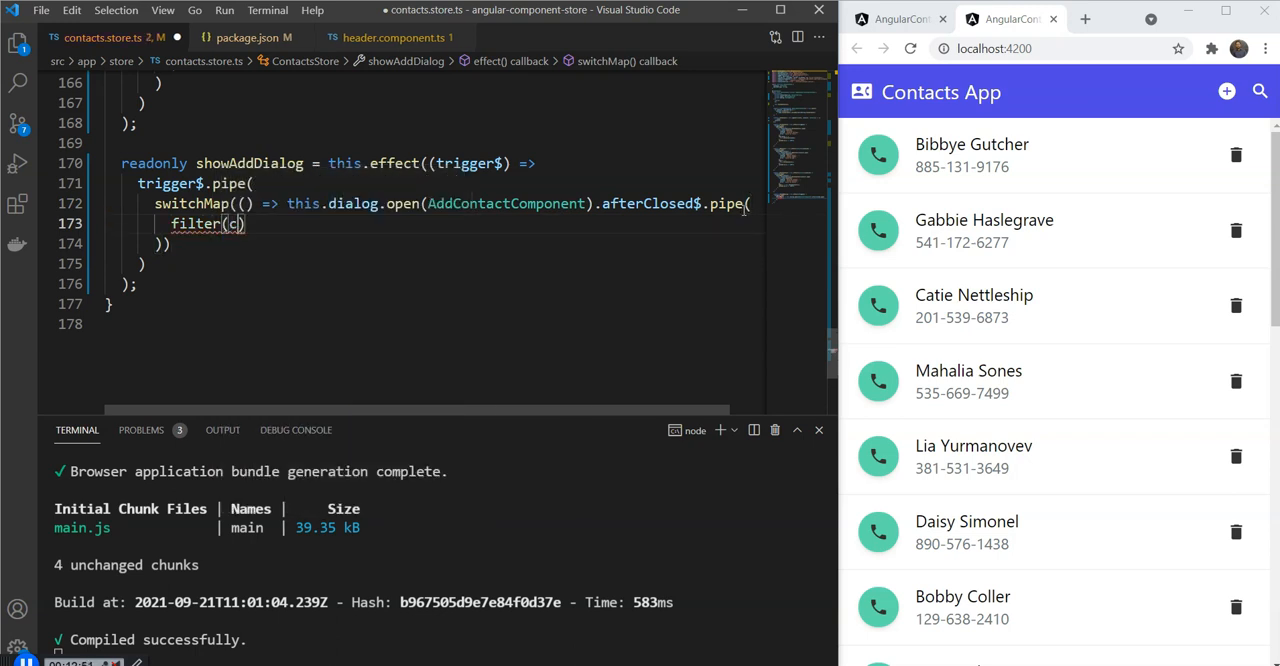
pyautogui.write('ontact =>')
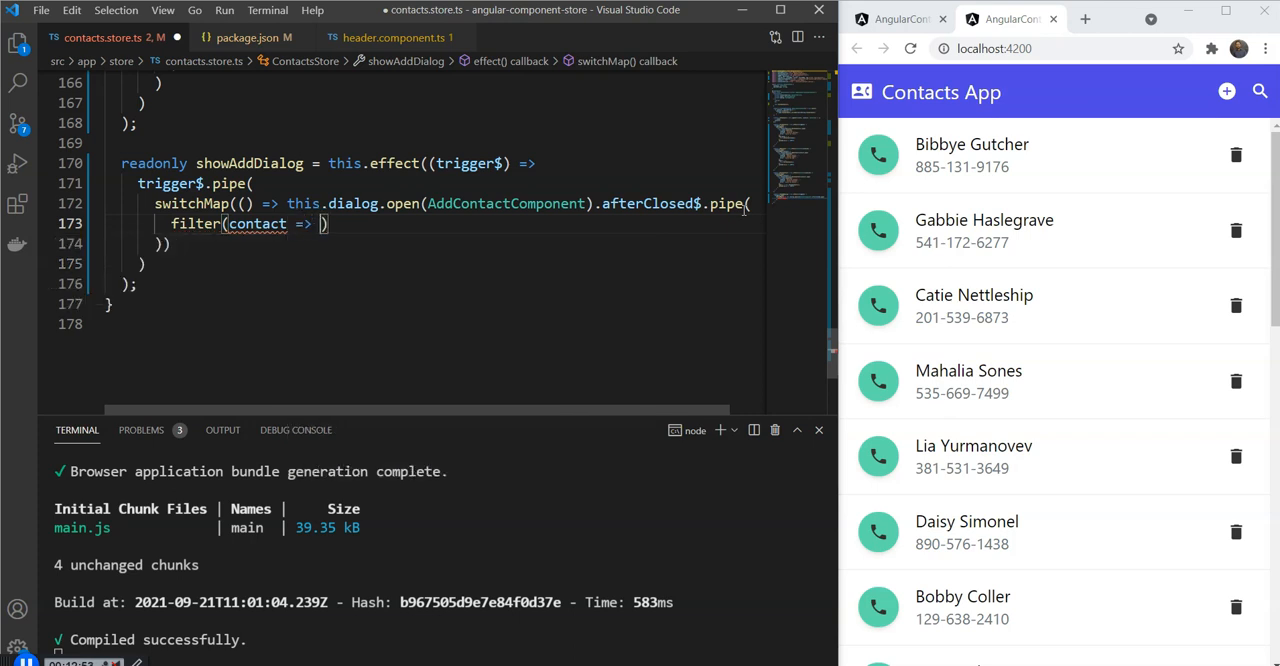
pyautogui.write('contact')
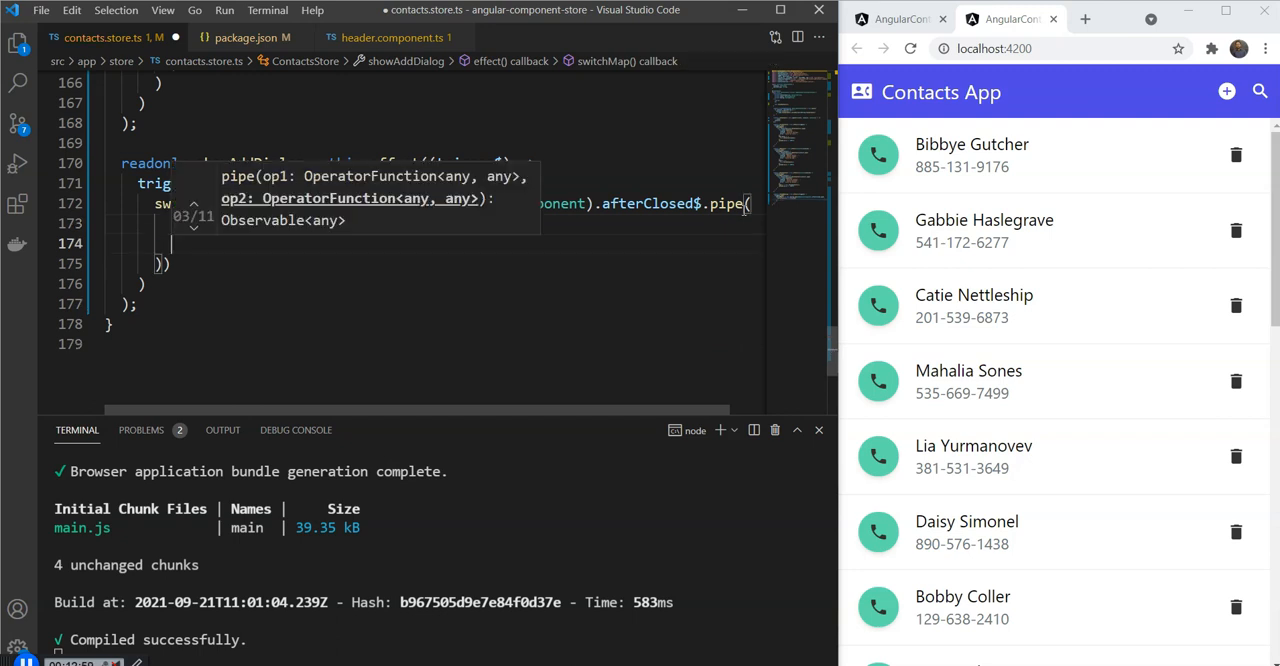
# - Add tap(contact => this.addContact(contact)) so each returned contact is stored
pyautogui.write('tap()')
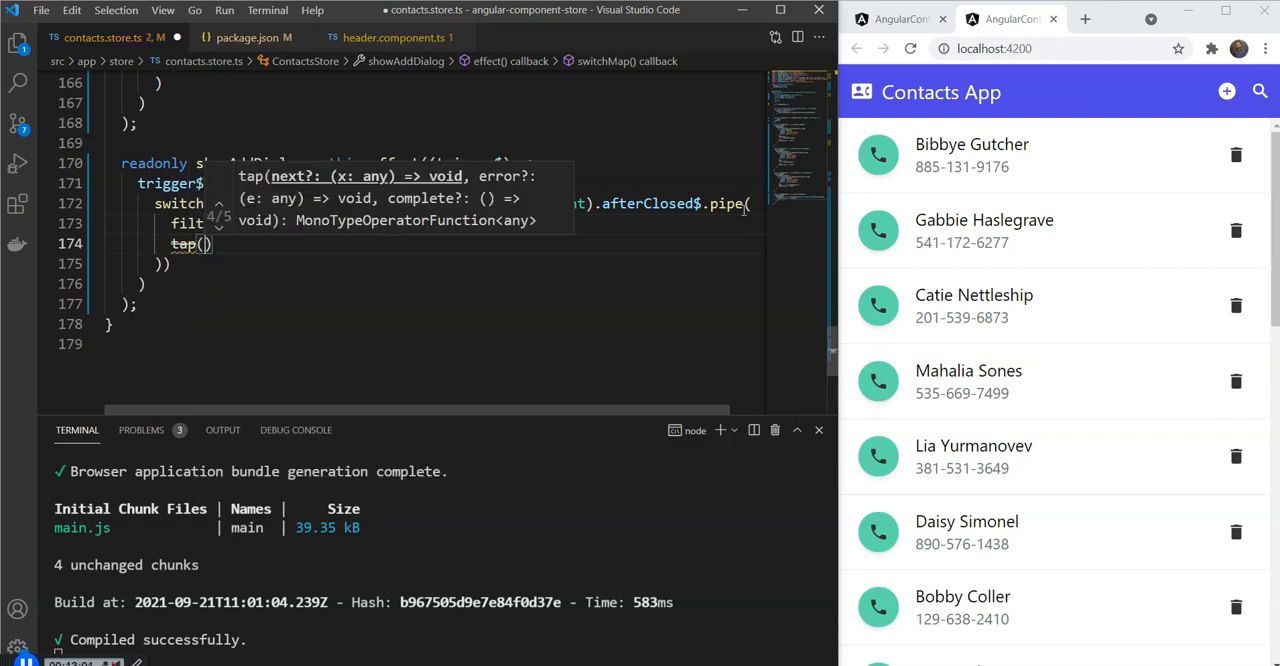
pyautogui.write('contact =>')
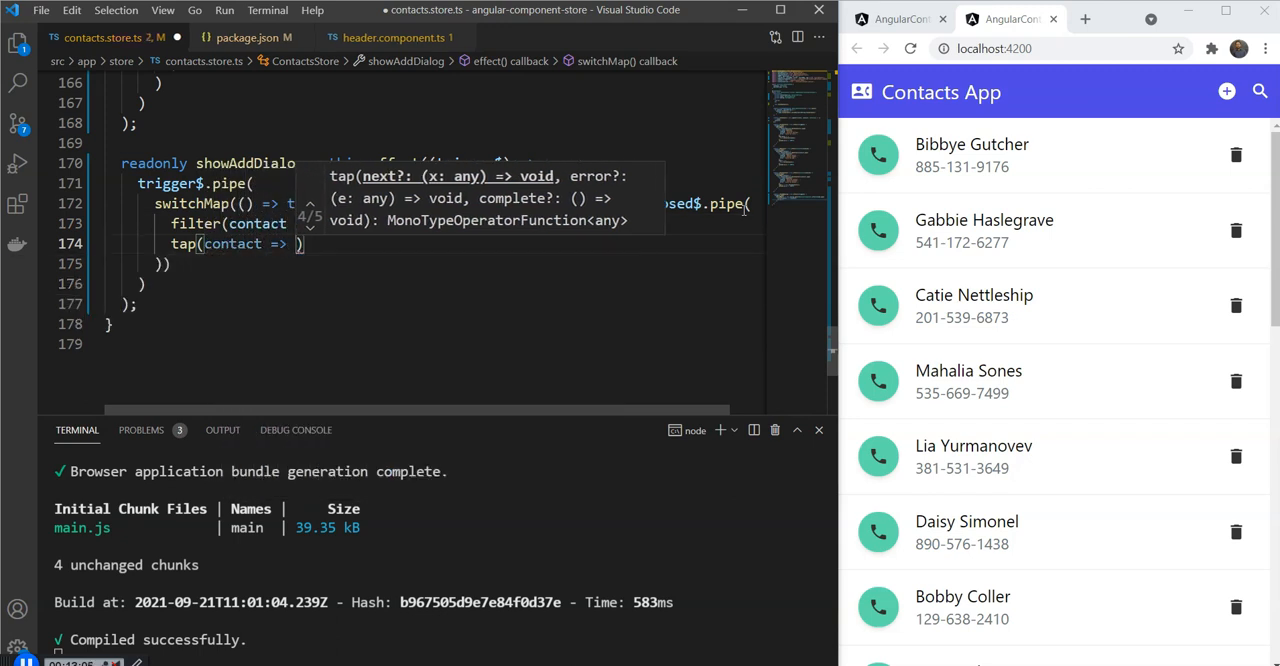
pyautogui.write('this')
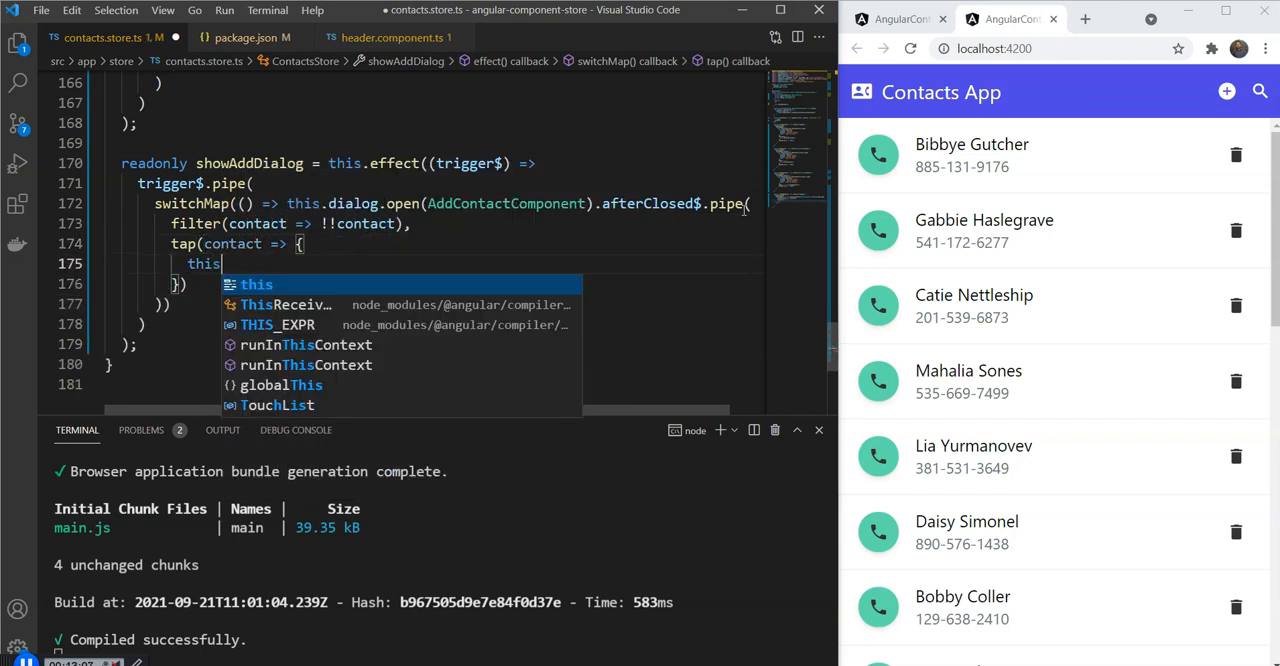
pyautogui.write('.addContact')
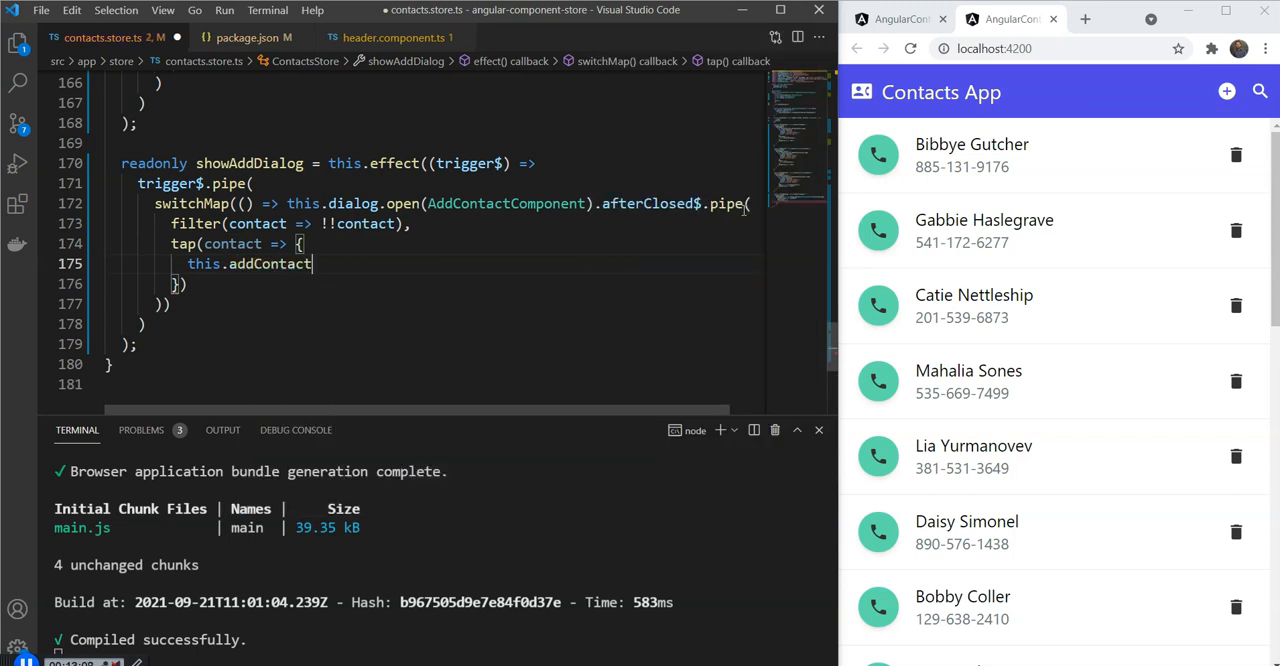
pyautogui.write('(conta')
pyautogui.write('this.contactsStore')
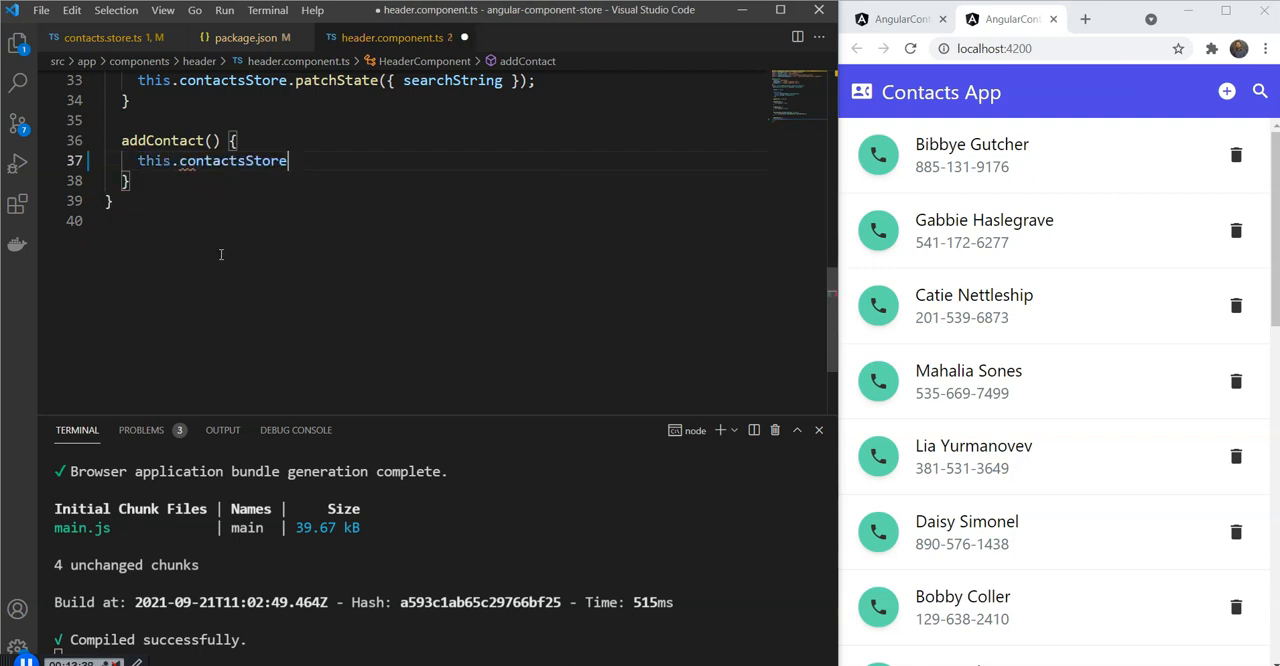
# - Call this.contactsStore.showAddDialog() from the header's addContact, then add Zoaib through the dialog
pyautogui.write('.a')
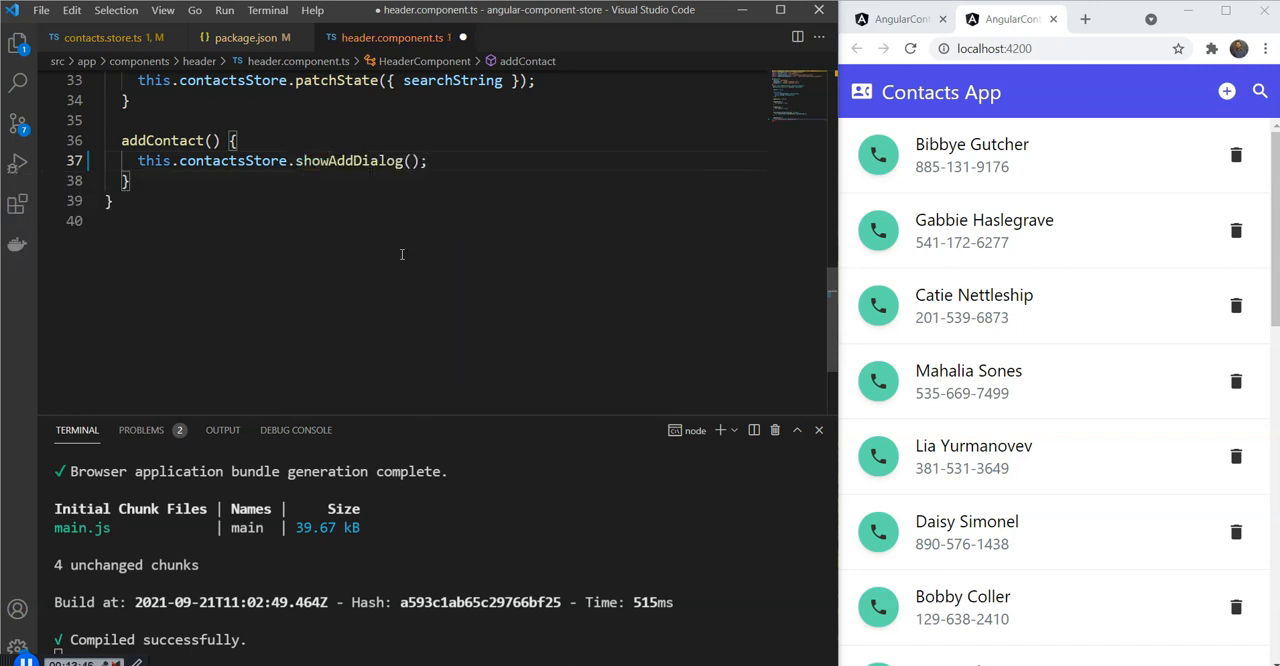
pyautogui.click(1228, 92)
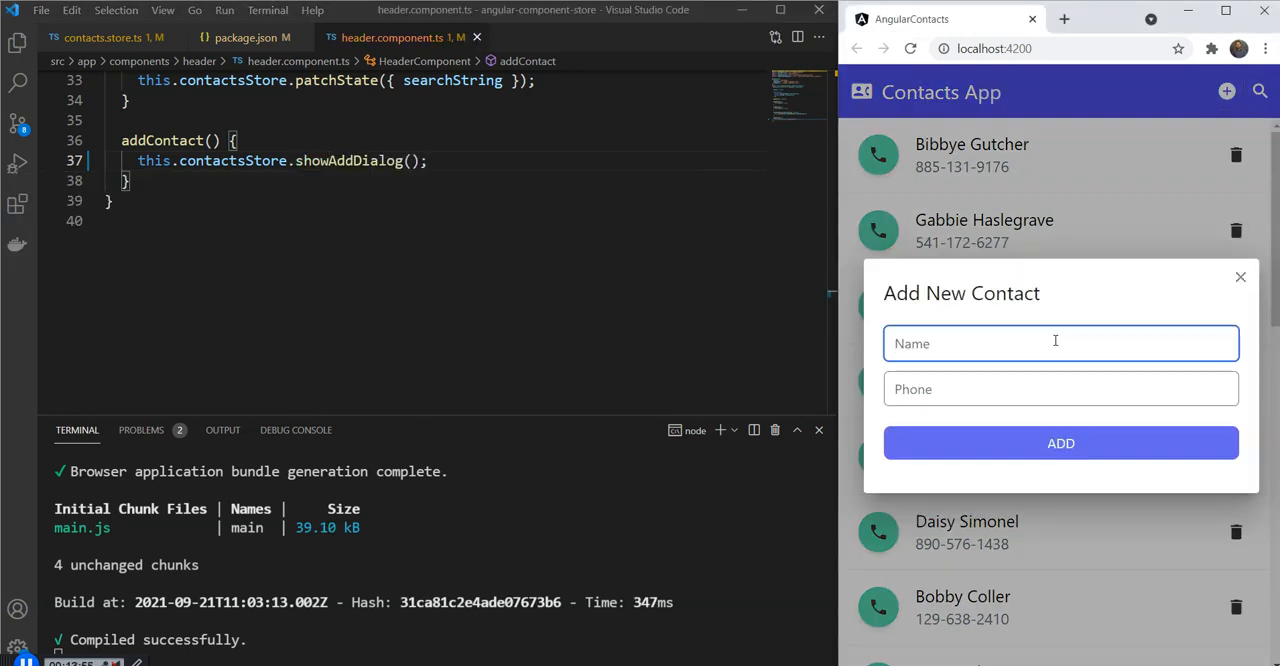
pyautogui.write('Zoaib')
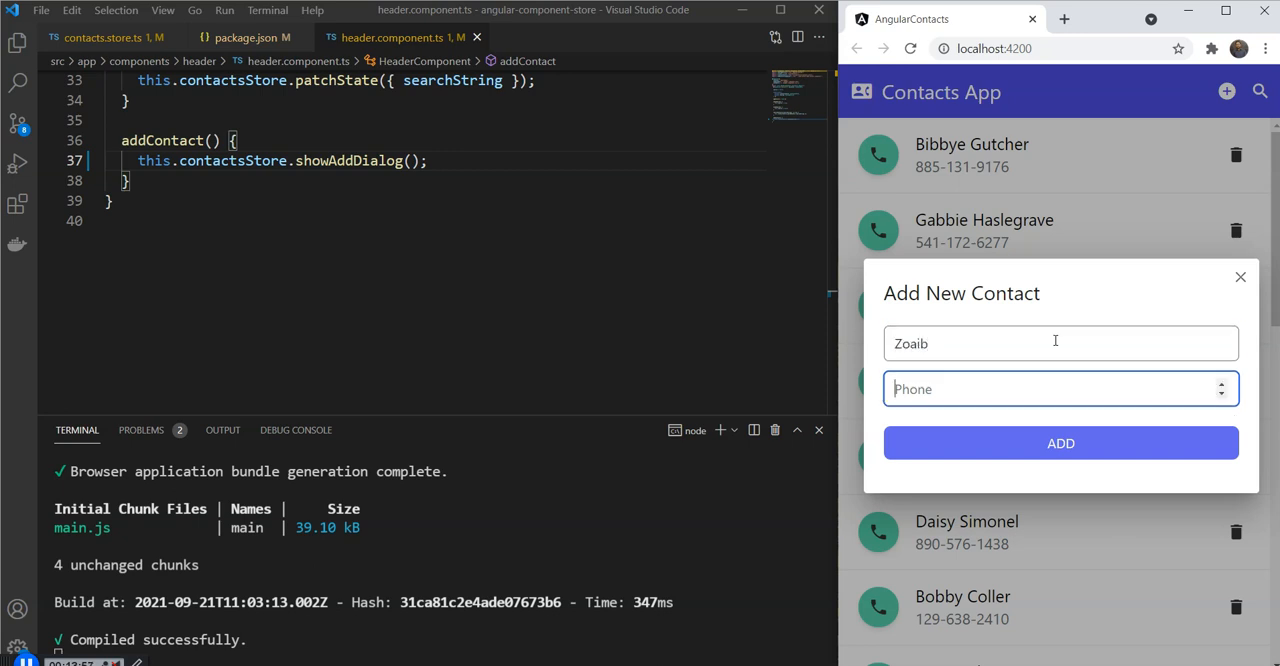
pyautogui.click(1060, 444)
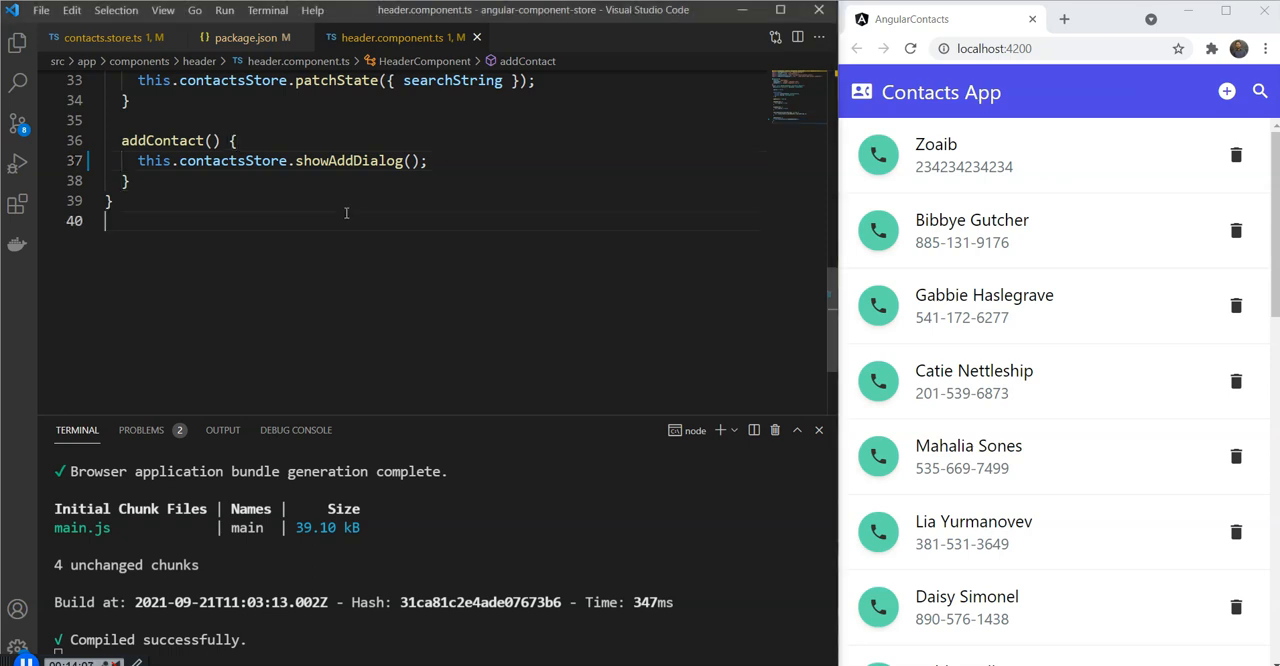
# - Scroll contacts.store.ts from the finished showAddDialog effect up to the imports and constructor
pyautogui.scroll(3)
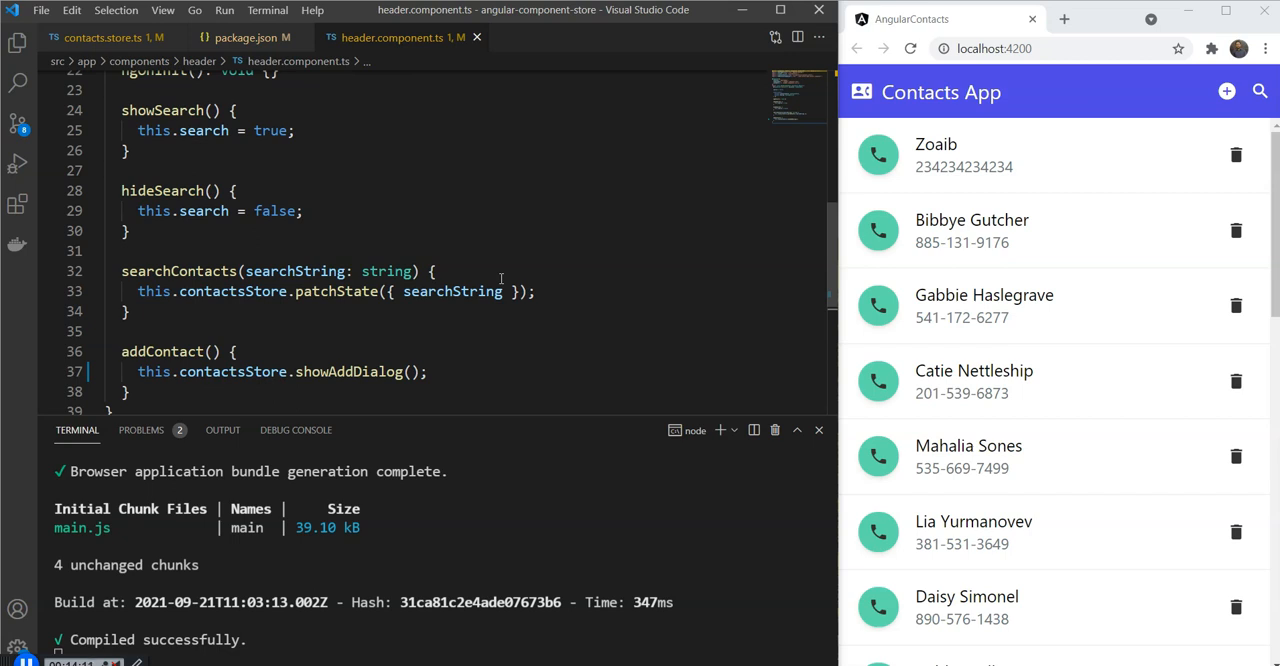
pyautogui.click(104, 36)
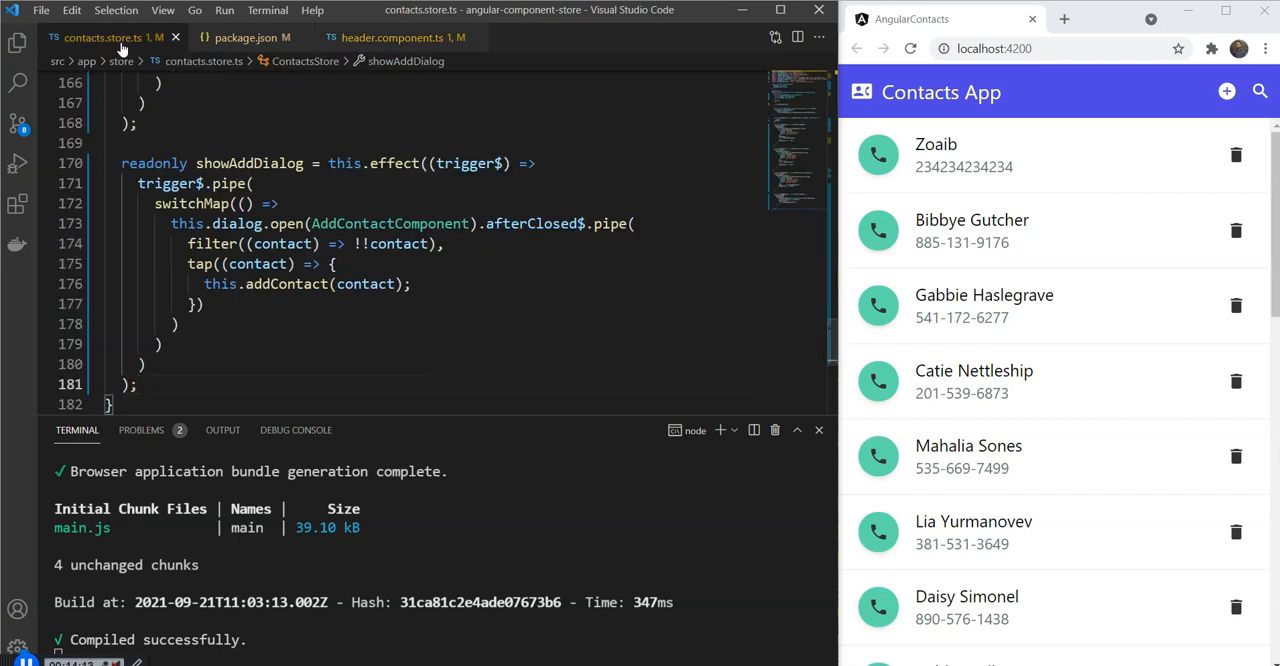
pyautogui.moveTo(348, 296)
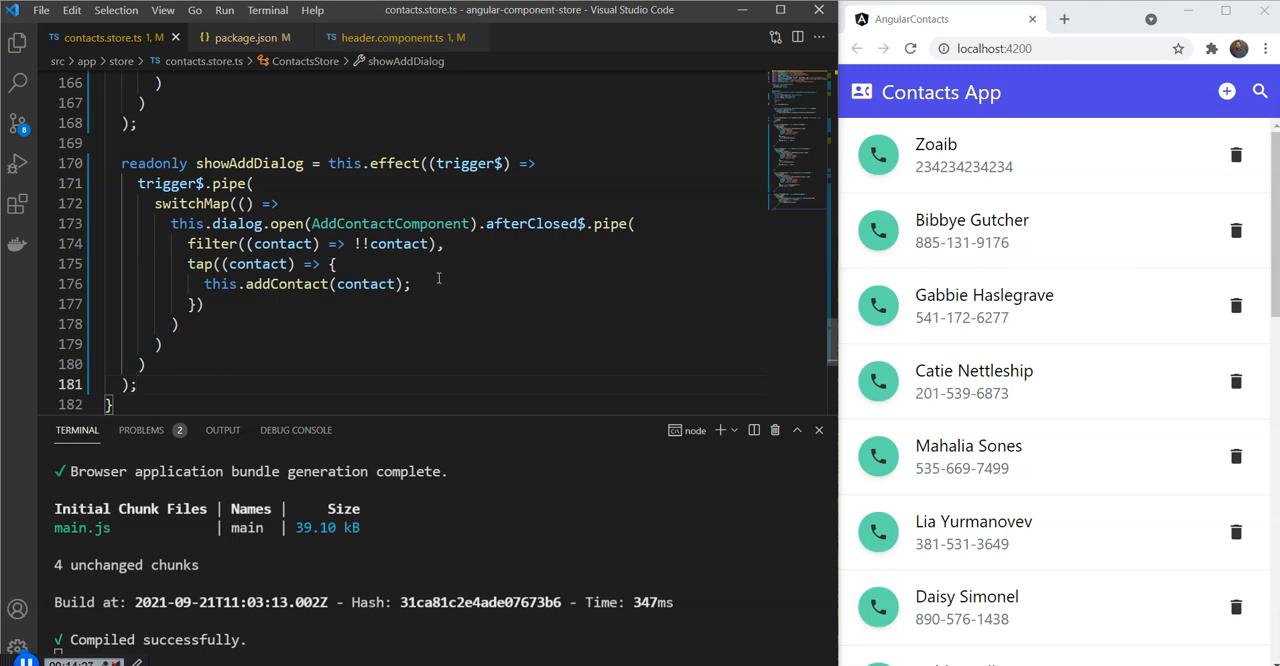
pyautogui.scroll(3)
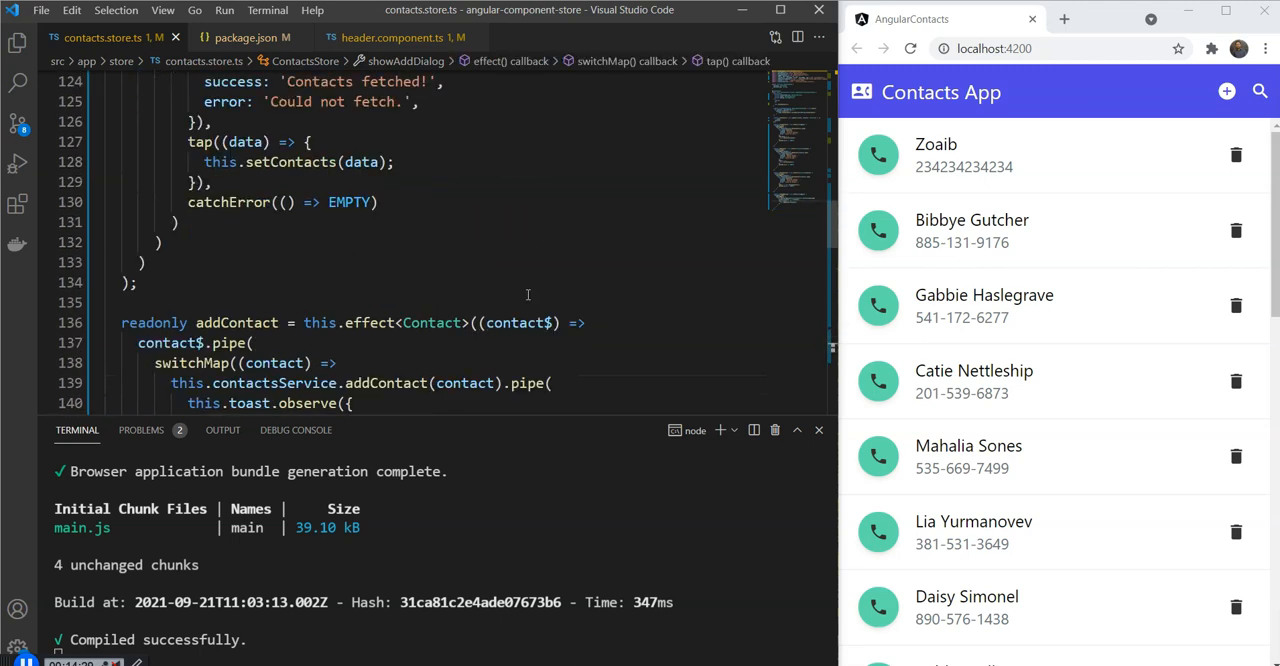
pyautogui.scroll(3)
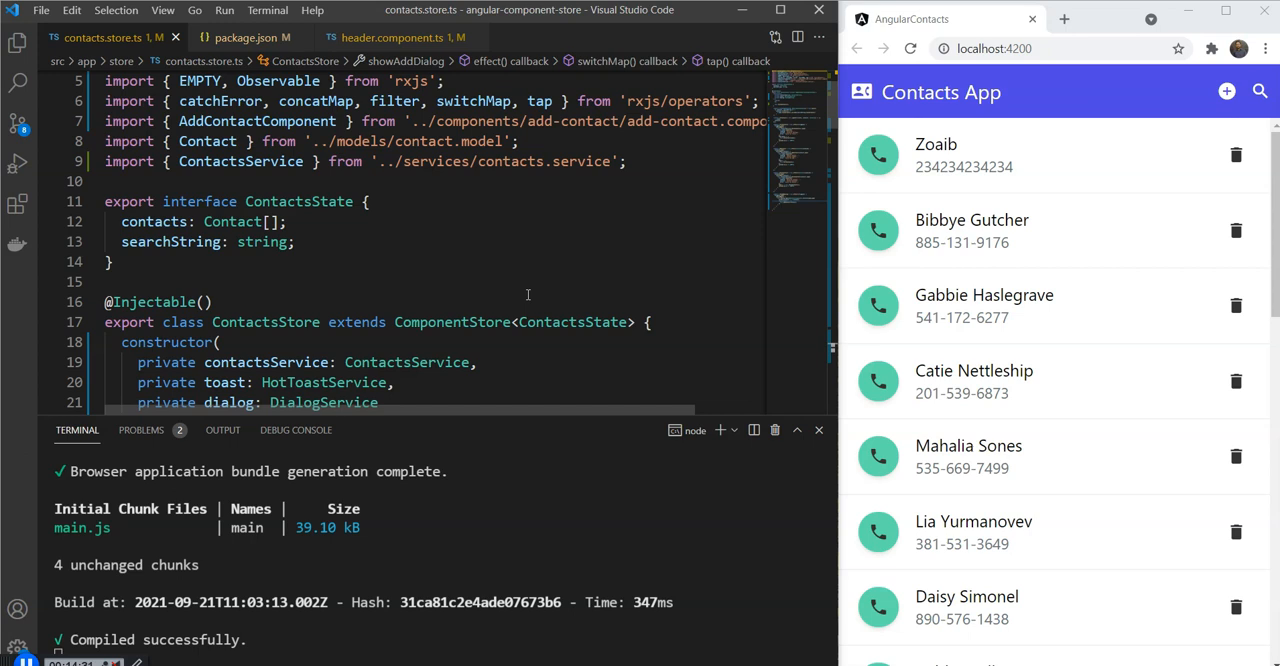